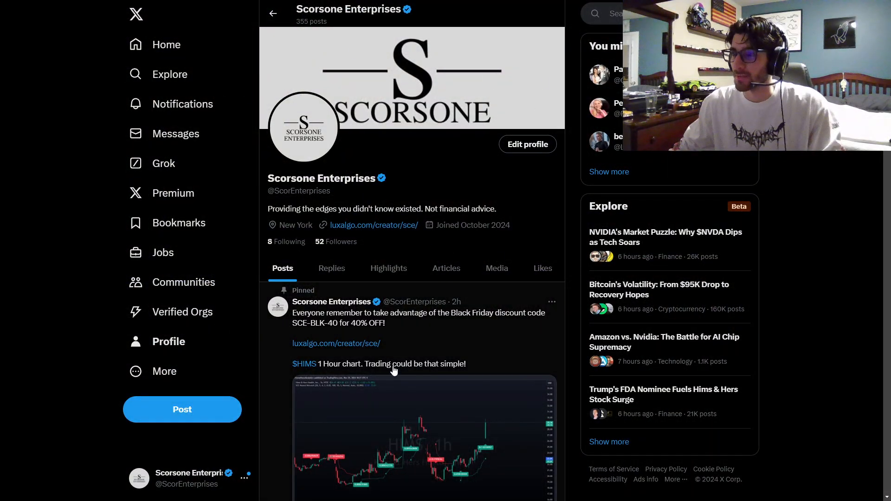
Highlight the SCE-BLK-40 code in the pinned Black Friday post and follow its LuxAlgo link
scroll(down, 3)
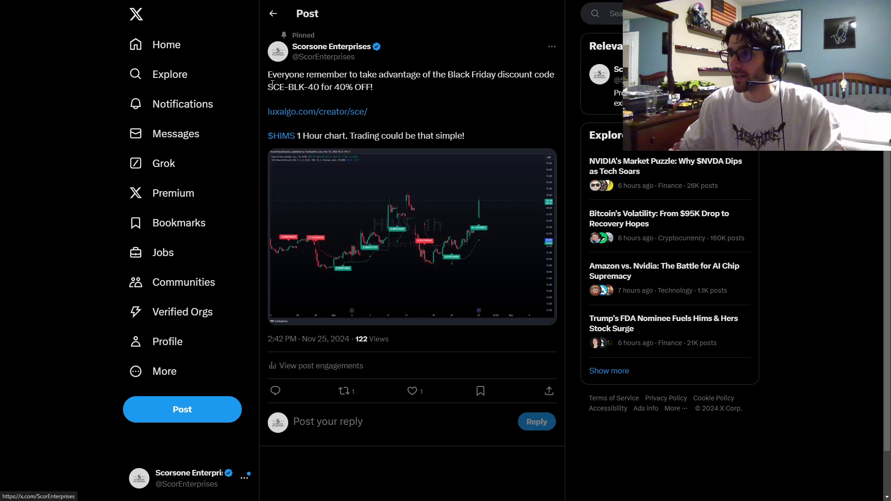
drag(268, 87, 367, 86)
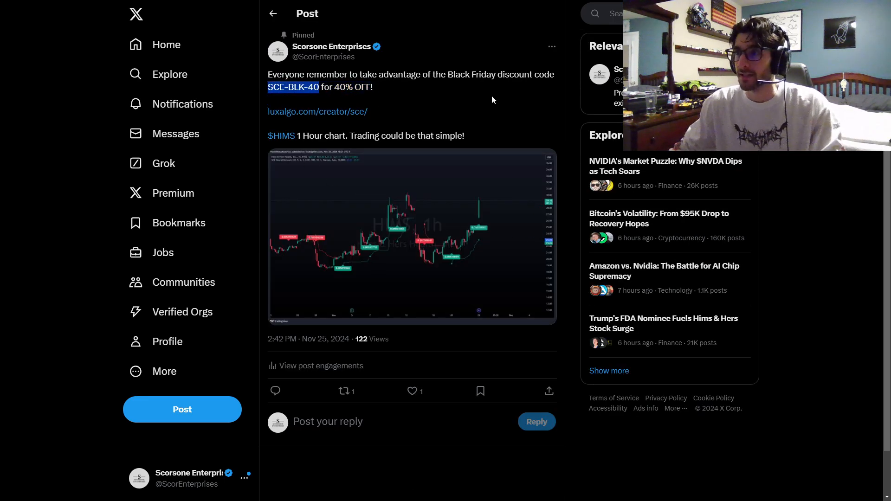
double_click(296, 87)
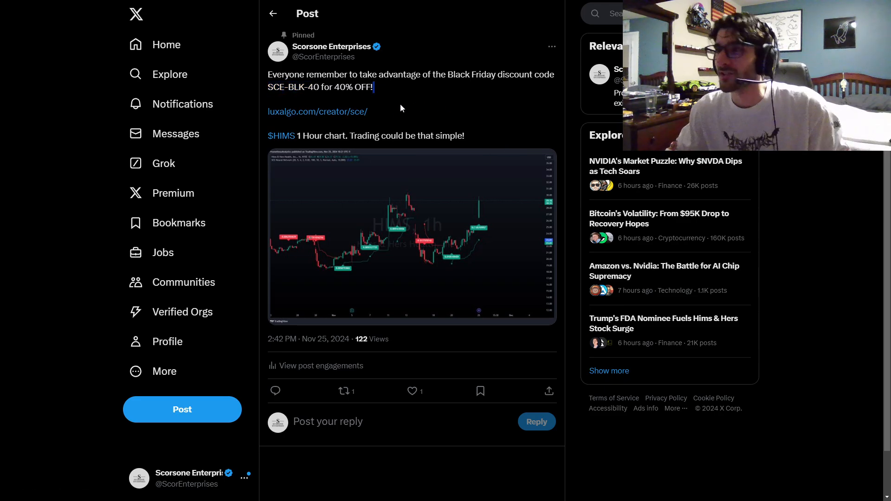
click(331, 46)
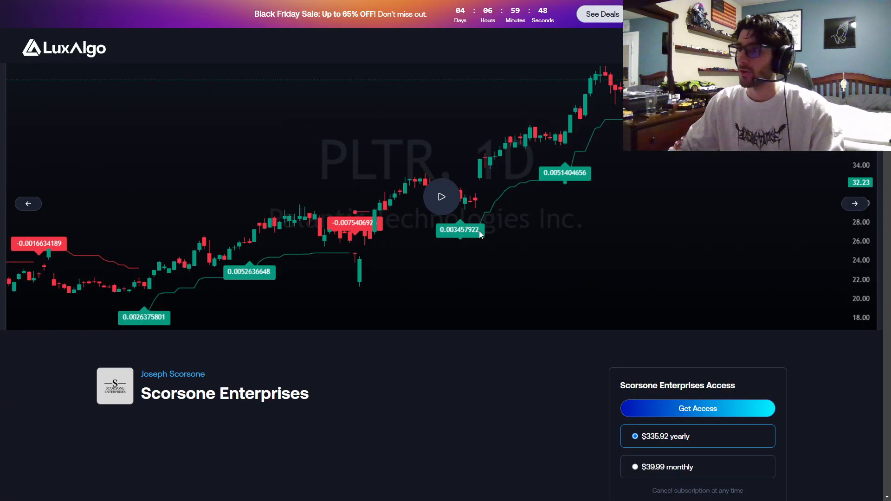
scroll(down, 3)
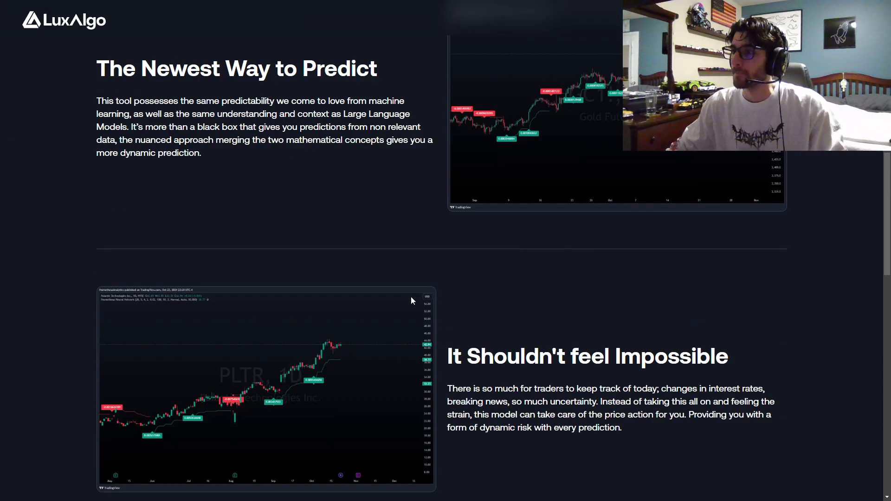
scroll(down, 3)
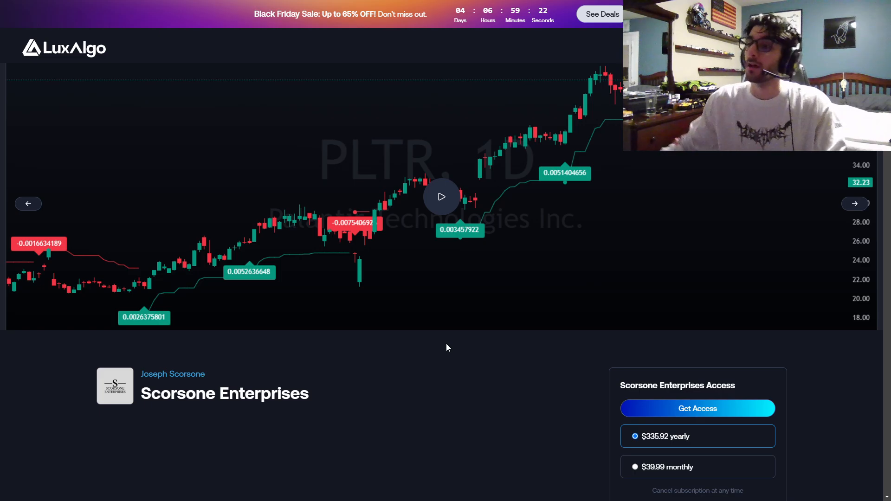
mouse_move(242, 367)
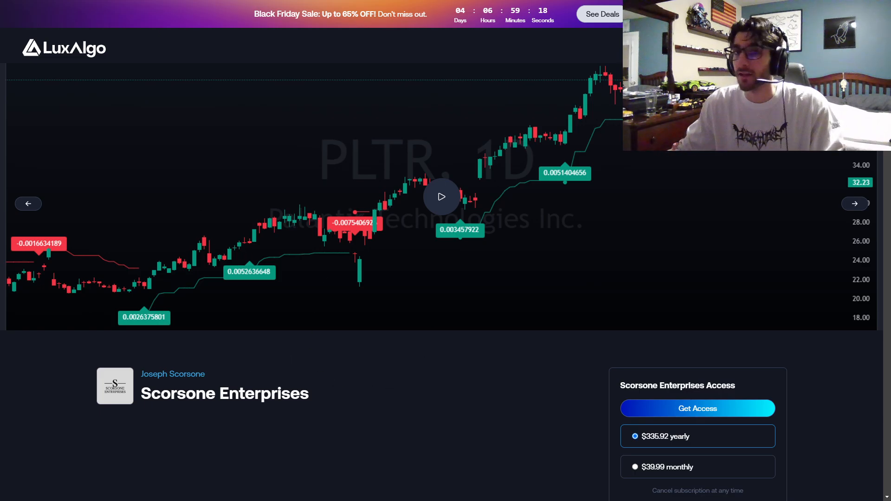
mouse_move(515, 367)
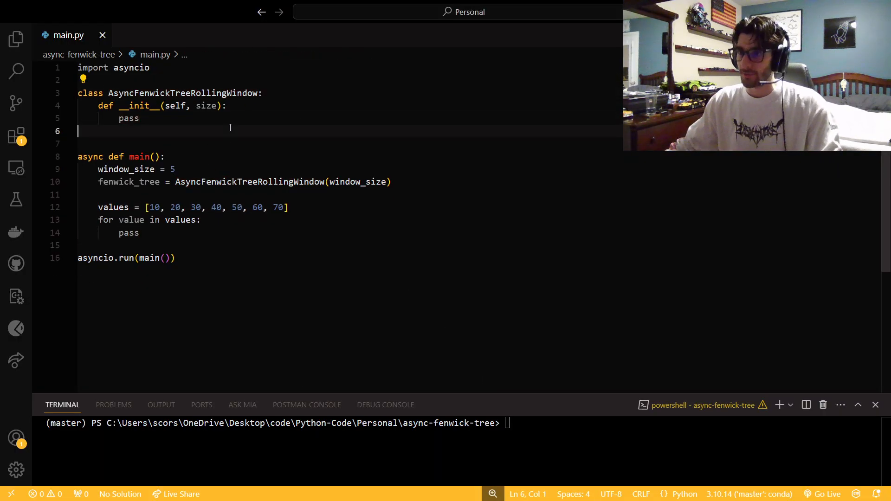
Replace the constructor's pass with self.size and a zero-filled self.tree of size + 1
double_click(129, 118)
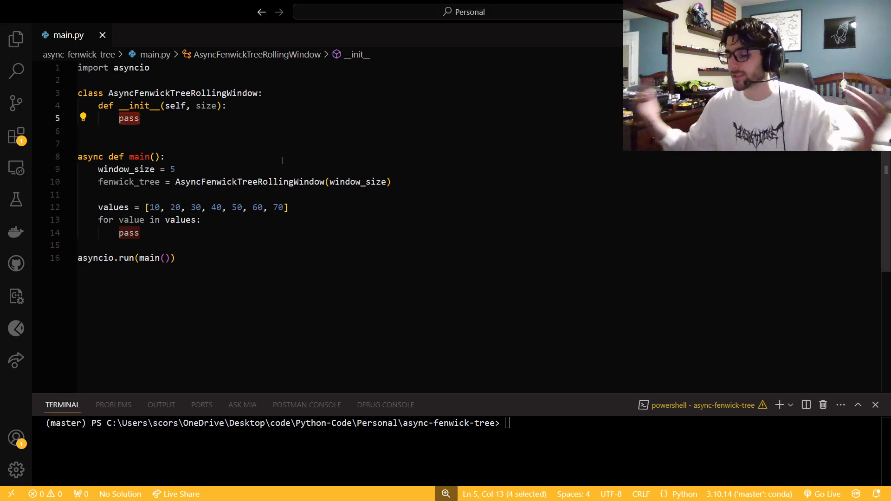
text(self.)
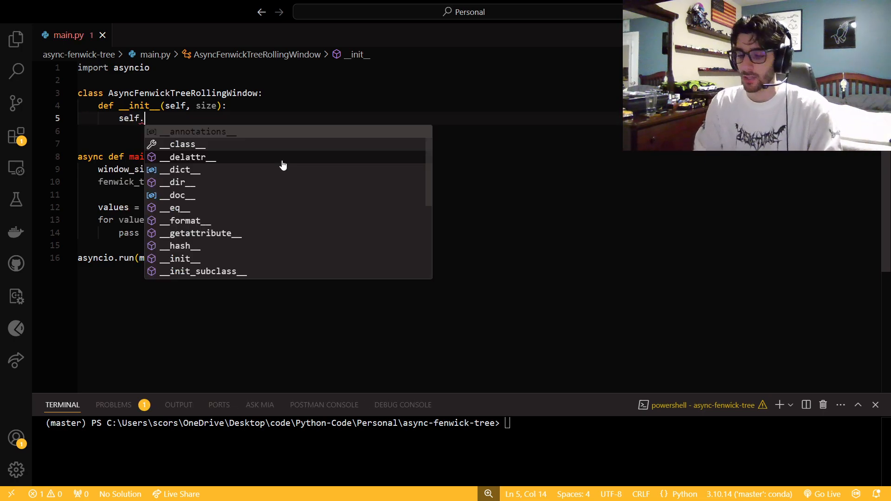
text(size = si)
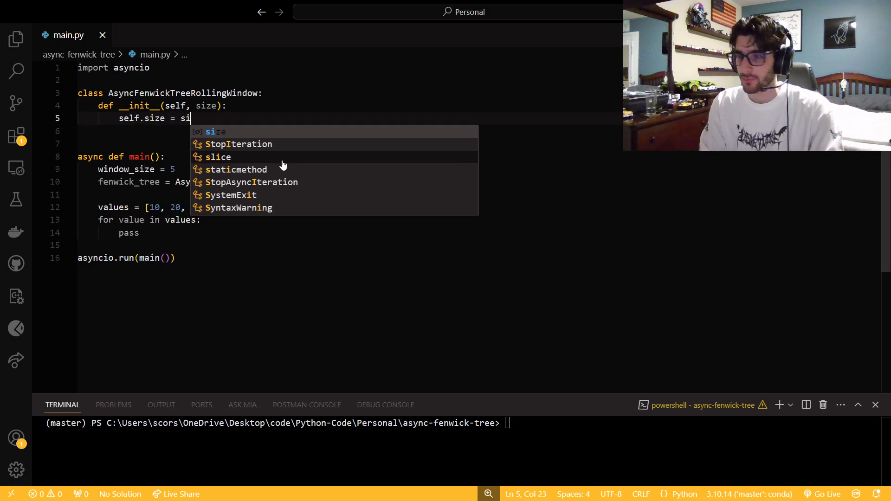
key(Enter)
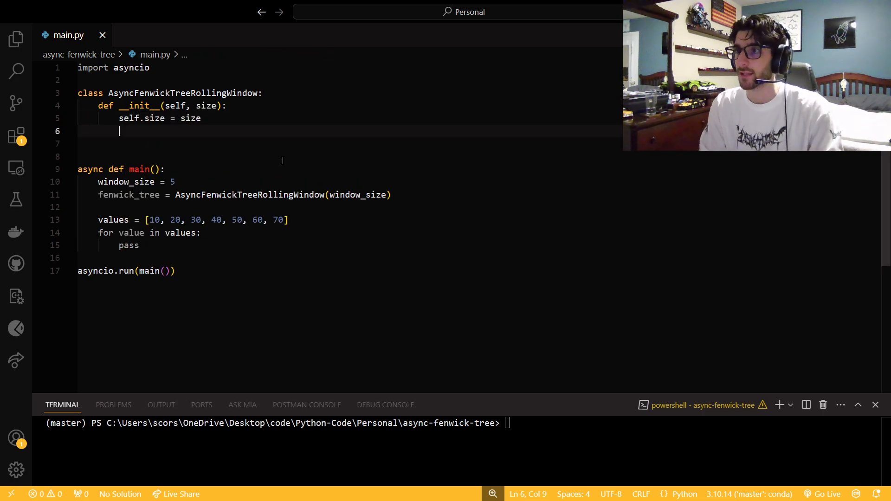
text(self)
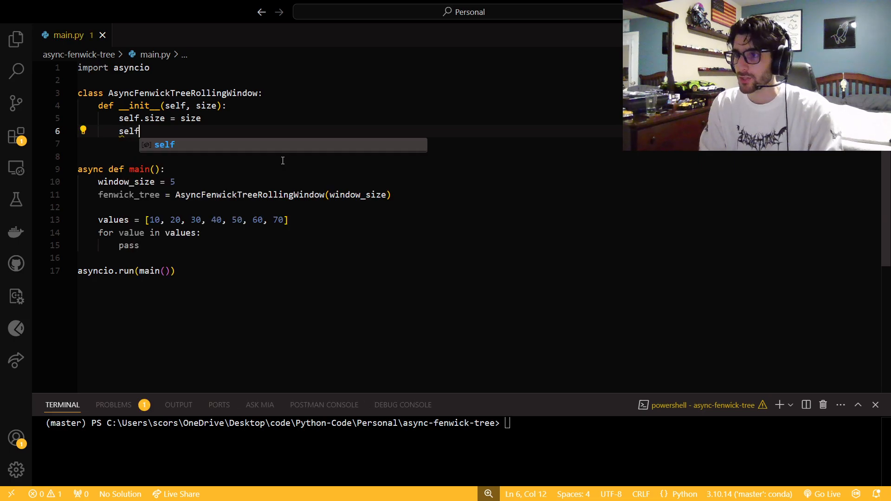
text(.tree =)
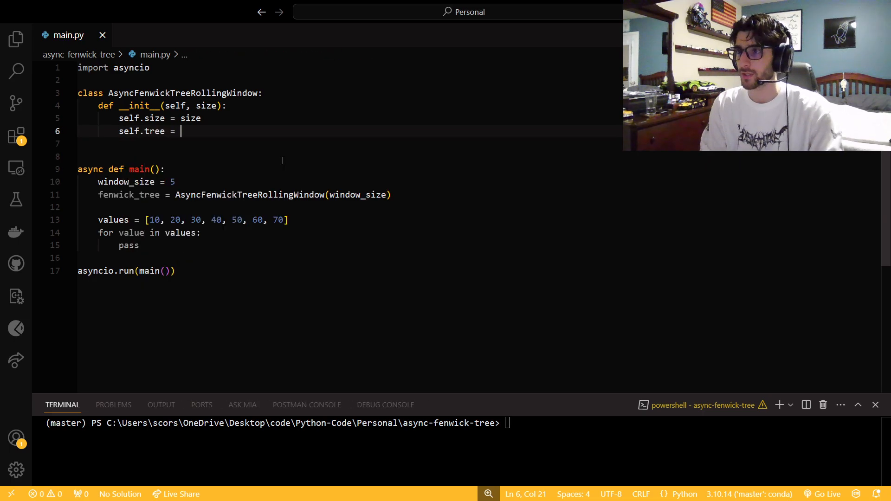
text(()
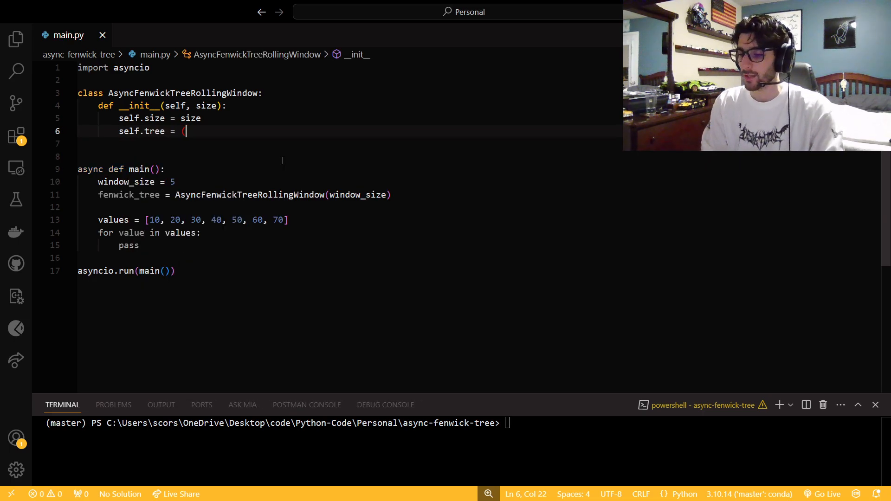
text(0])
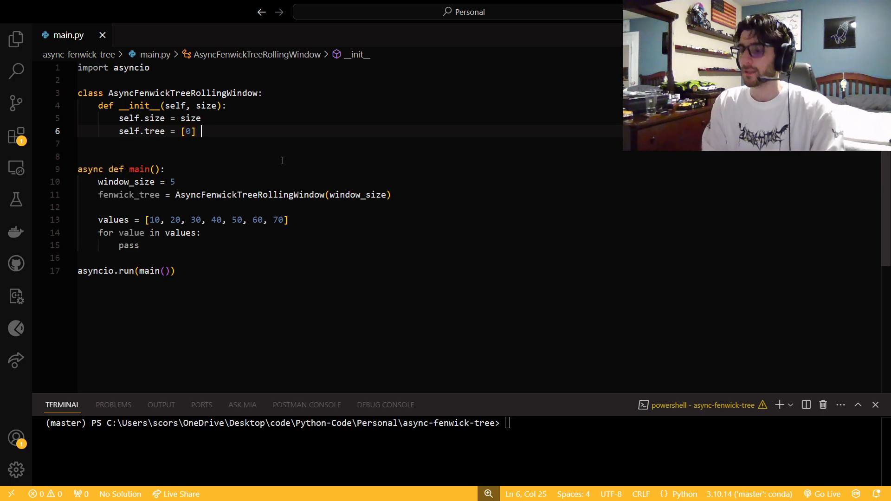
text(* s)
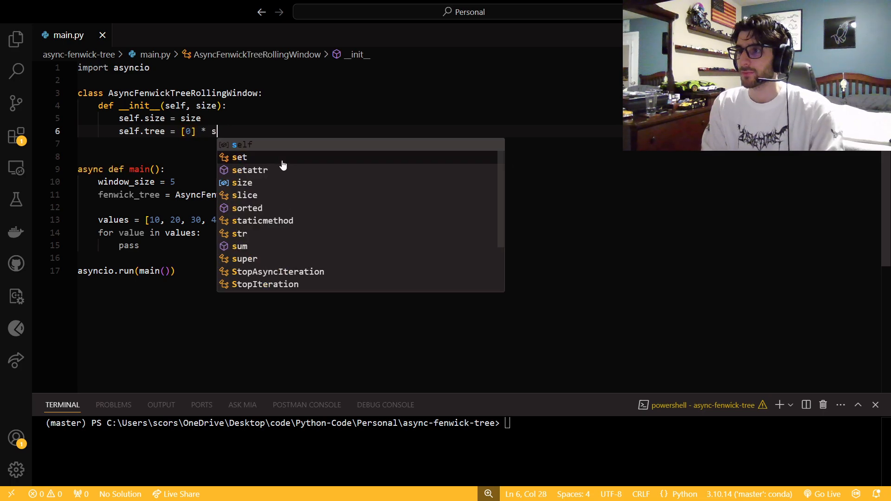
text((s)
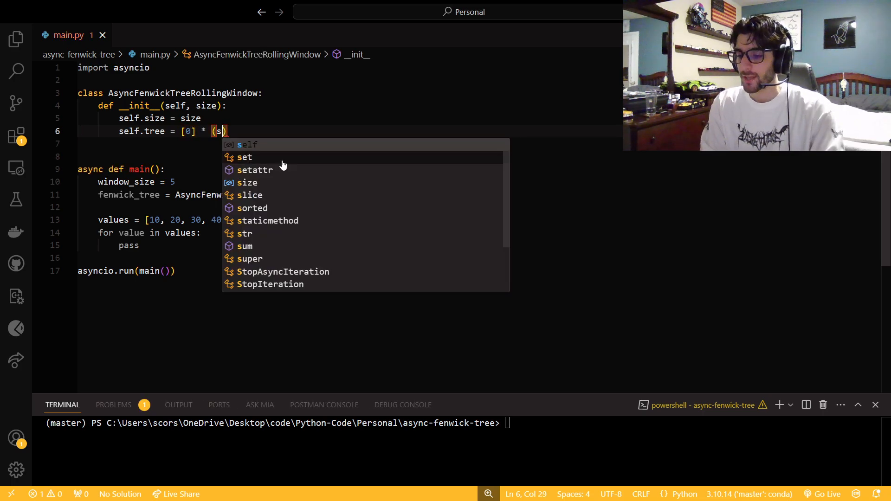
text(ize + 1)
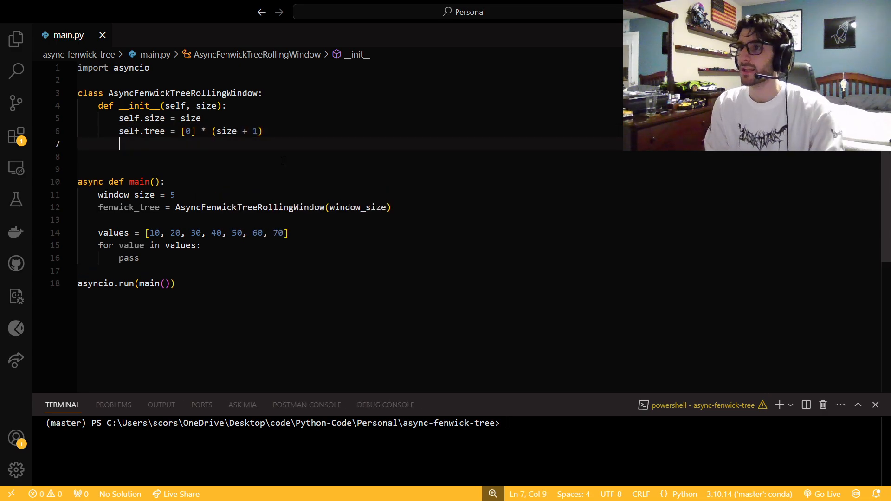
Add a zero-filled self.window of size and self.current_index = 0
text(self.window =)
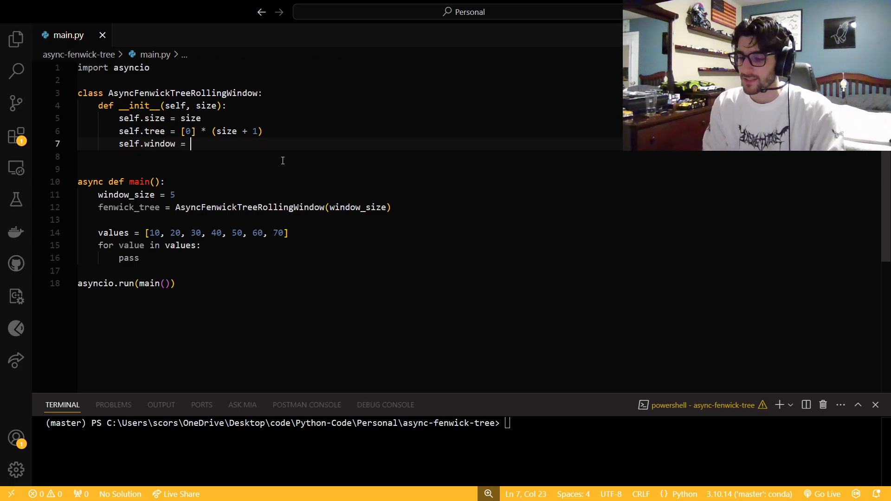
text([0] *)
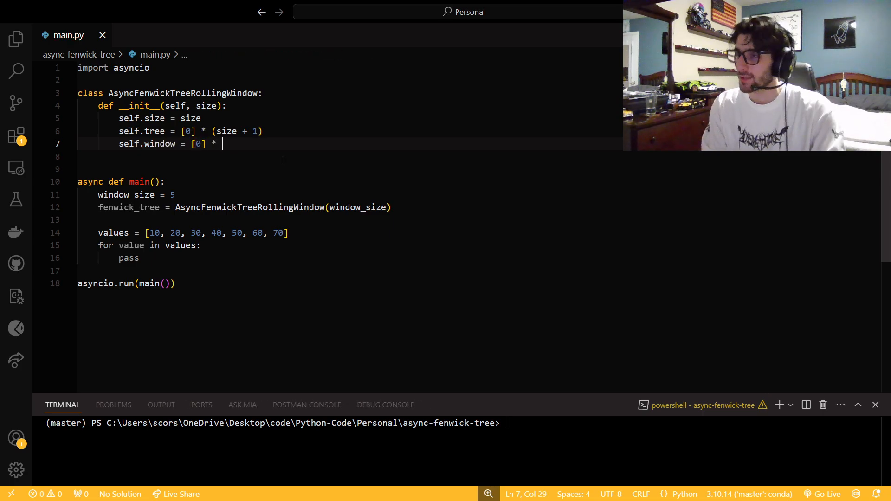
text(size)
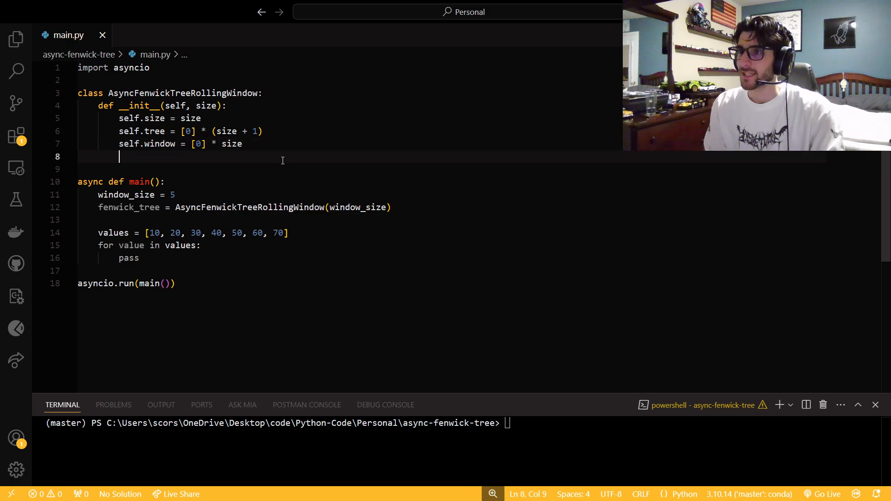
text(self.curren)
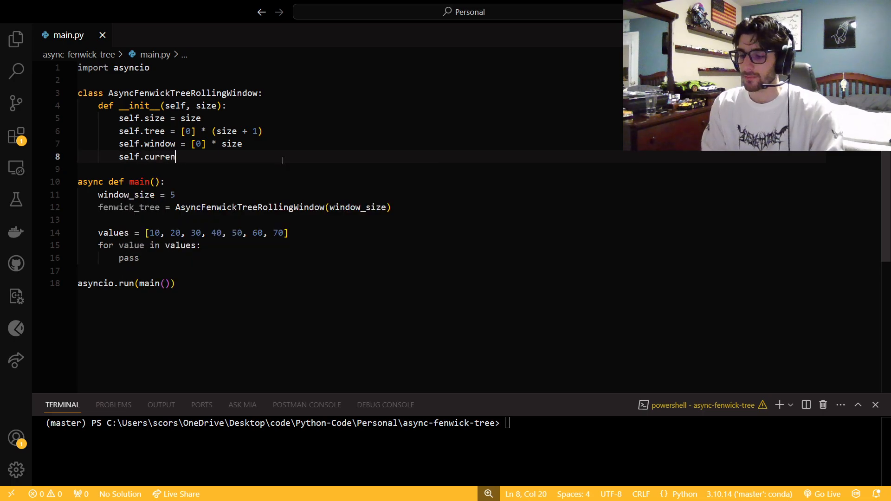
text(t_index)
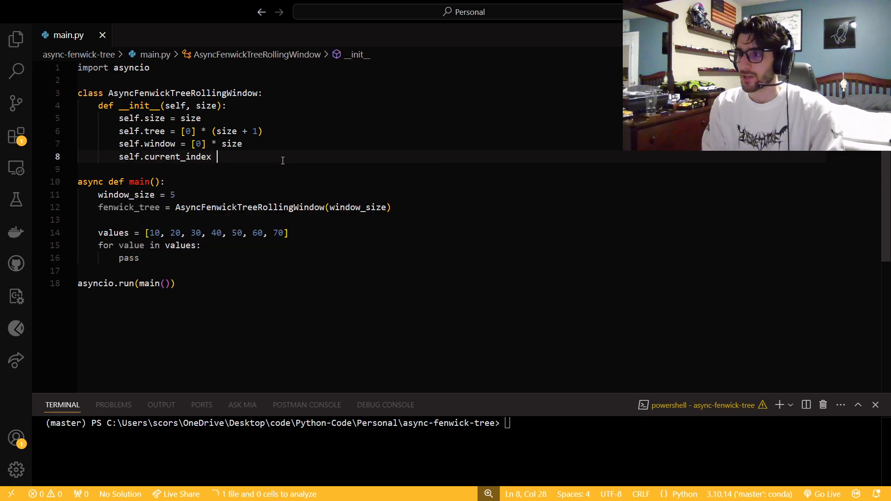
text(= 0)
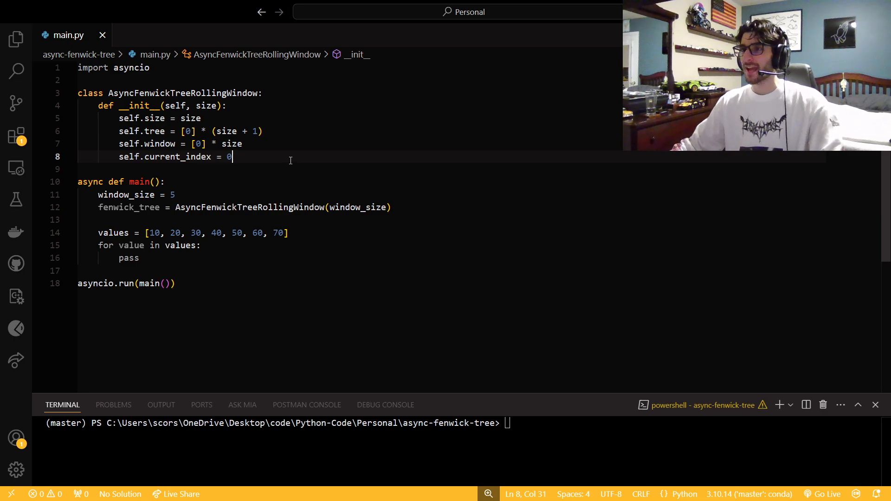
text(ddef)
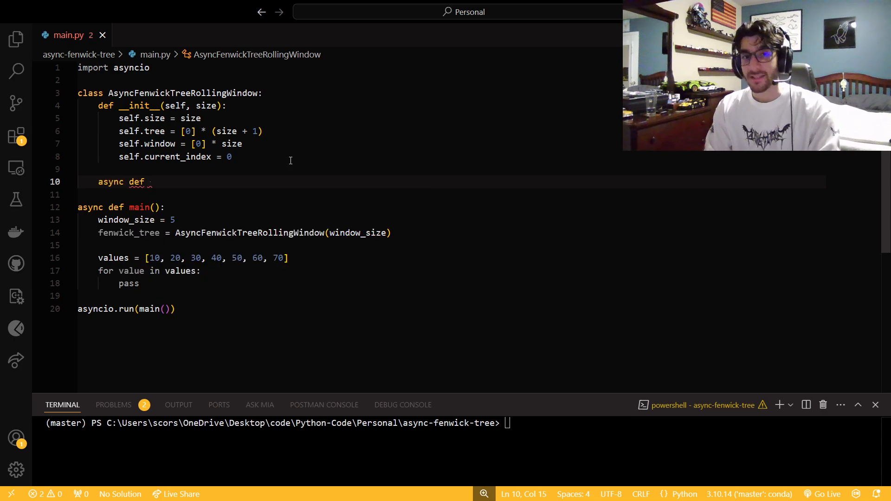
Define _update_tree(self, index, delta) with a temporary pass body
text(_up)
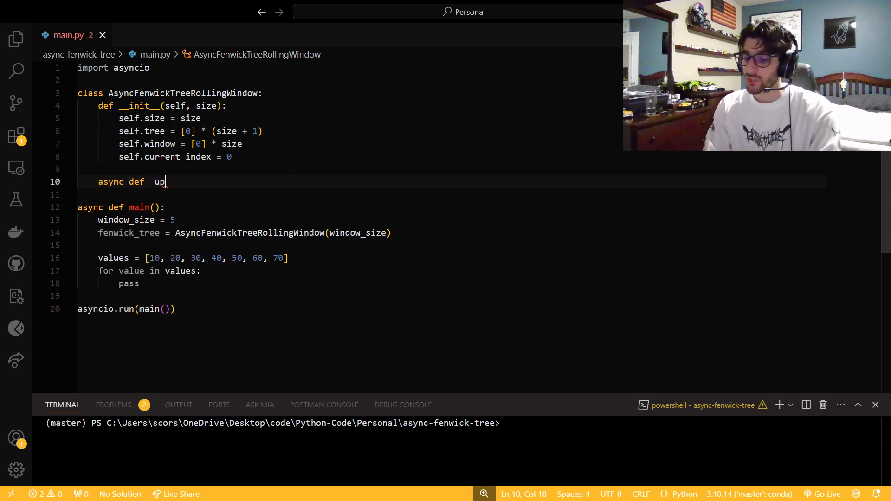
text(date_tre)
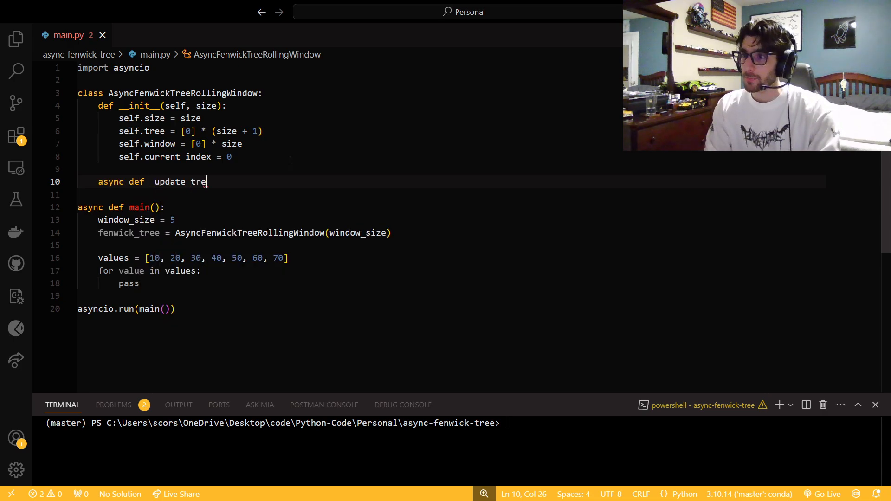
text(e(self))
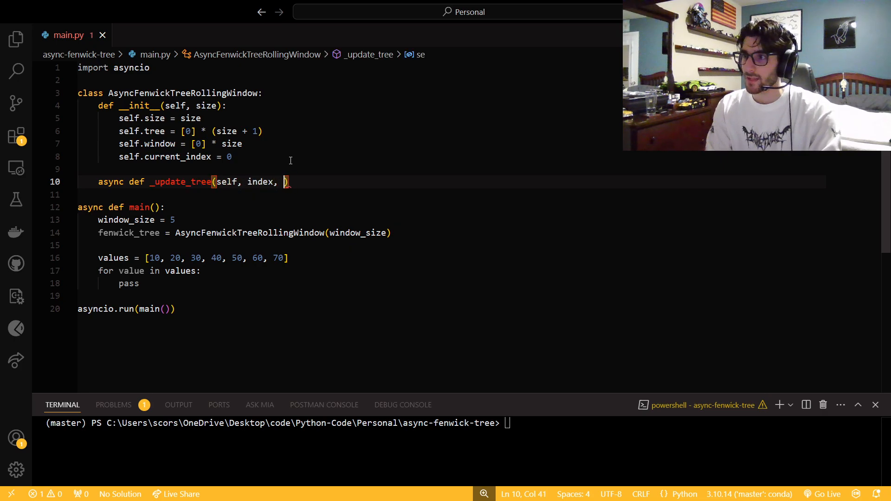
text(w)
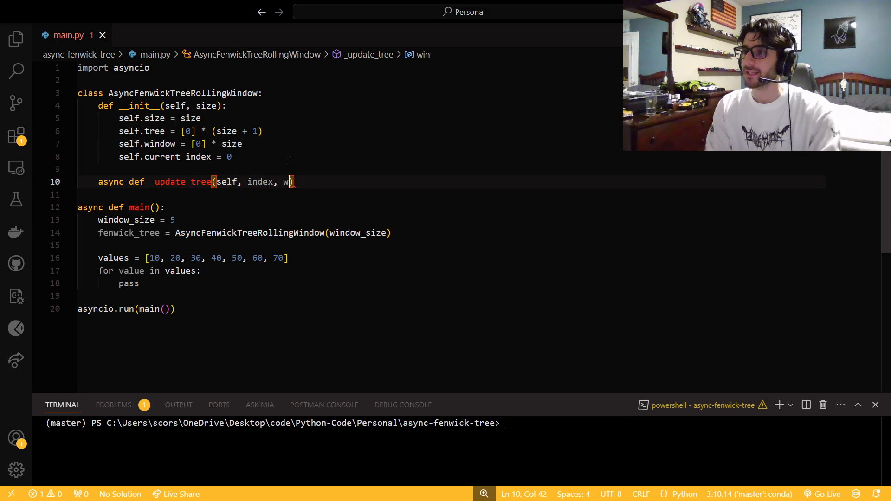
text(elta)
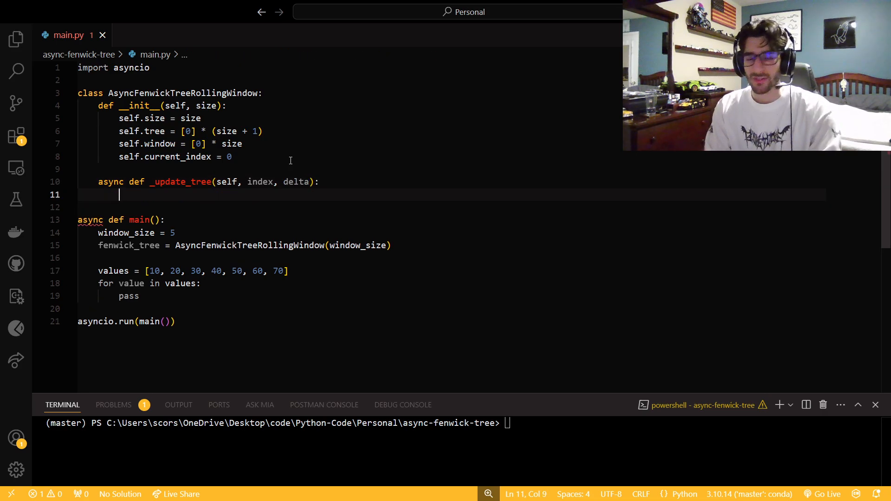
text(wh)
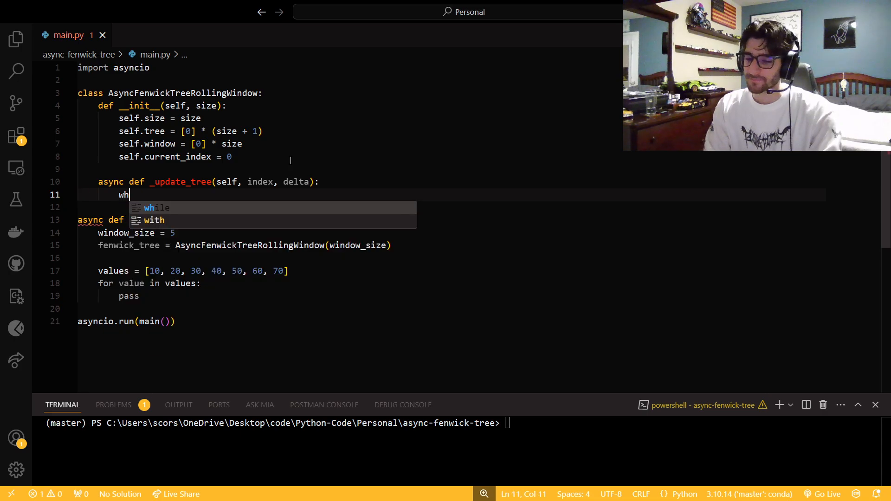
text(pas)
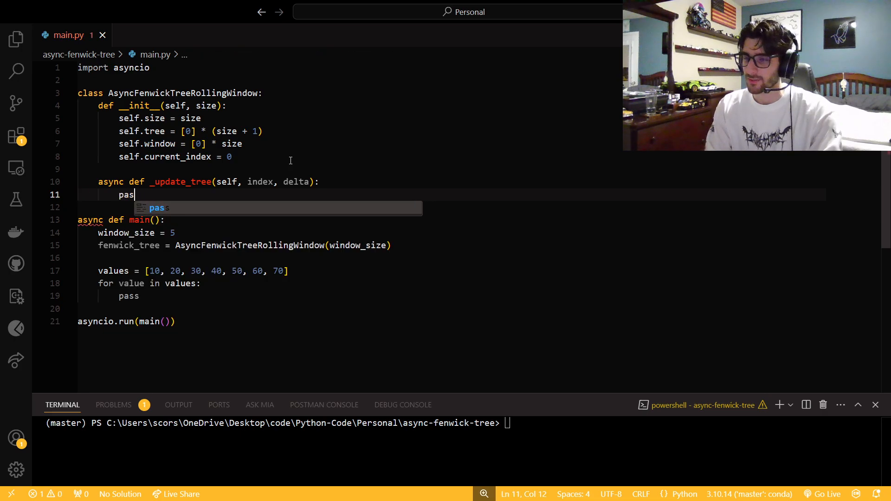
text(s)
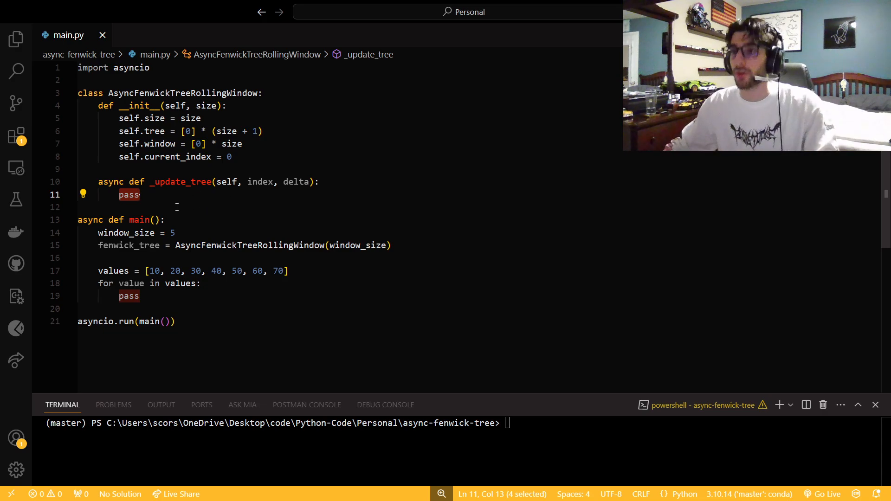
mouse_move(257, 196)
text(while)
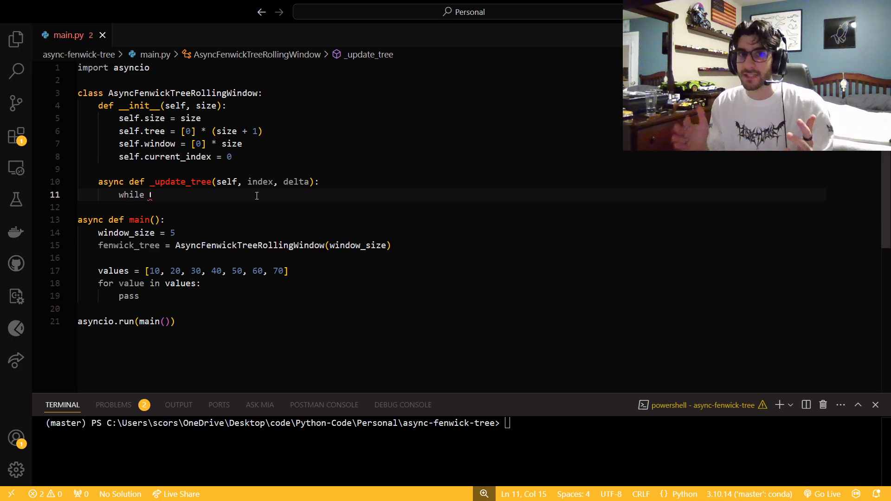
Loop while index <= self.size, adding delta to self.tree[index] and stepping index by index & -index
text(ind)
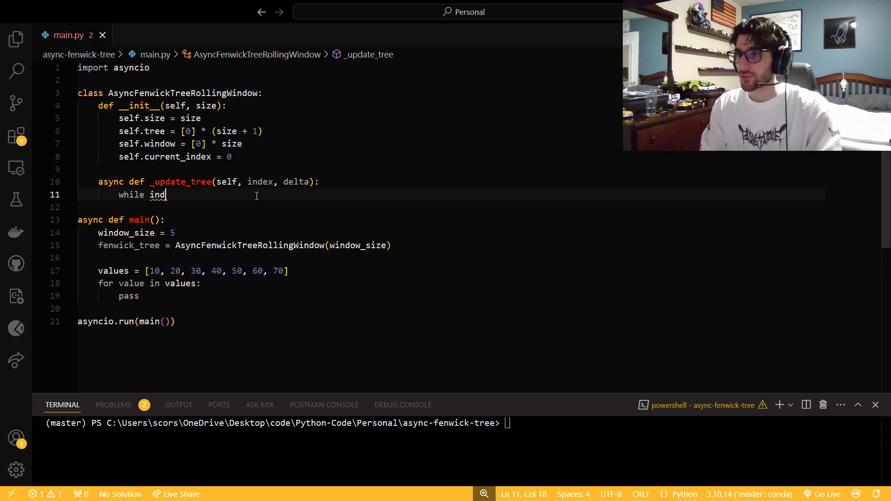
text(ex <=)
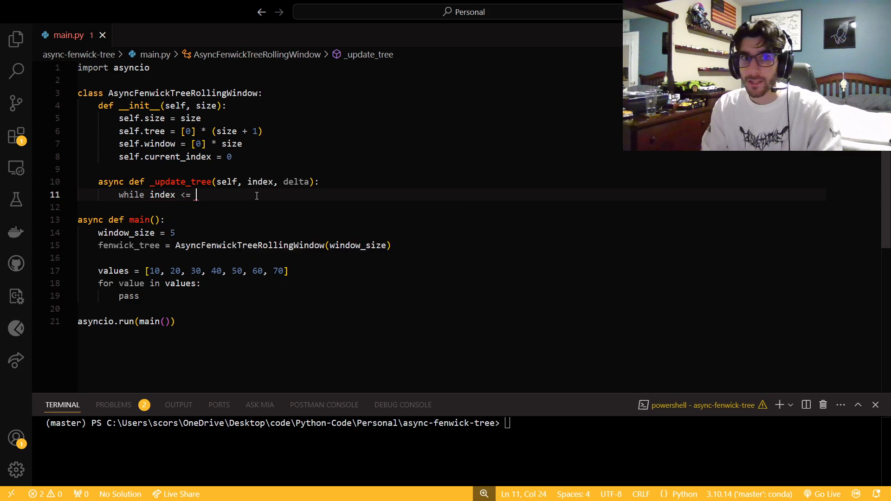
text(self.size)
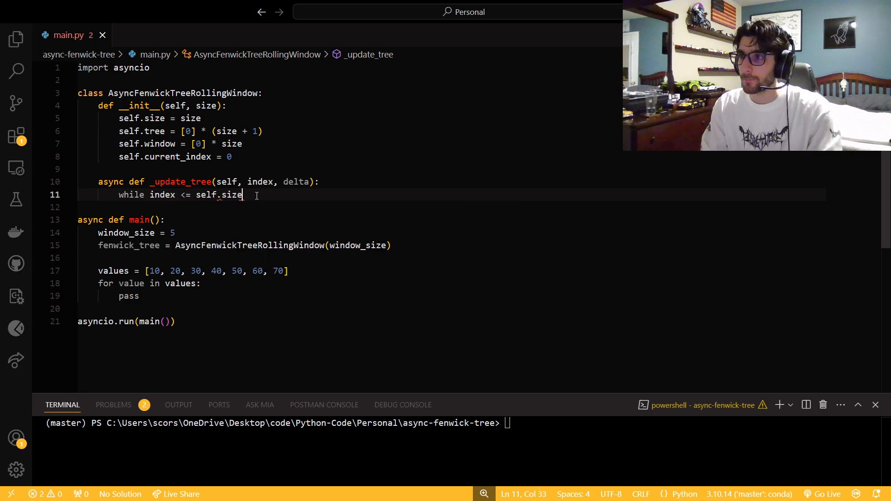
text(:)
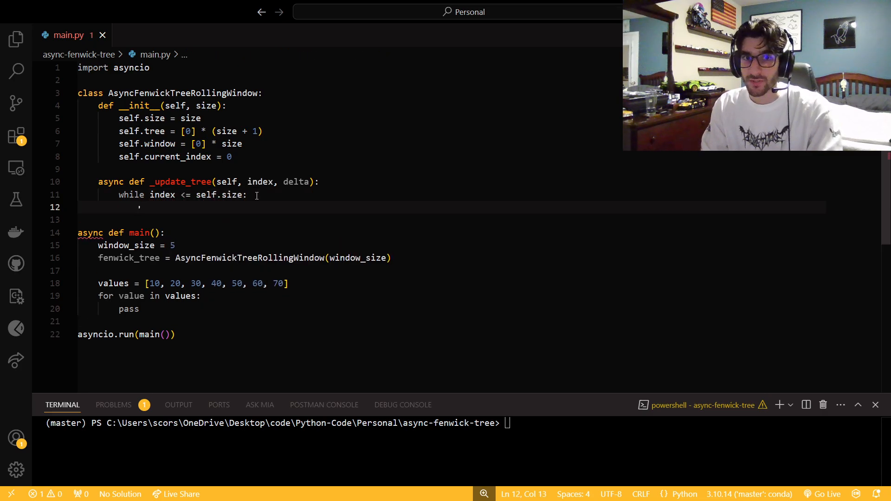
text(self.treer)
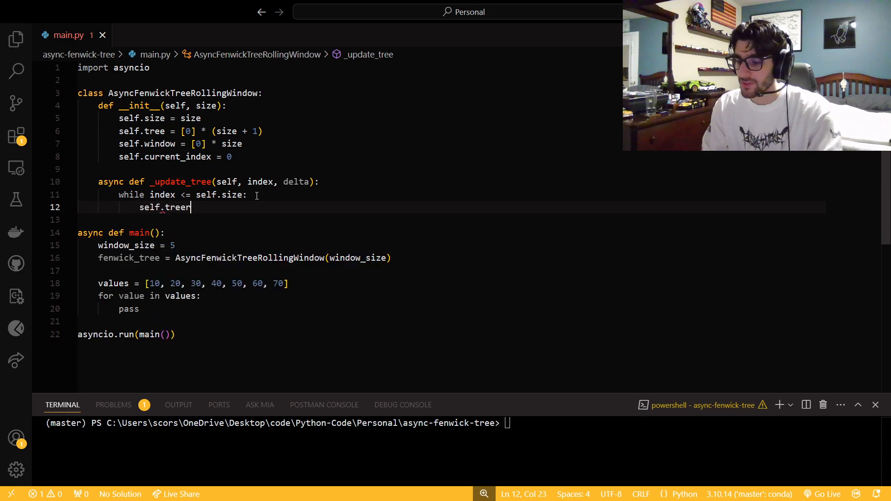
text([])
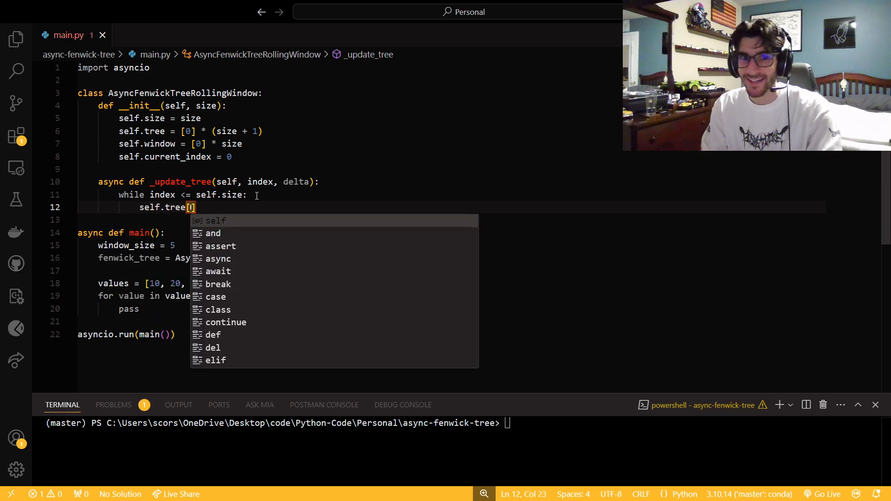
text(index)
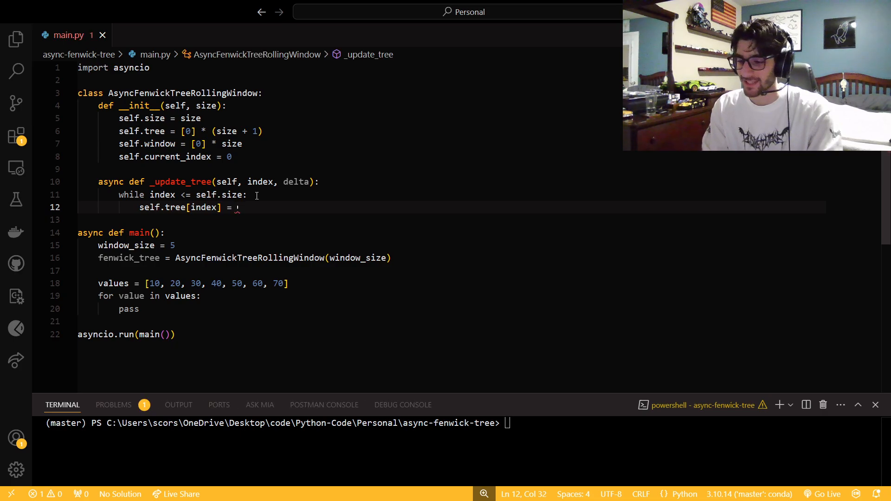
text(+= delta)
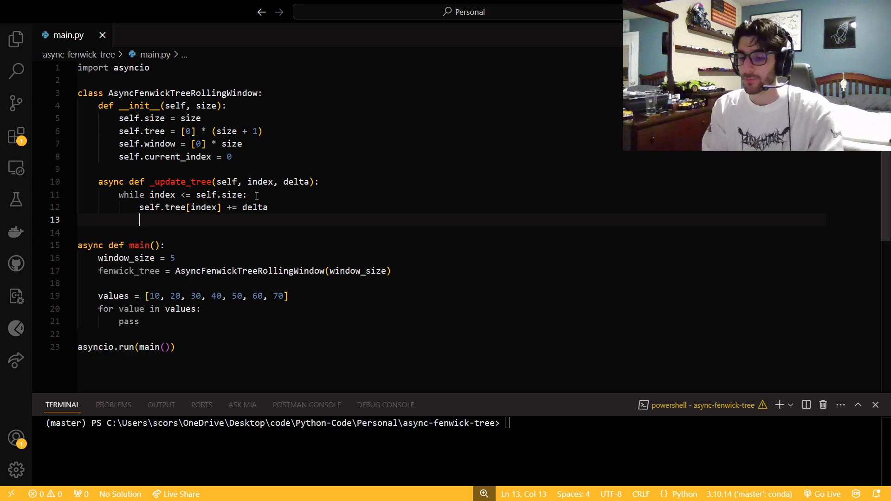
text(index += index)
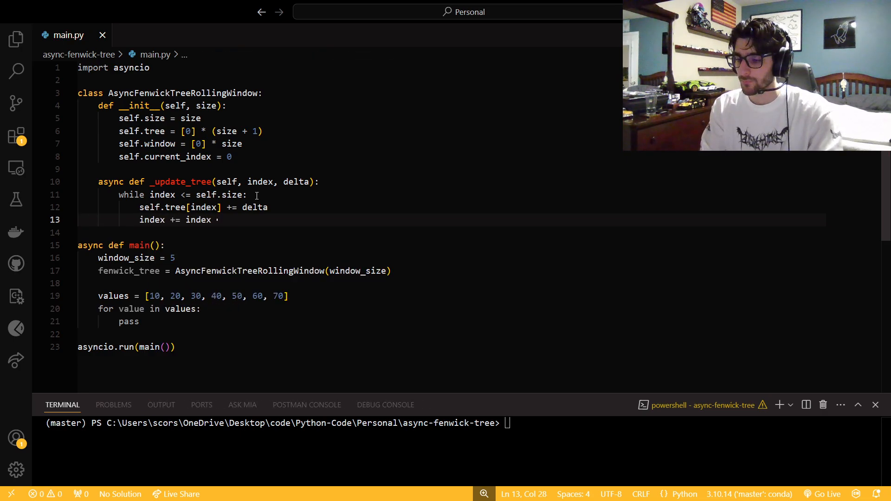
text(& -inde)
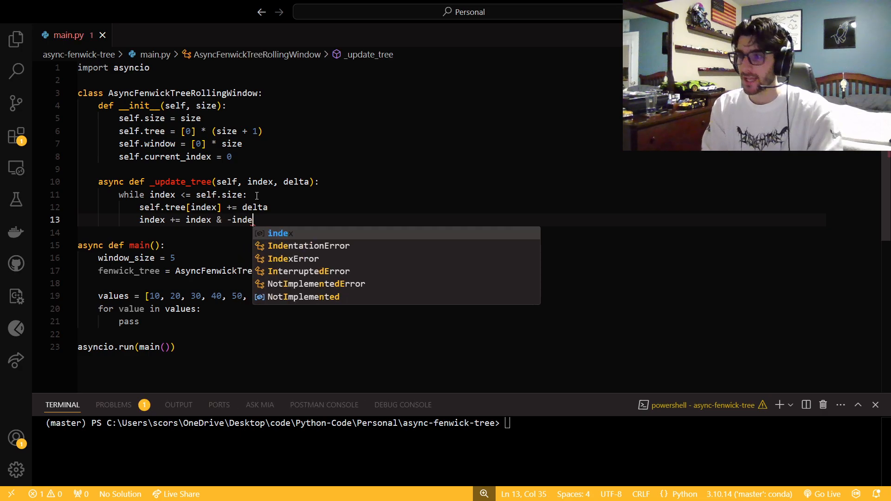
text(x)
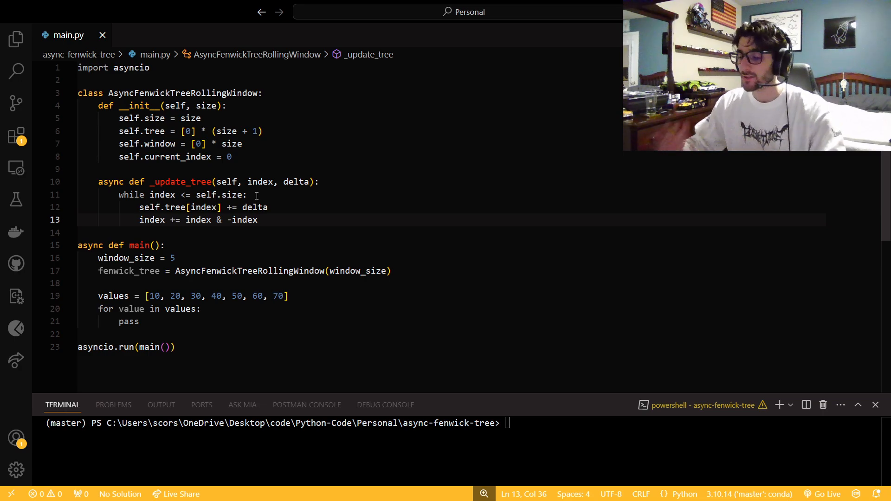
double_click(217, 219)
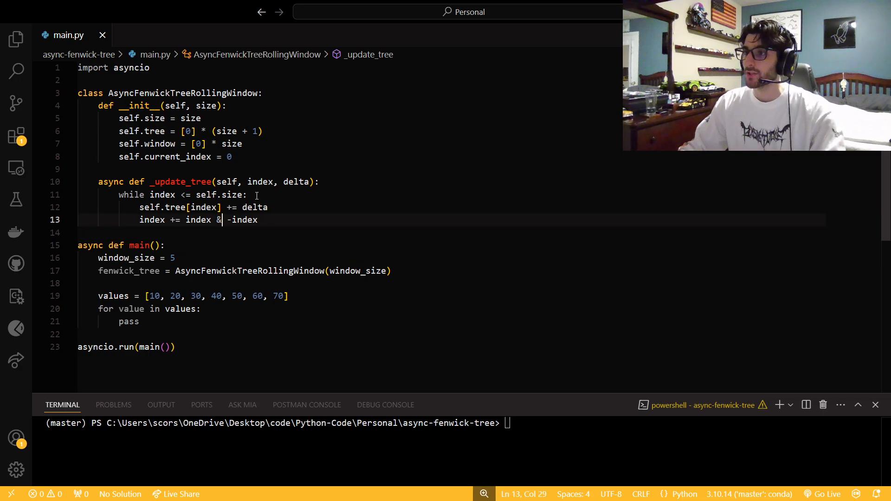
key(Enter)
text(async)
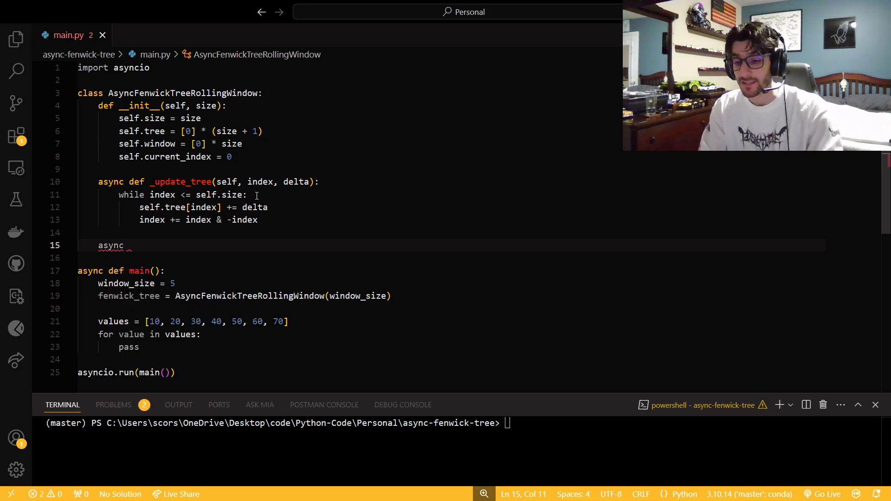
Define _query_tree with total initialised to 0 and a while loop on index
text(def)
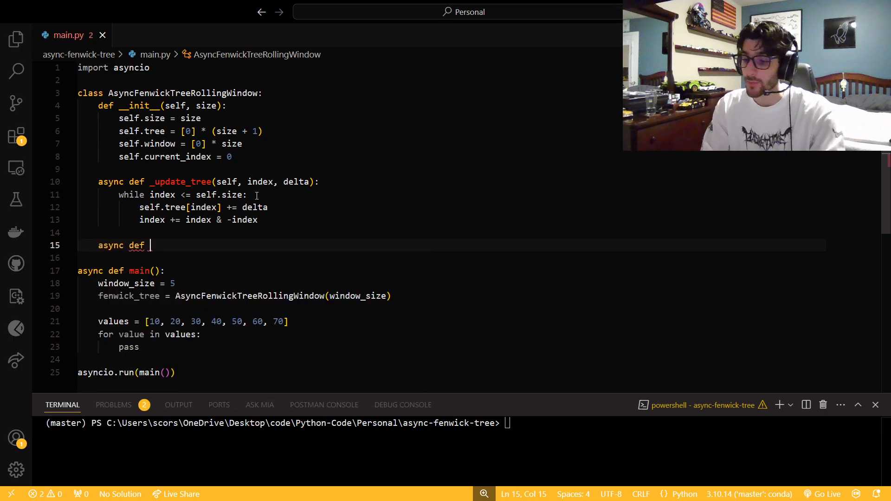
text(_query)
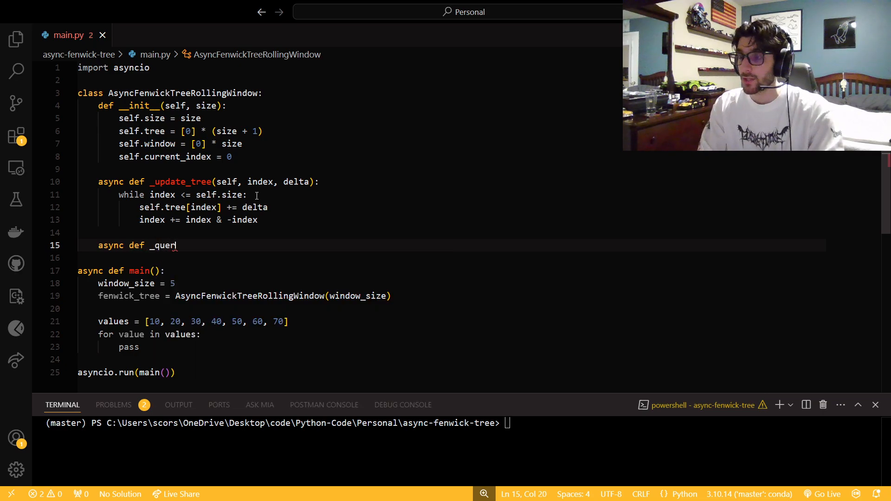
text(y_tree(self, index):)
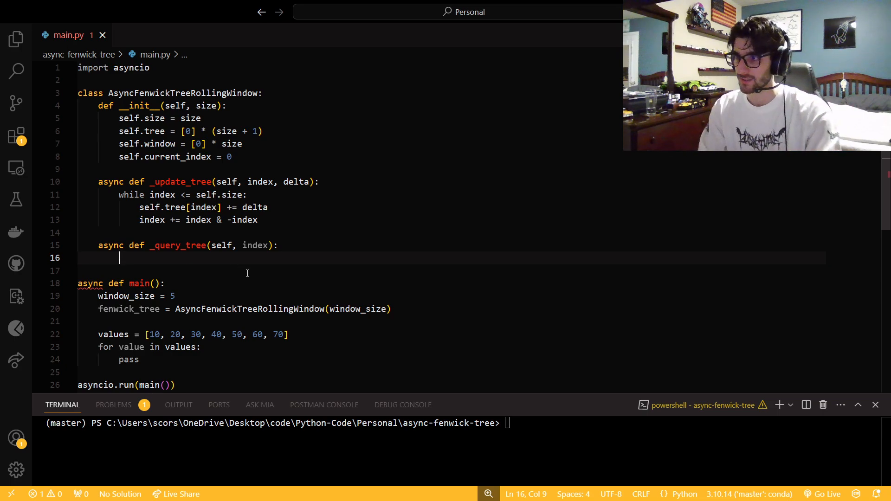
text(toal)
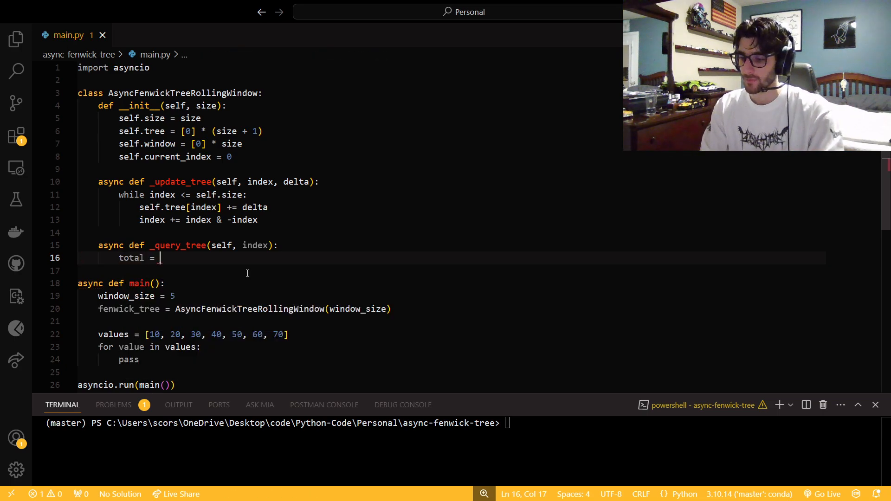
text(0)
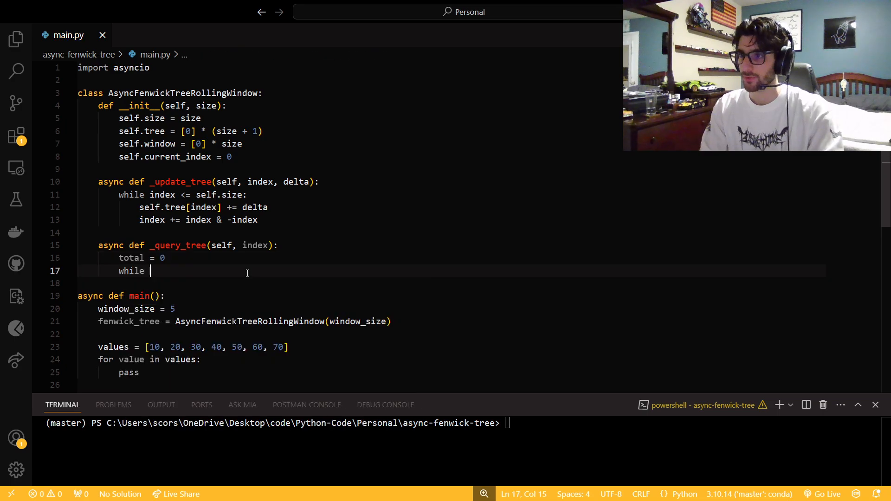
text(index)
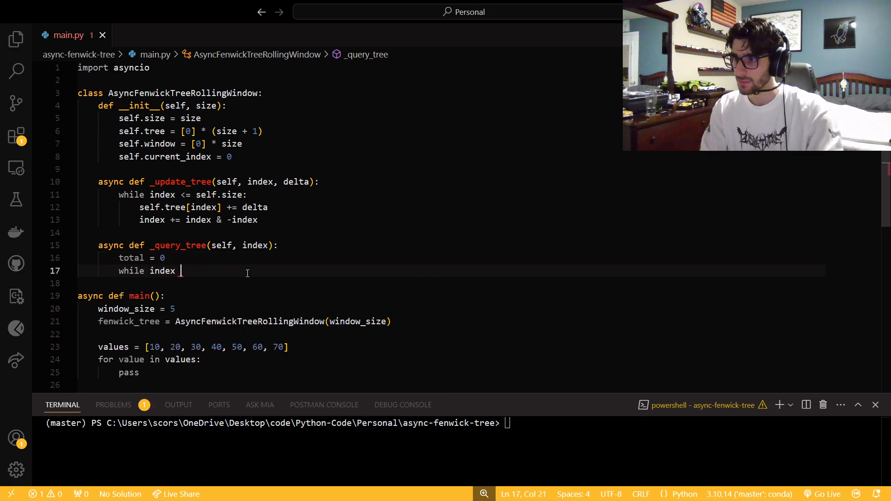
text(<=)
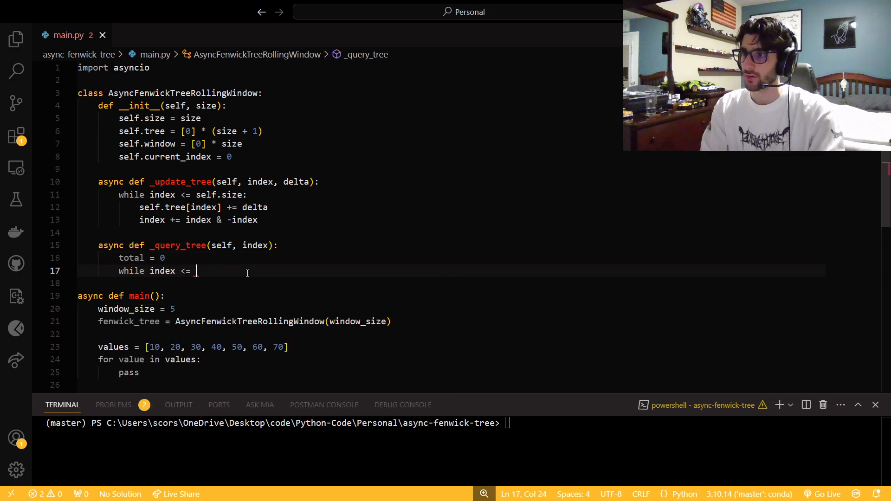
text(self.size:)
text(tot)
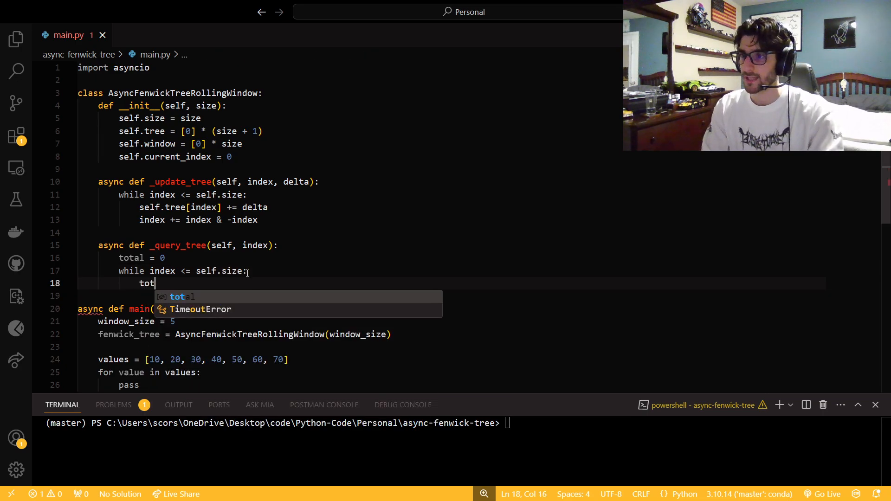
Add total += self.tree[index], index -= index & -index, and return total
text(al +=)
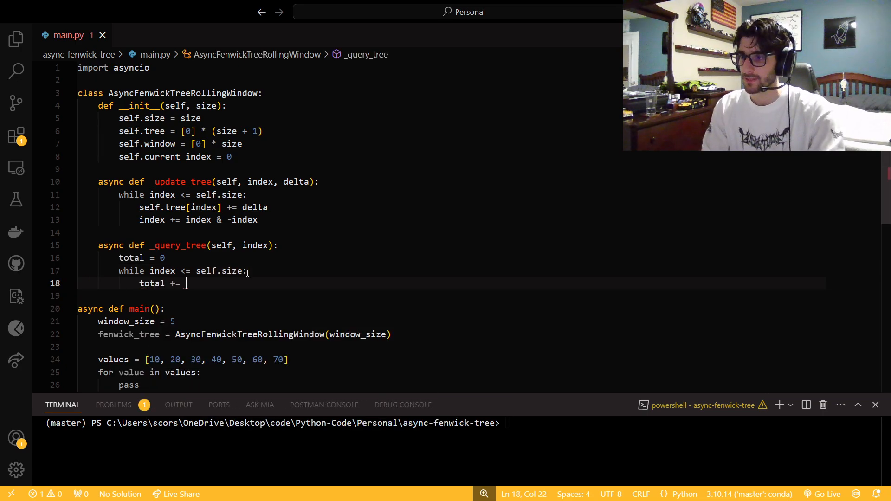
text(self.tree)
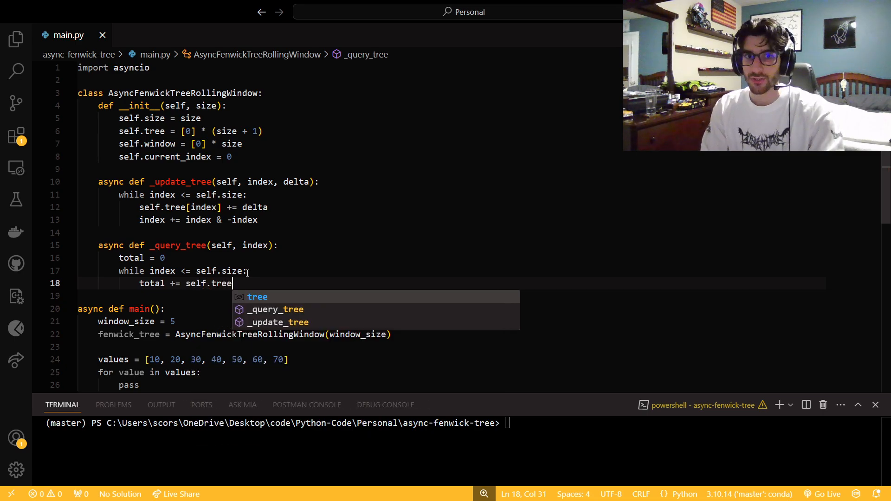
text([indexc)
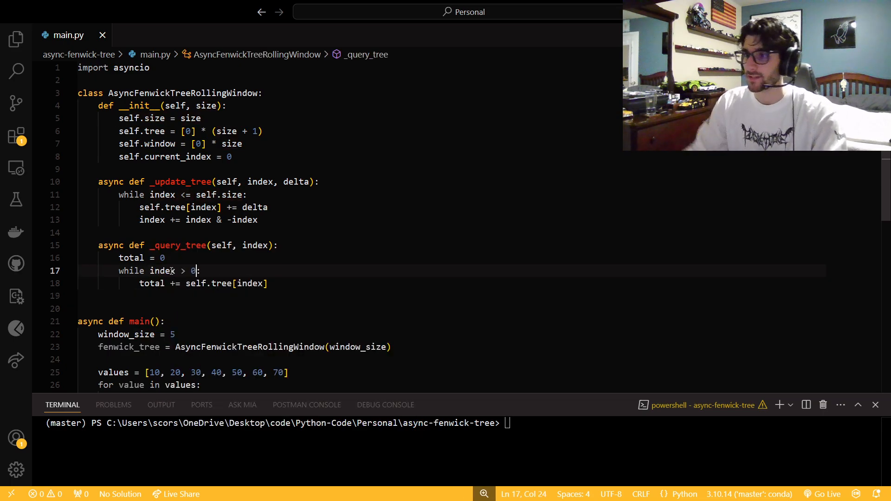
key(Enter)
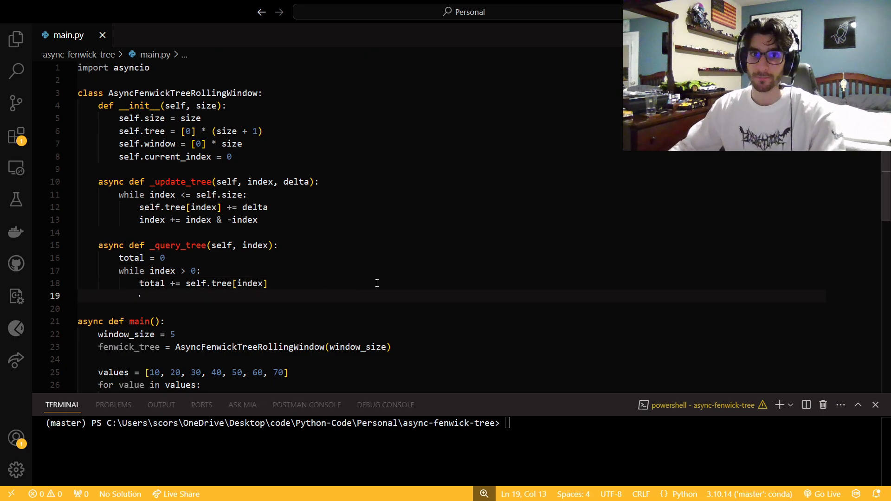
text(index)
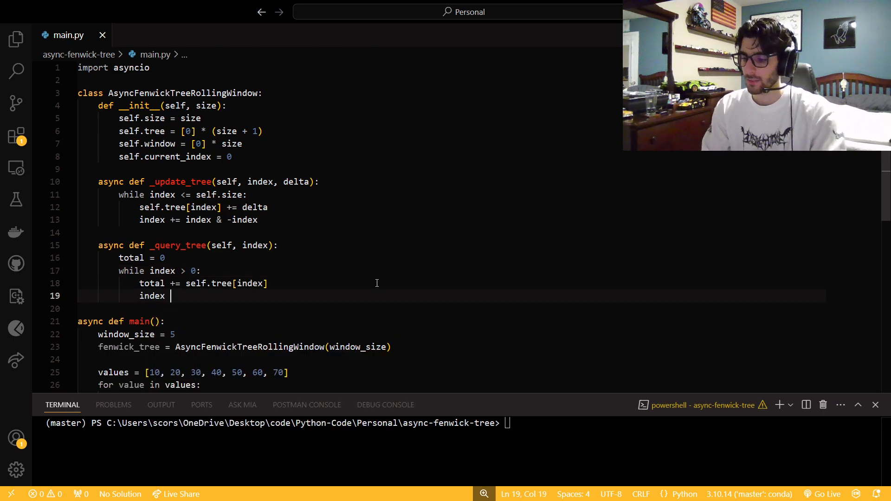
text(-=)
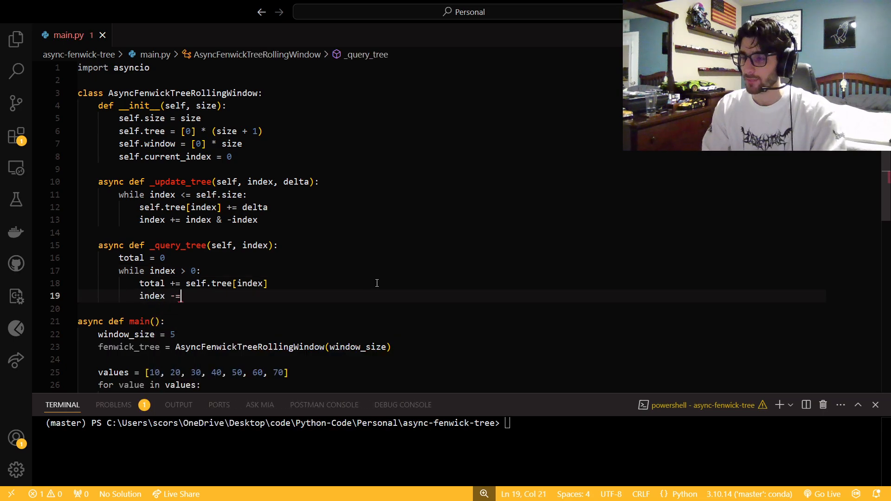
text(index &)
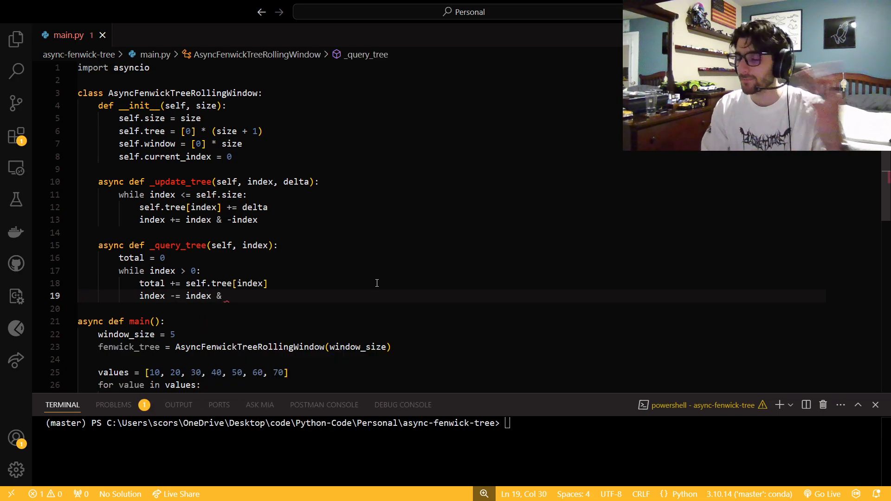
text(-index)
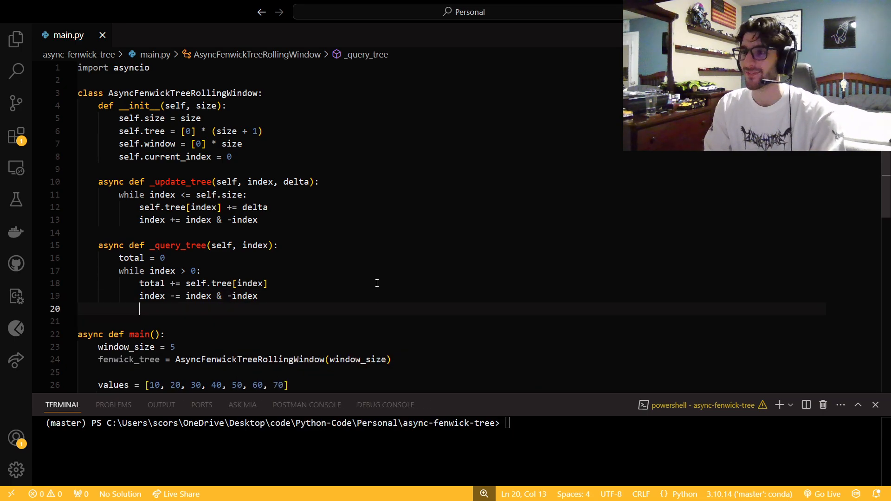
text(return t)
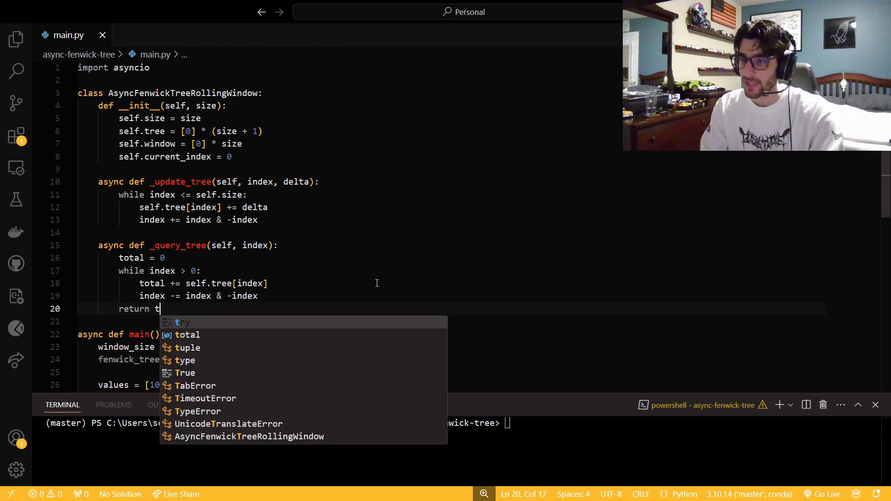
key(Enter)
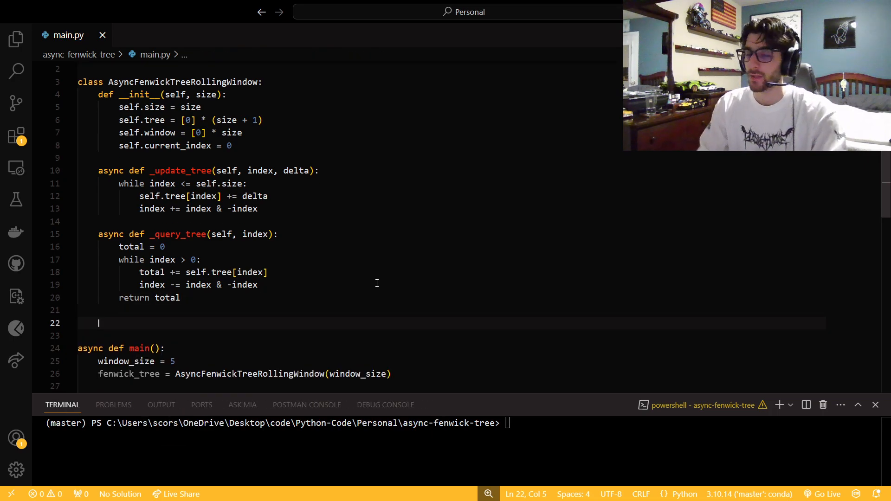
mouse_move(228, 331)
text(def)
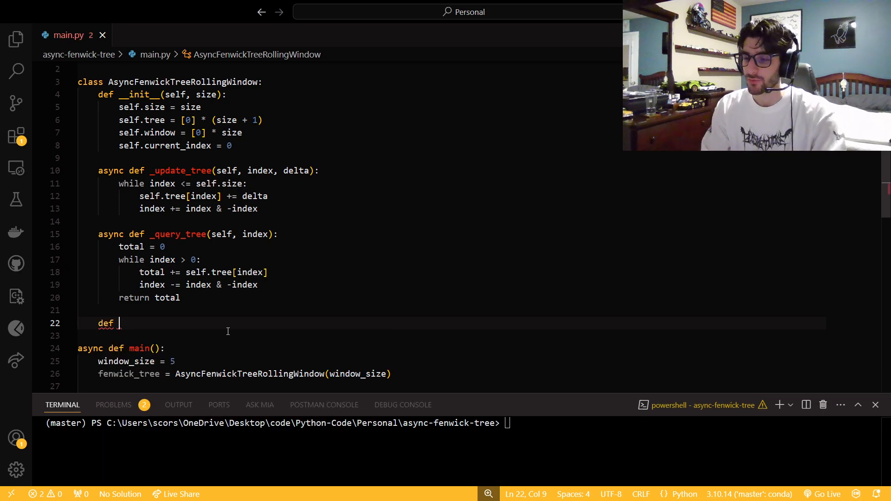
Define async update(self, value) computing rolling_index from self.current_index modulo size
text(async)
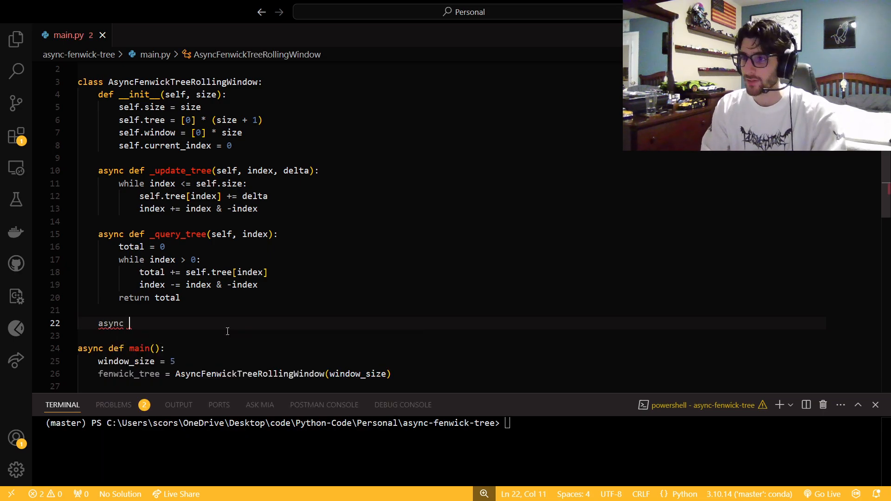
text(update()
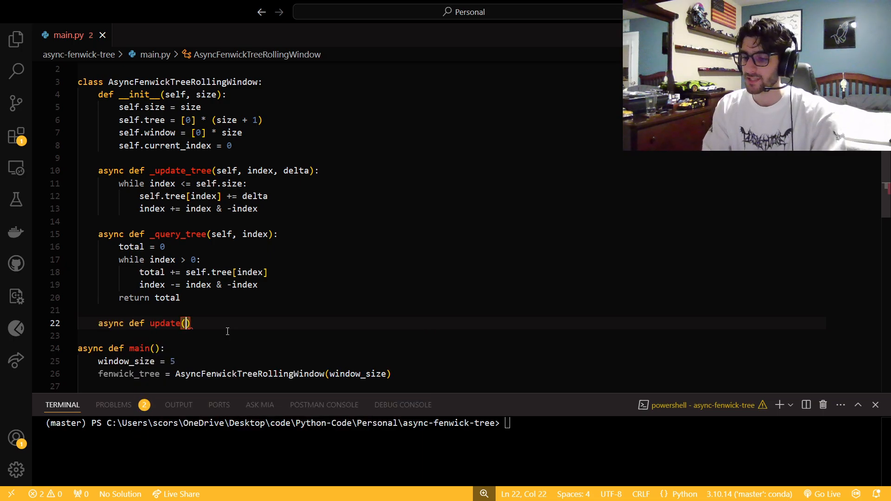
text(self,)
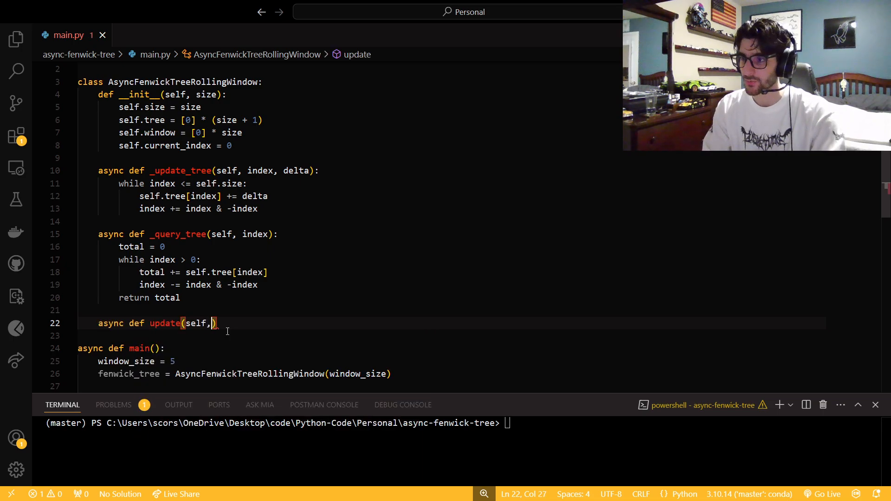
text(value)
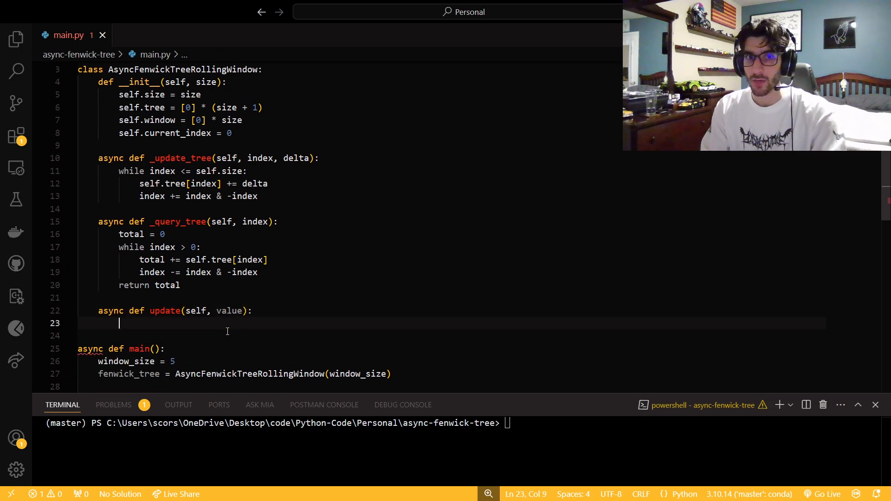
text(rolling)
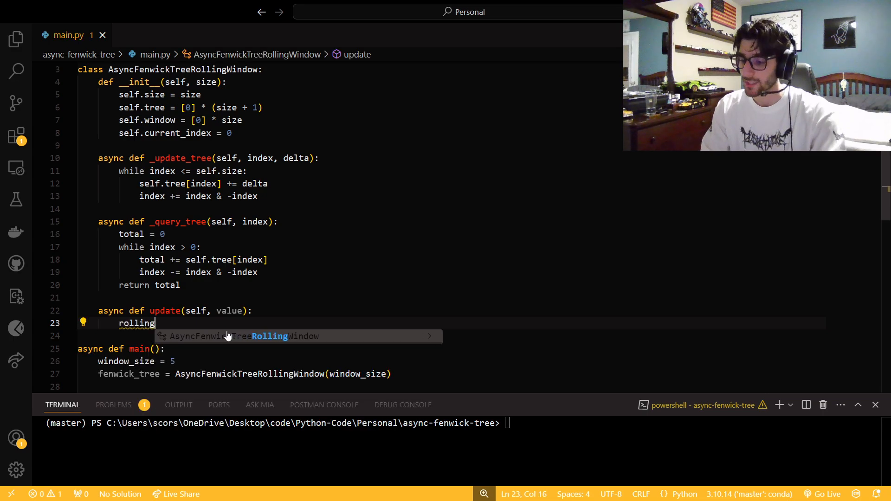
text(_inde)
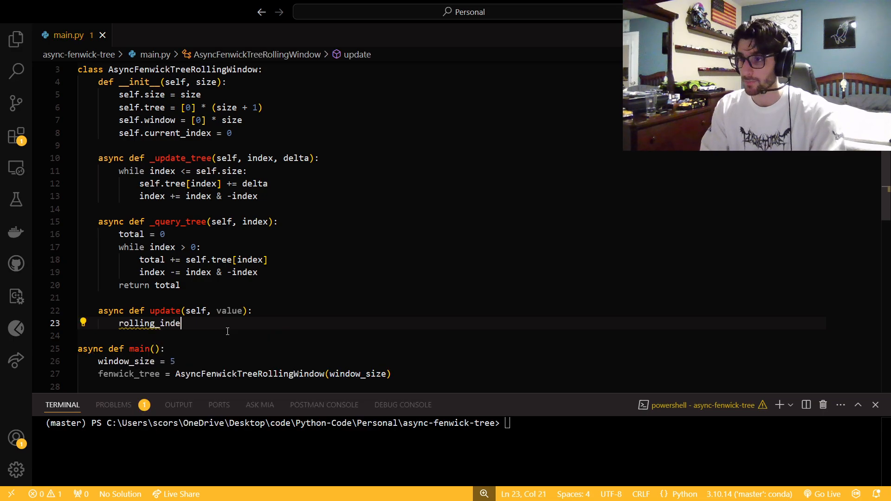
text(x =)
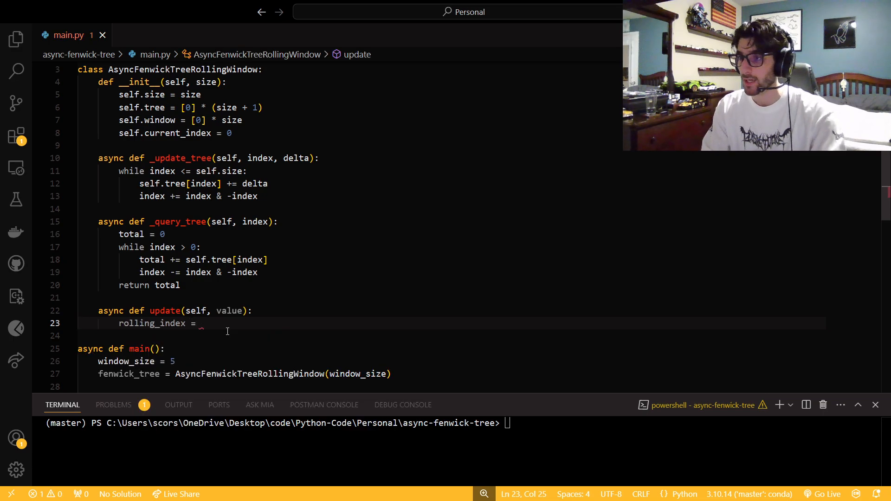
text(self.)
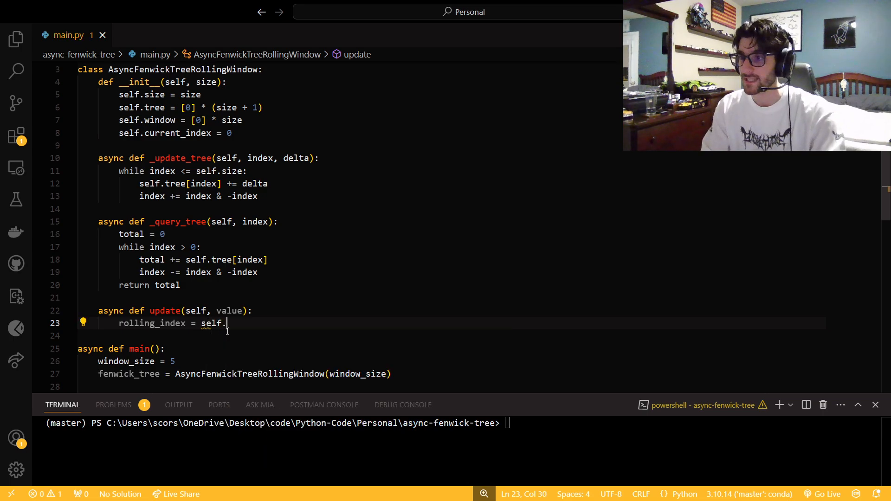
text(current_index)
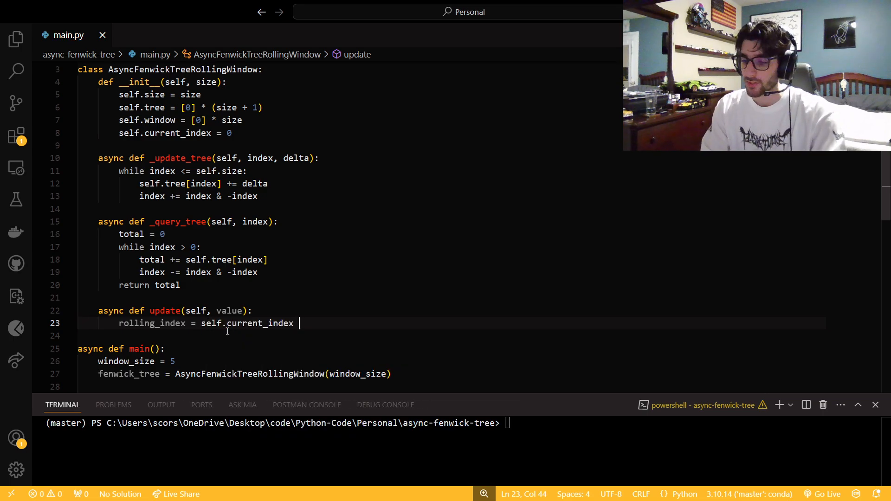
text(% self.size)
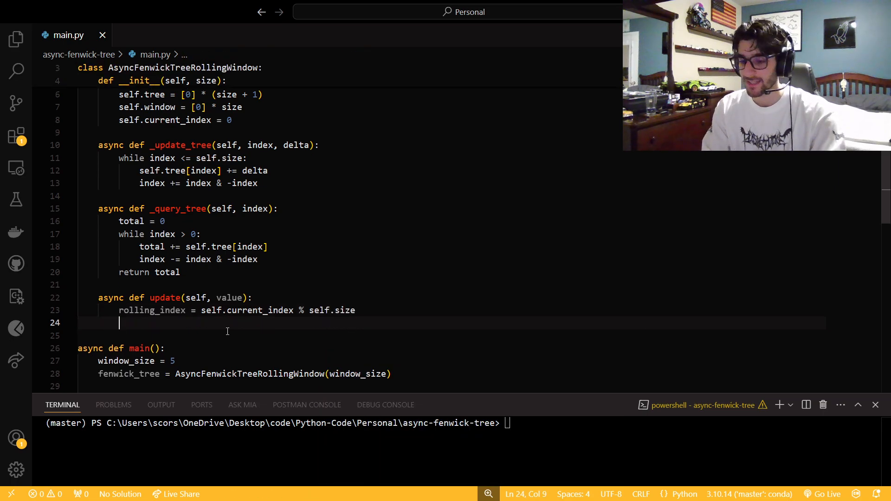
Compute fenwick_index from rolling_index and read old_value = self.window[rolling_index]
text(wi)
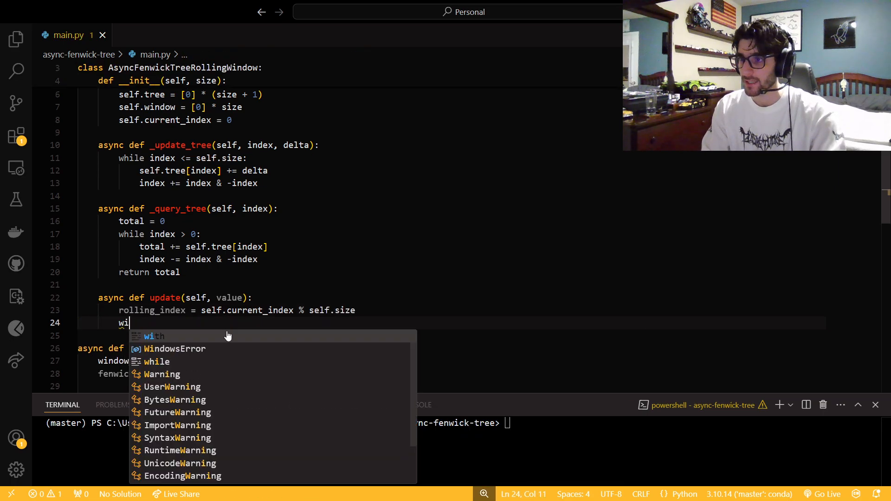
text(tree)i)
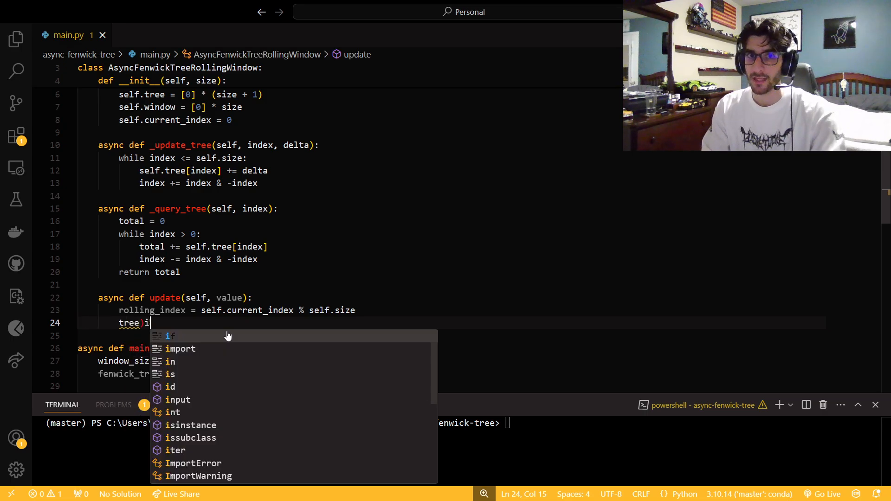
text(fenwi)
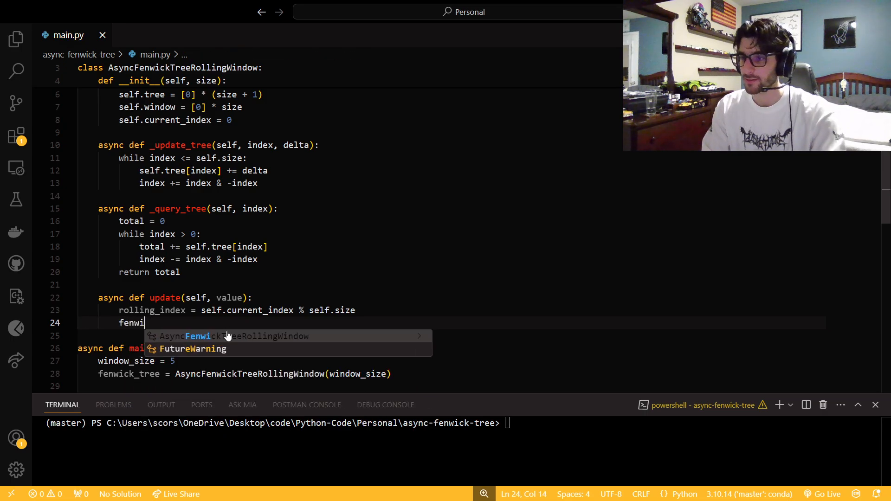
text(ck_index)
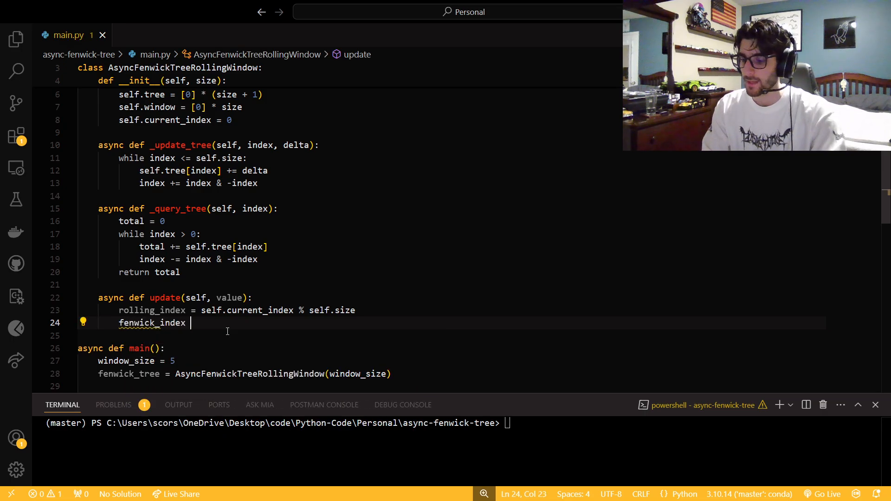
text(= rolling_index + 1)
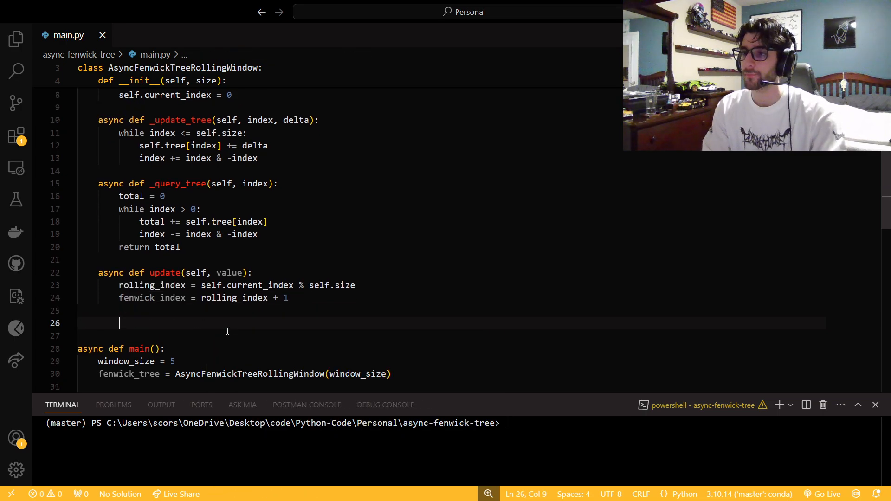
text(old_value)
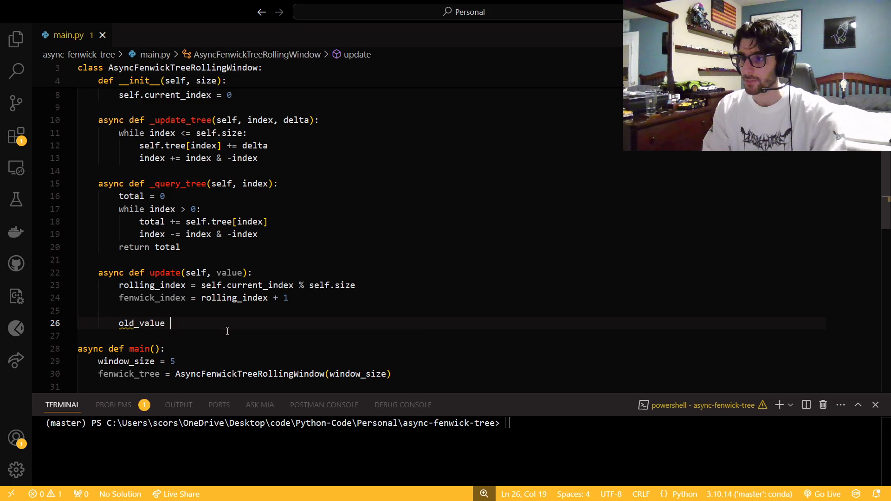
text(=)
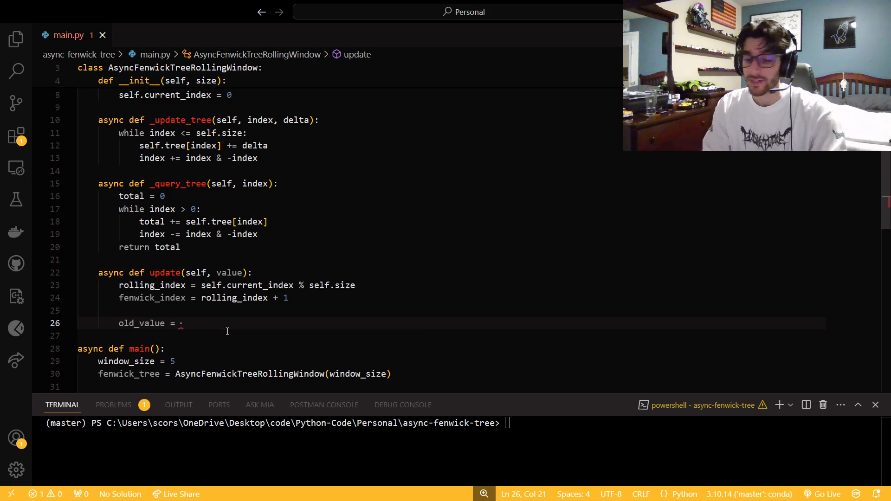
text(self)
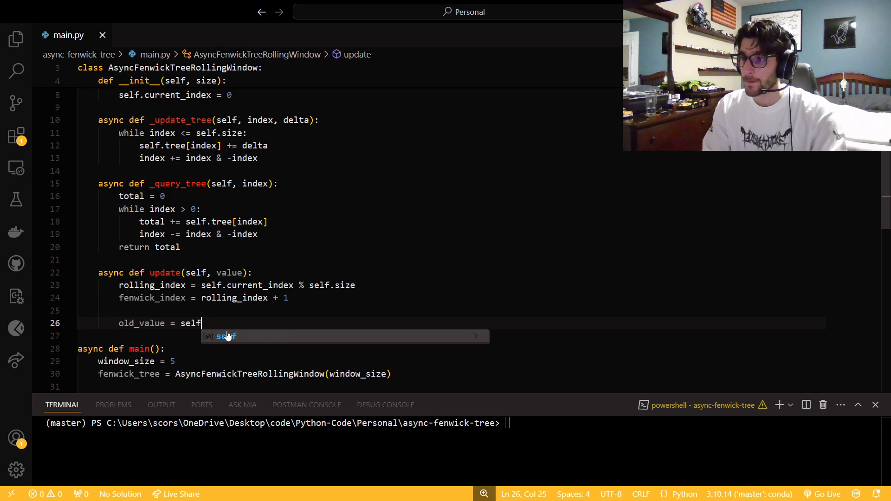
text(.window[])
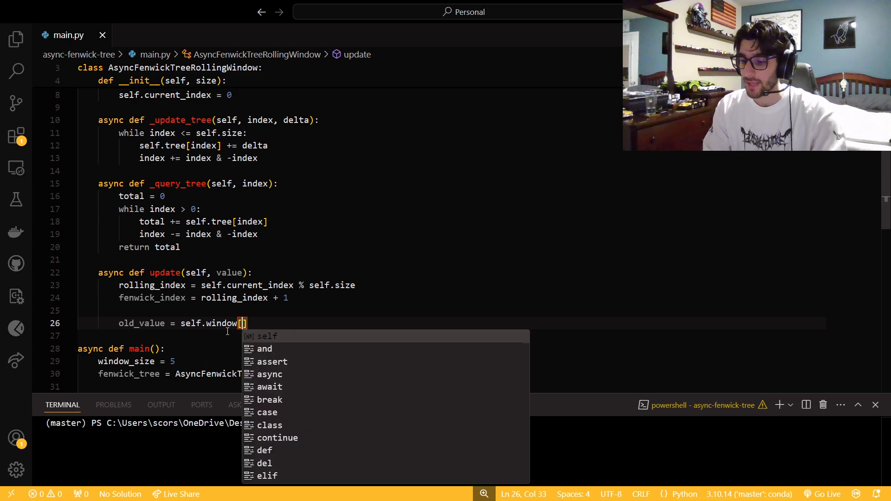
text(w)
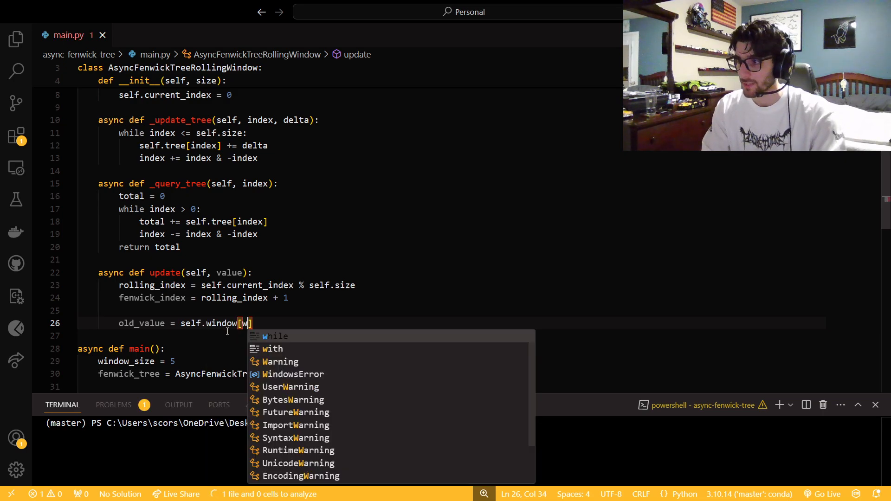
text(rolling_index)
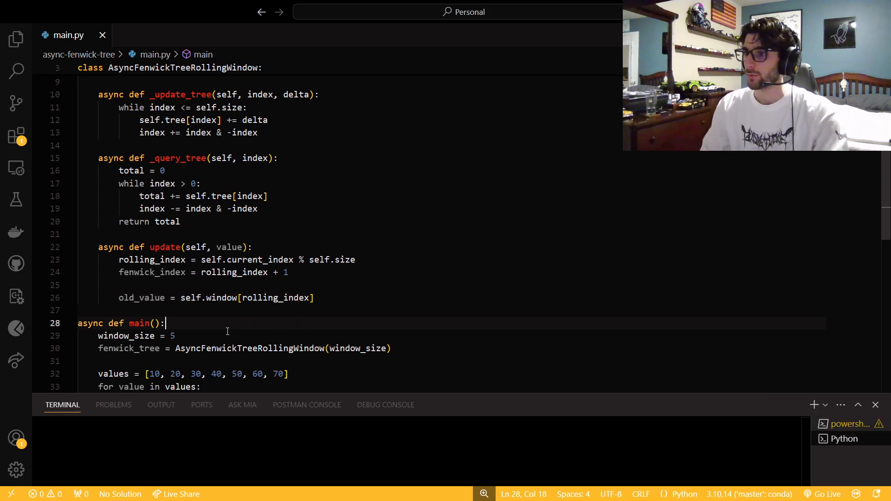
Add the line delta = value - old_value below the old_value line
key(Enter)
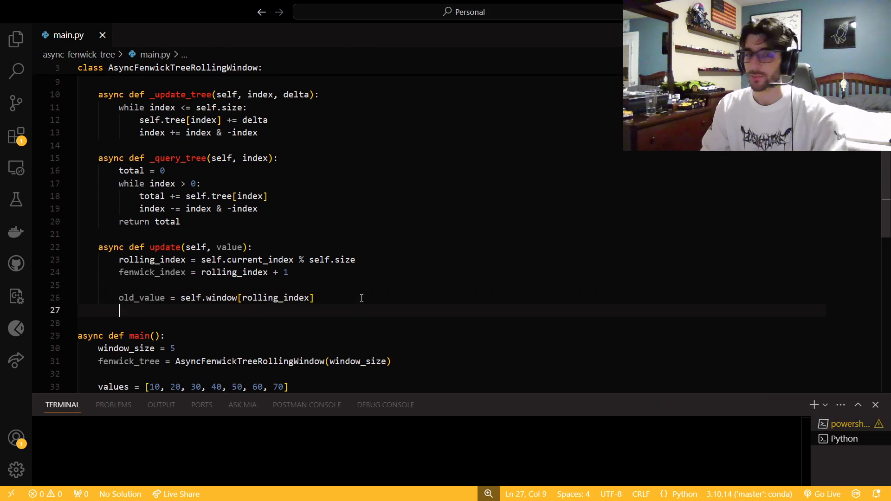
text(delt)
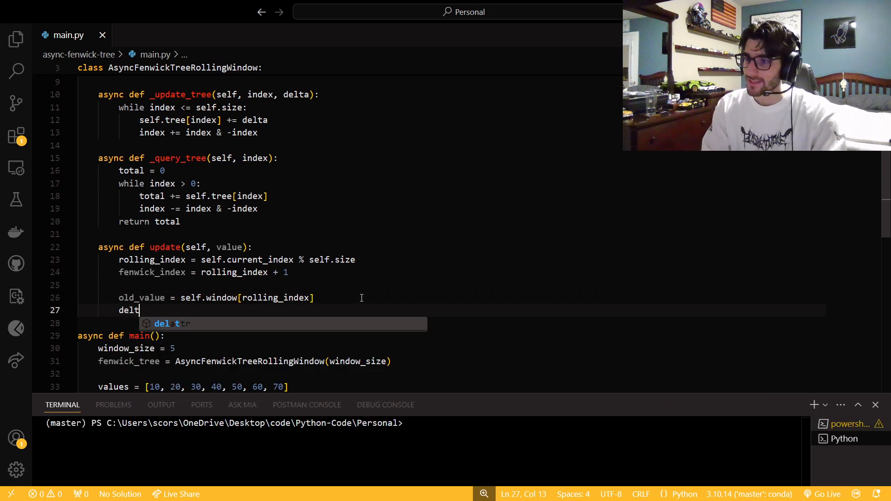
text(a)
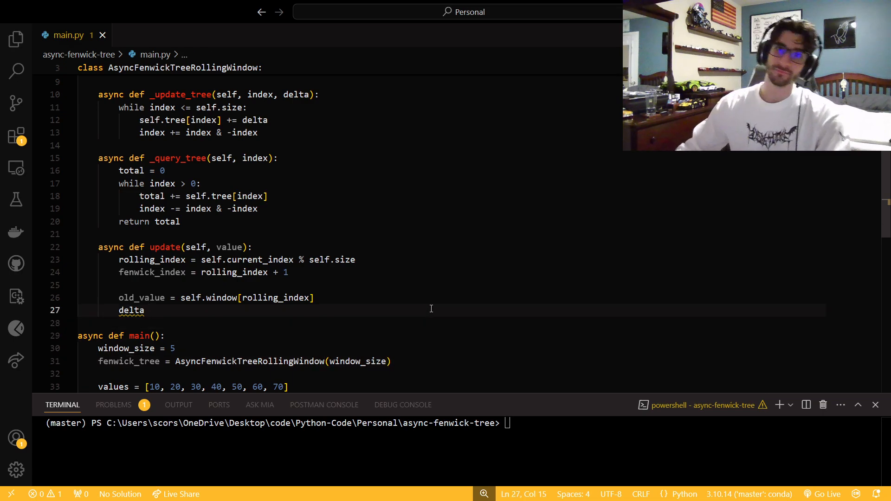
text(" ")
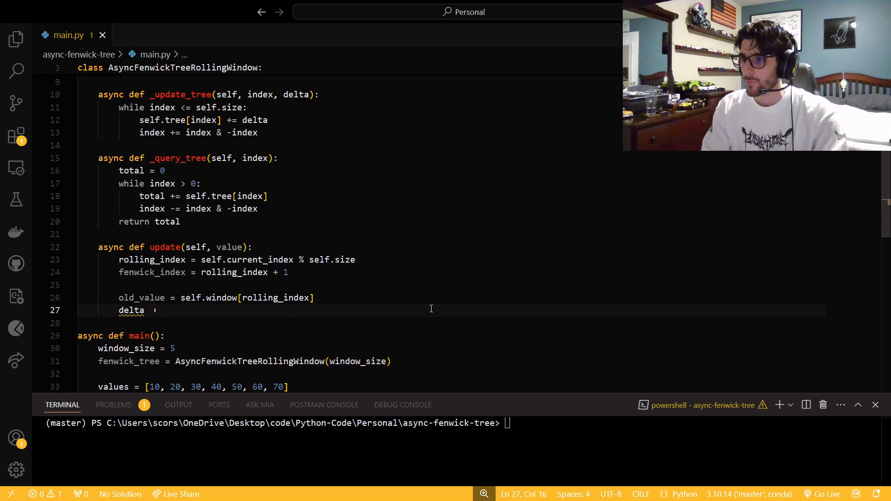
text(=)
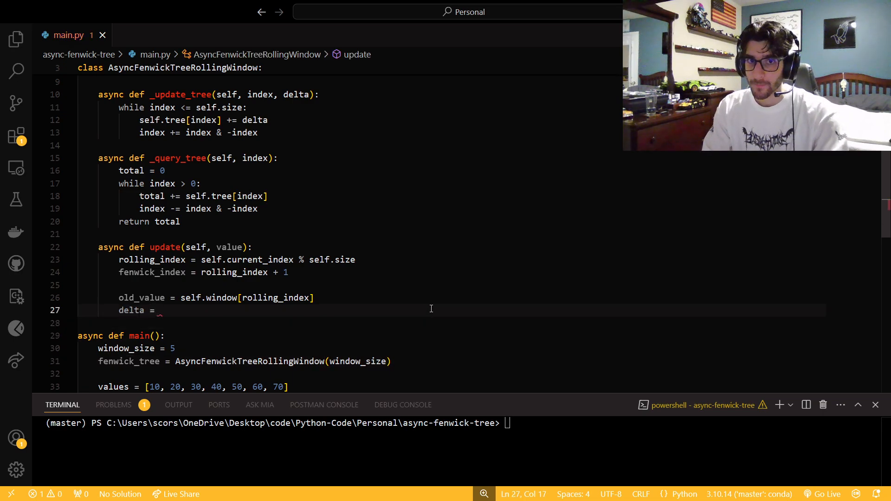
text(value)
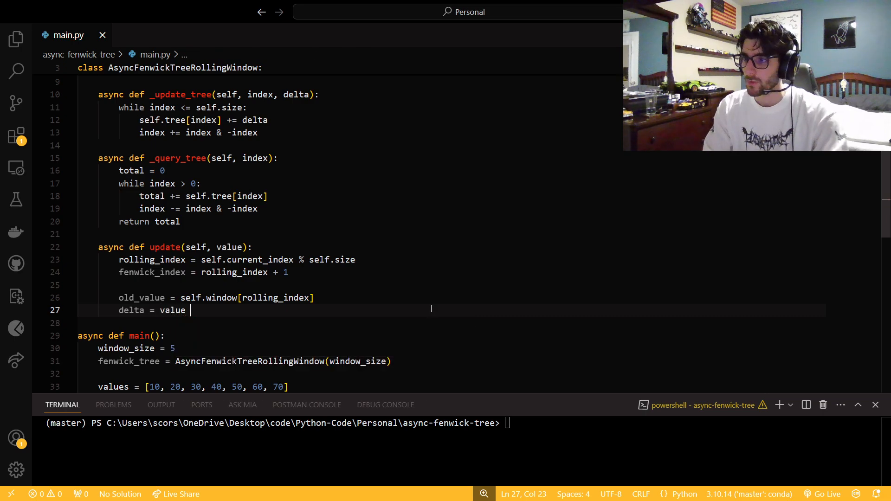
text(- old)
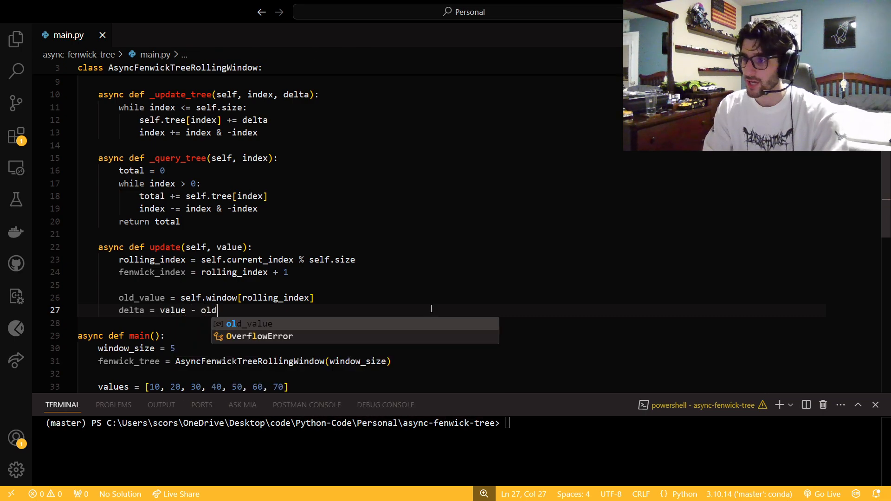
text(_)
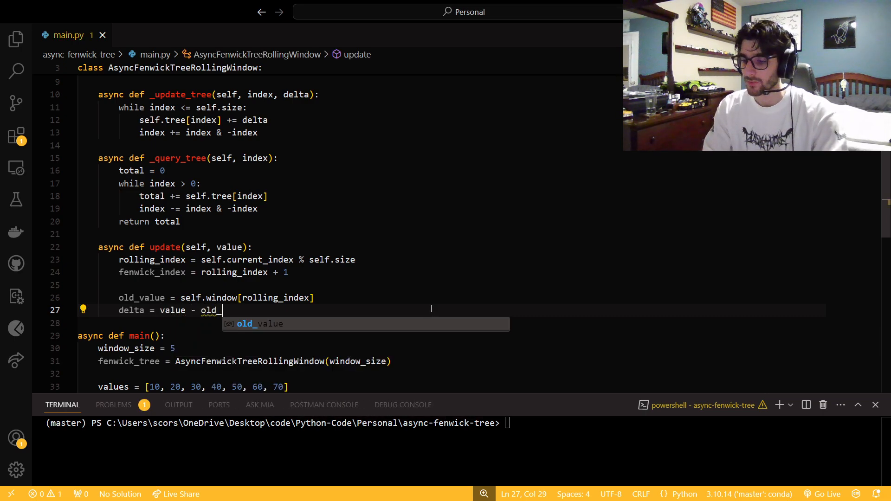
key(Enter)
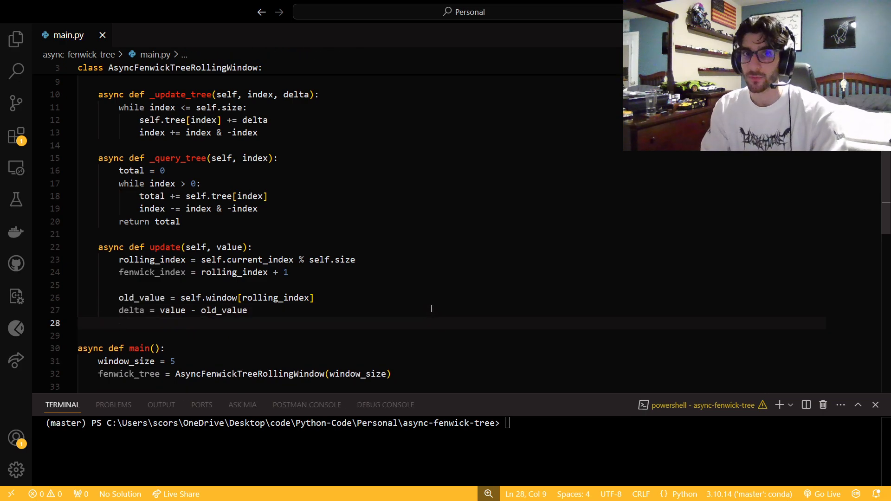
Apply the change with await self._update_tree(fenwick_index, delta)
text(await)
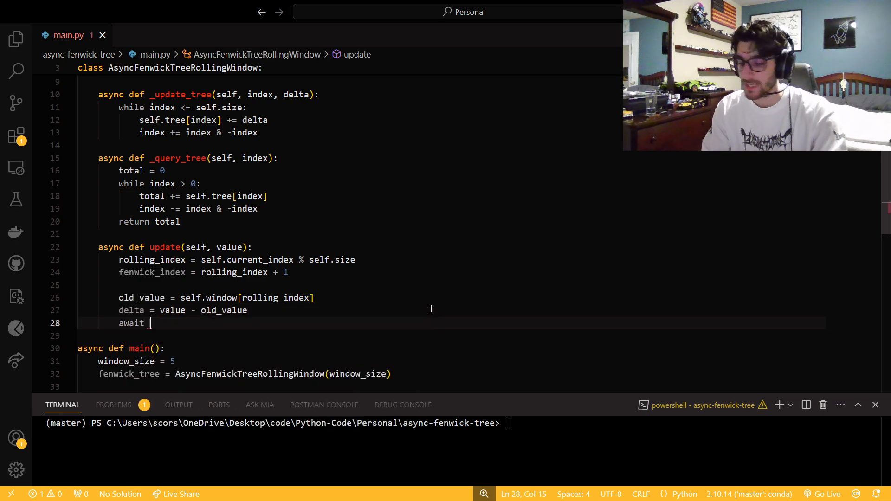
text(sel)
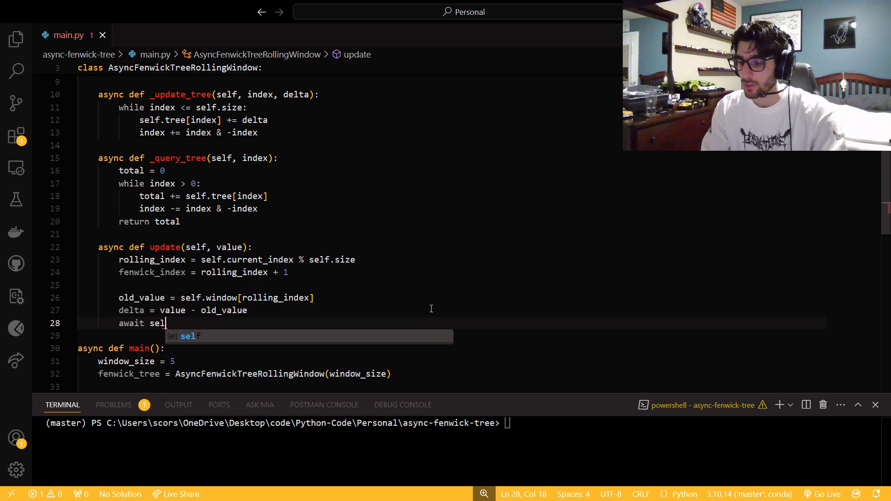
text(f._update_tree()
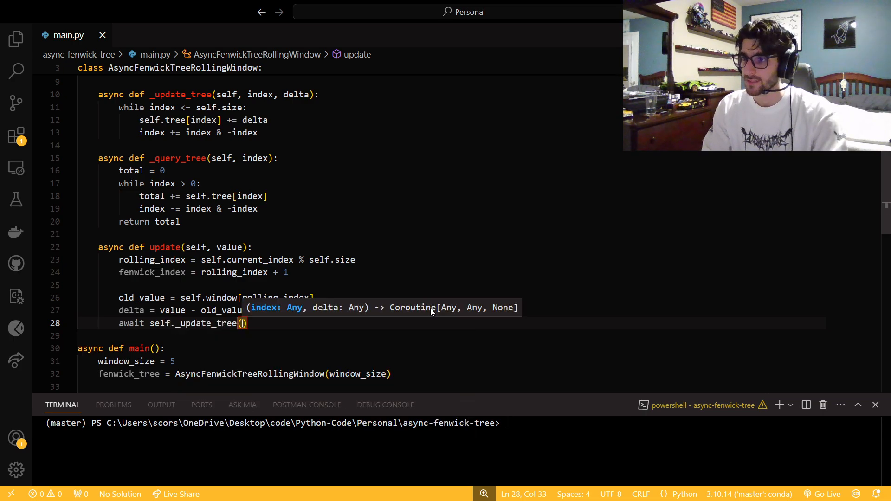
text(finally)
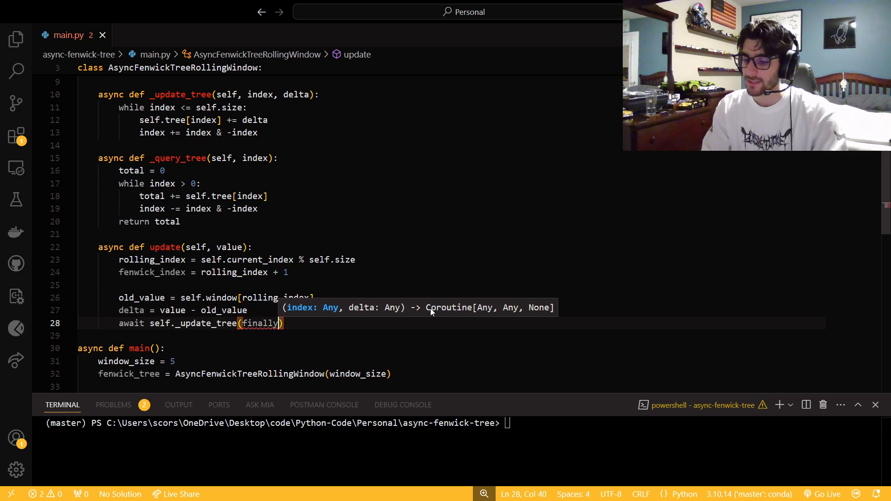
text(fwe)
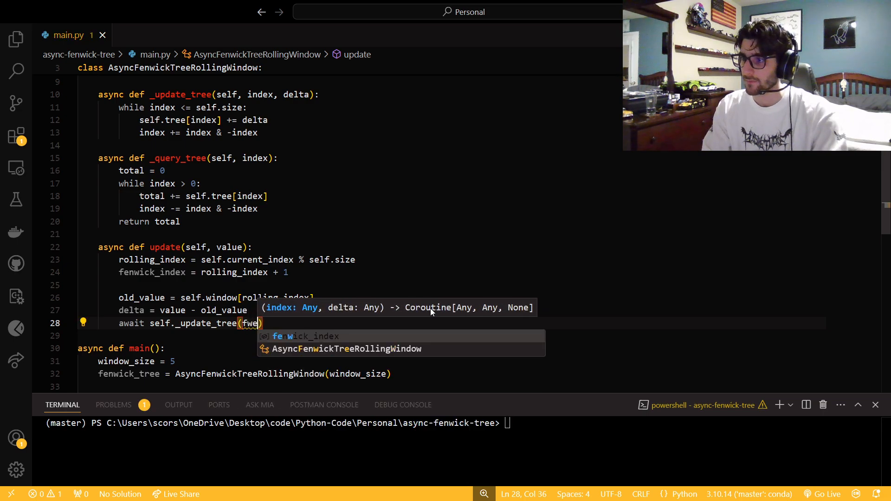
text(enwick_index, delta)
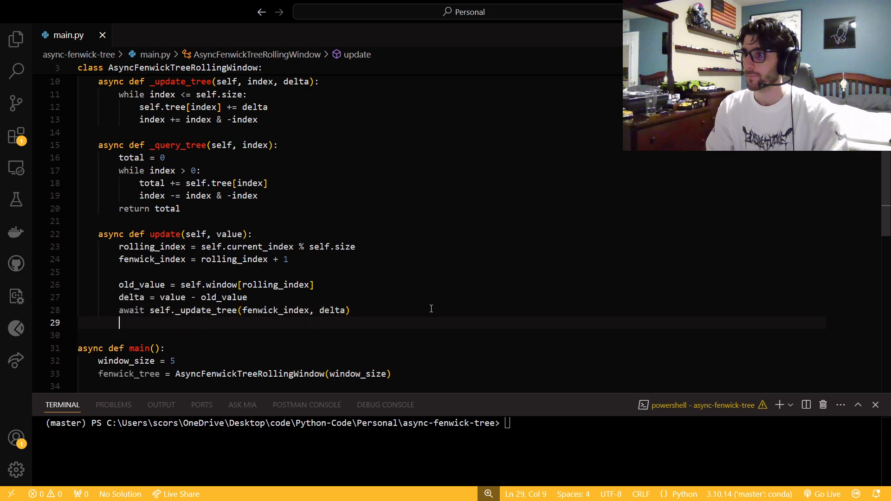
Store value in self.window[rolling_index] and increment self.current_index by 1
text(self.)
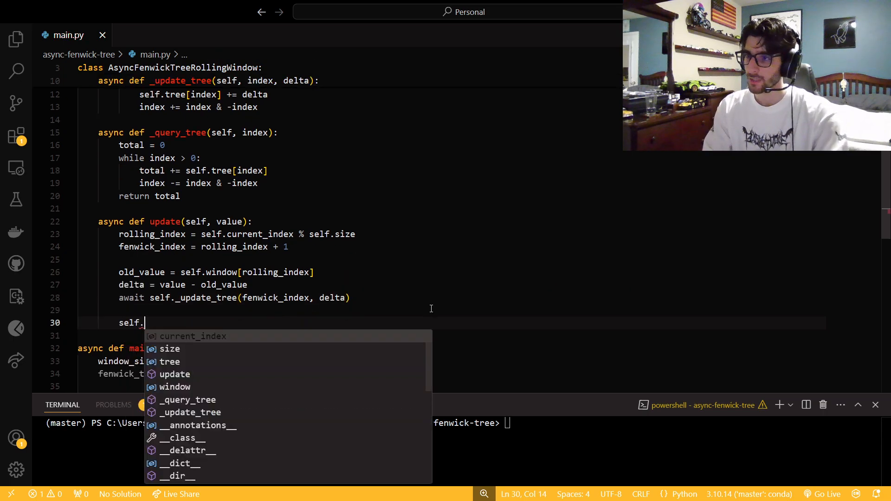
text(window)
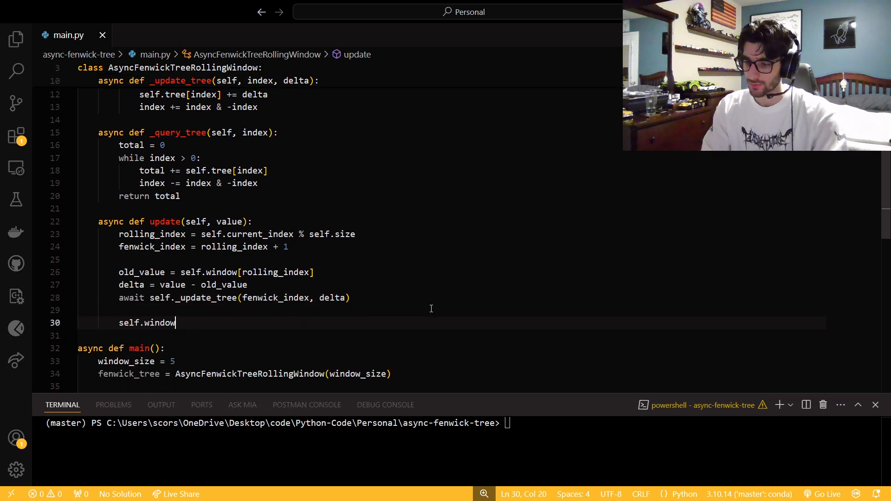
text([r])
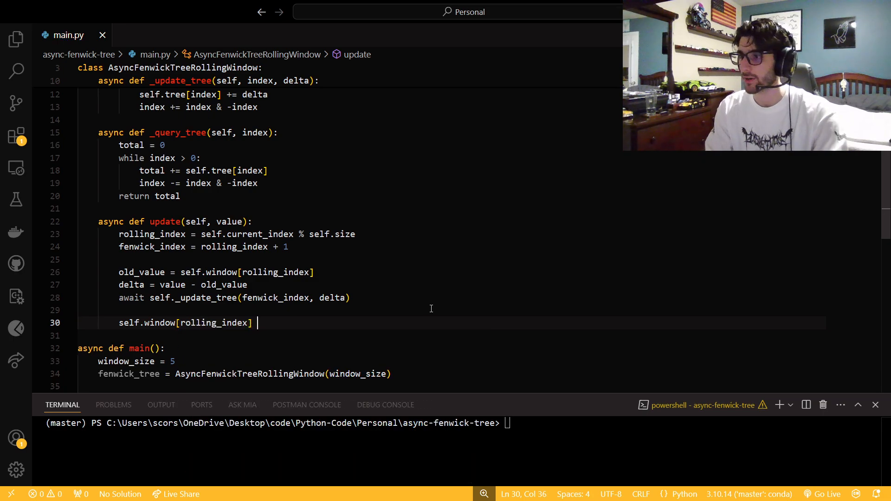
text(= value)
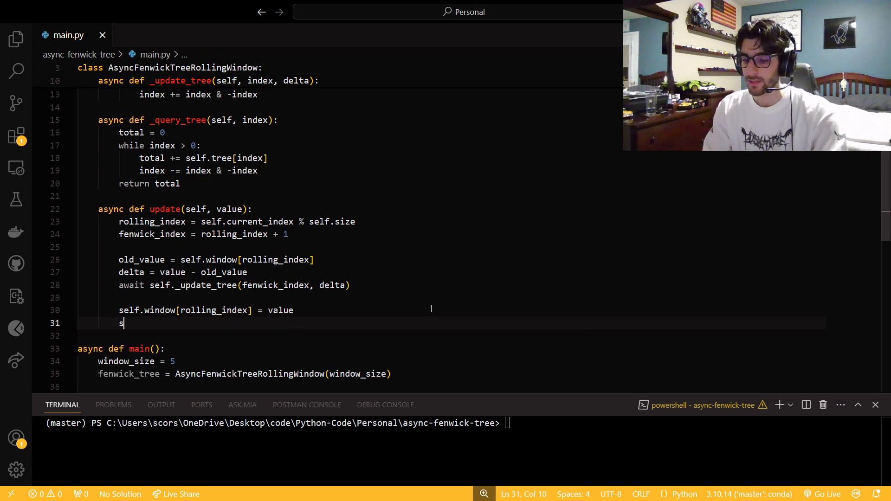
text(self.current_index)
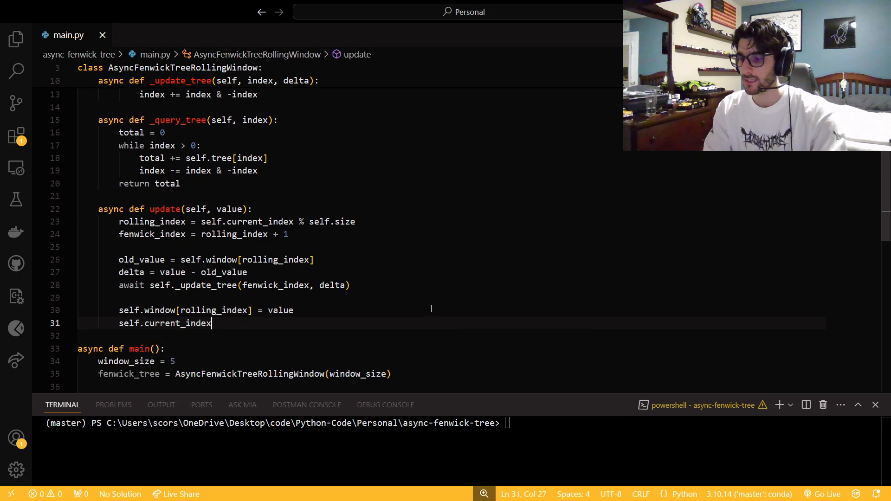
text(+=)
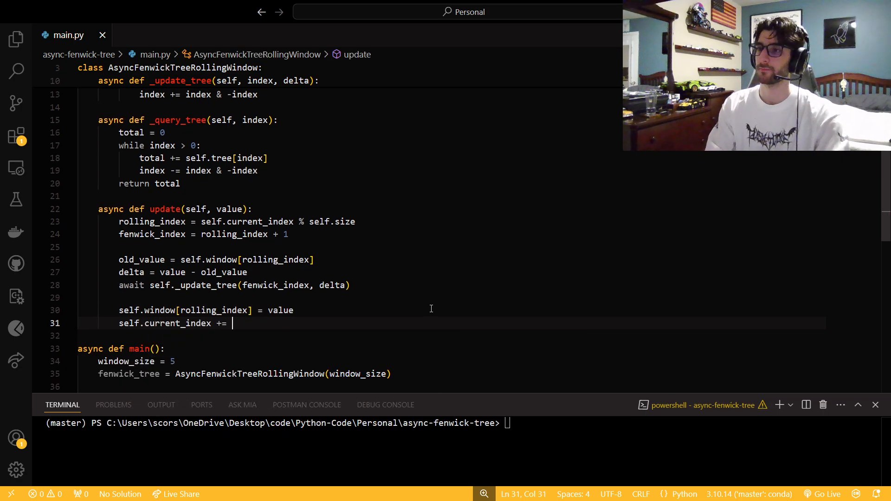
text(1)
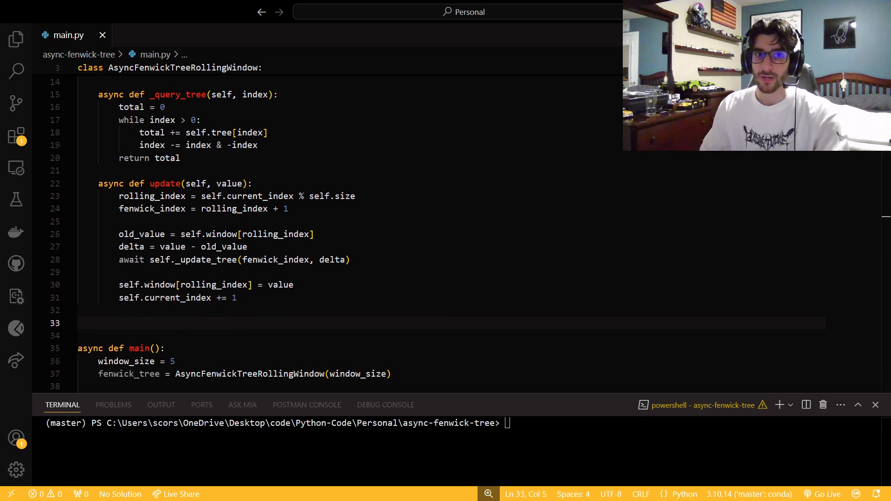
Define async query(self, index) returning "Invalid index" when index < 0 or >= self.size
text(async def)
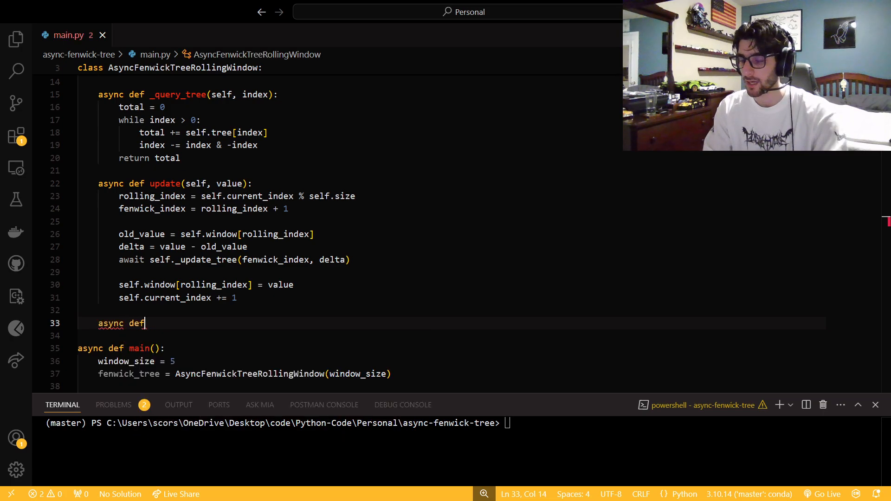
text(query)
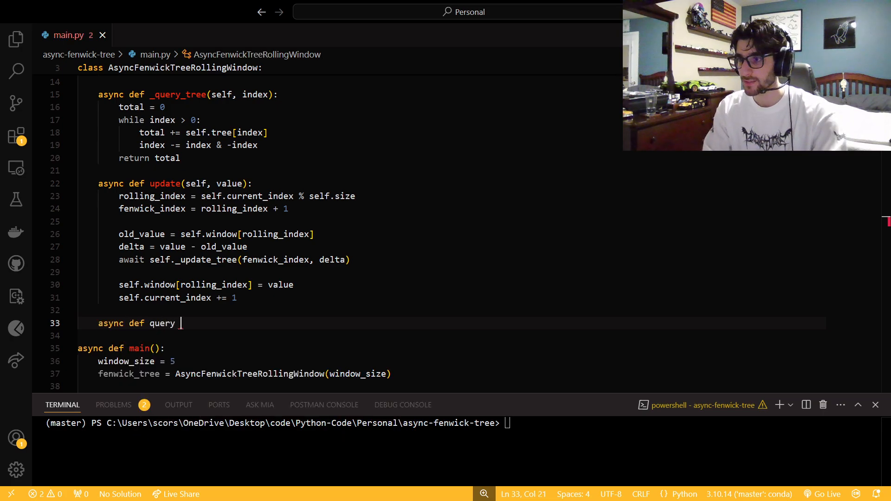
text(())
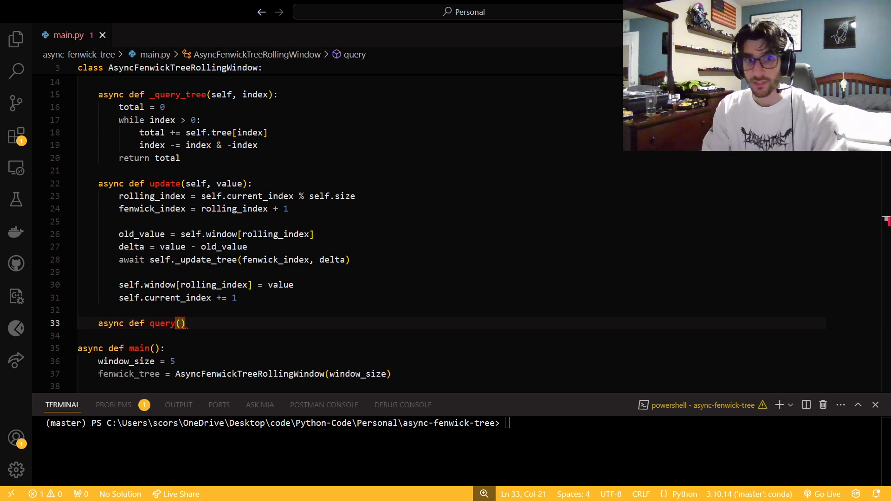
text(self, inde)
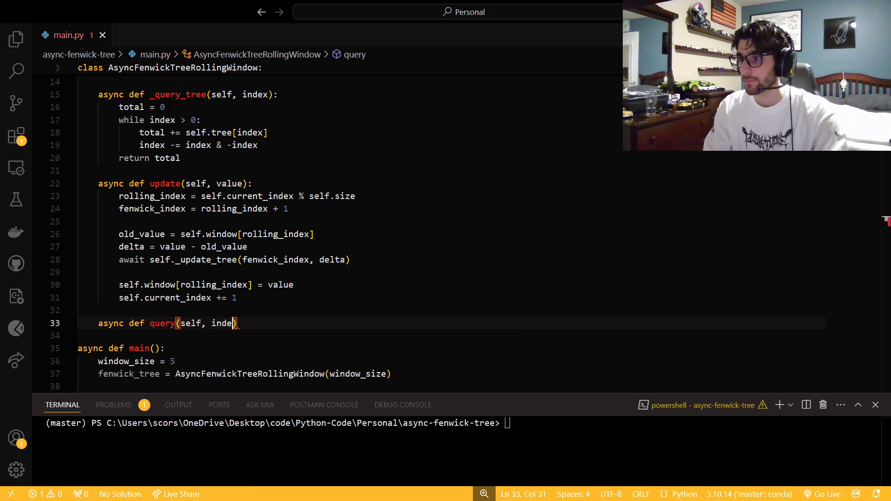
text(x:)
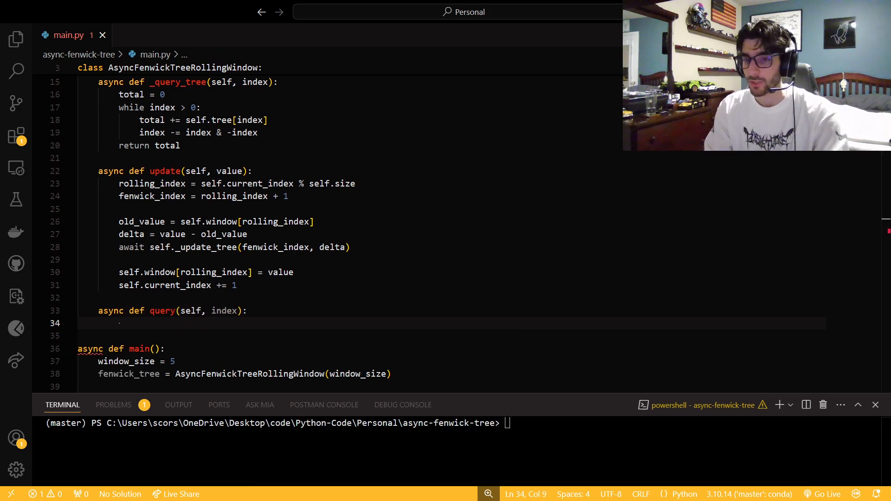
text(index)
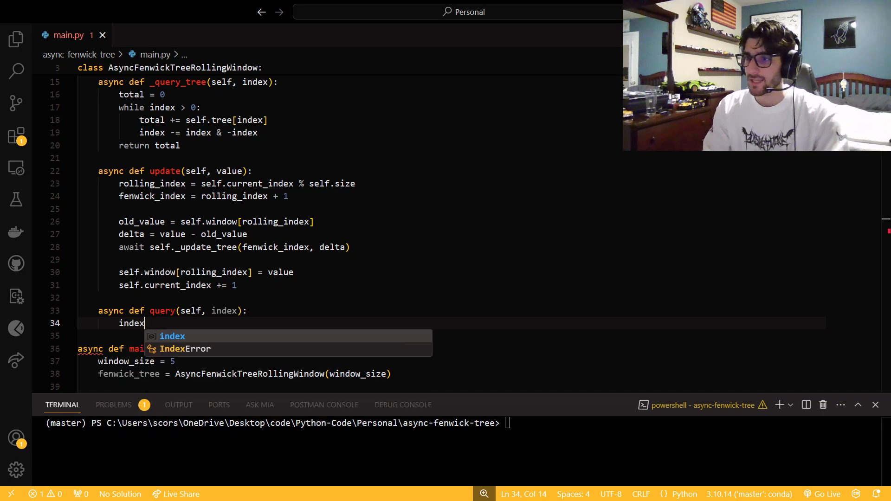
text(< 0 or index)
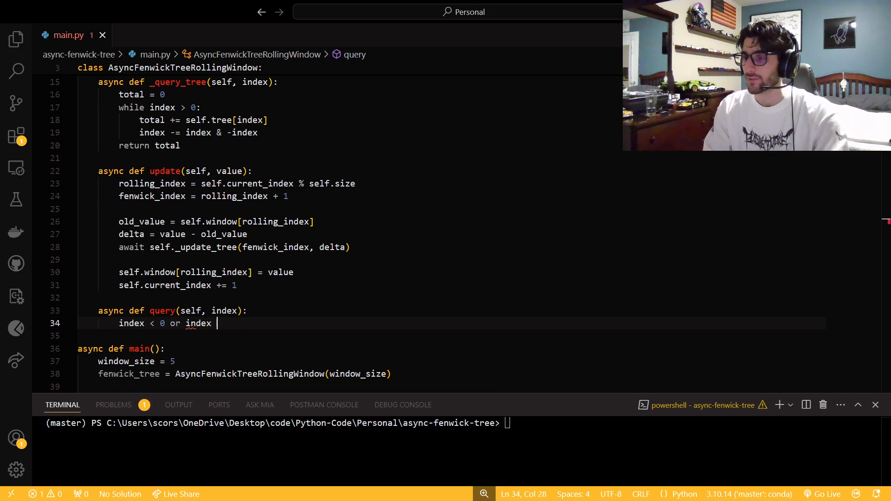
text(>=)
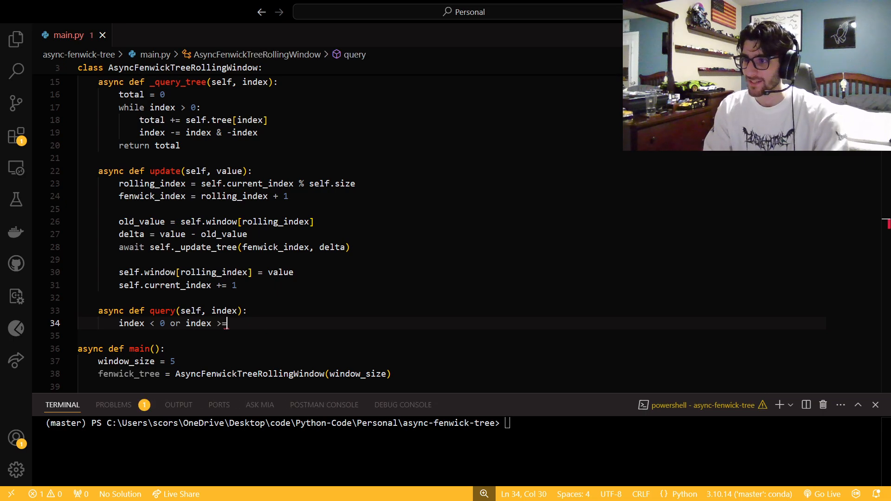
text(self.size:)
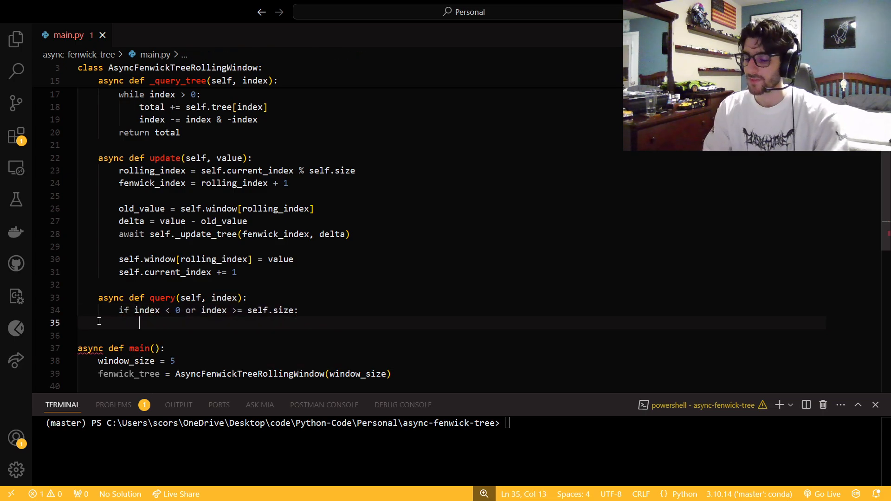
text(return)
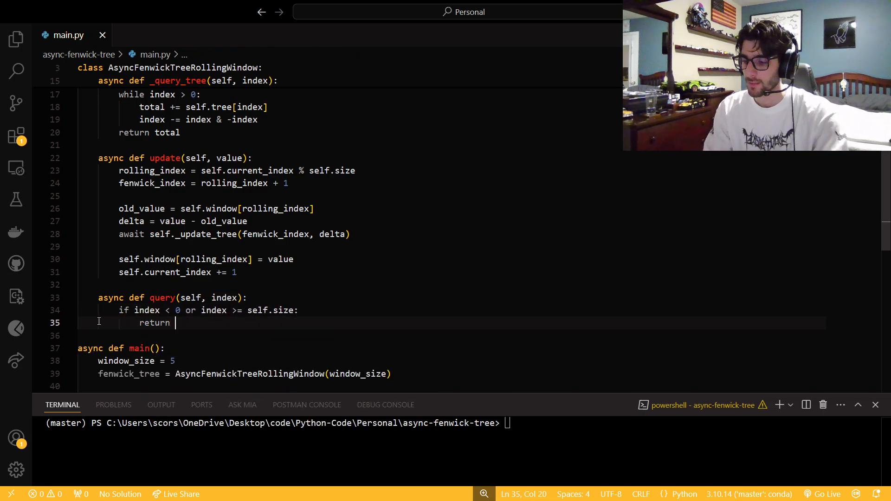
text("Inval")
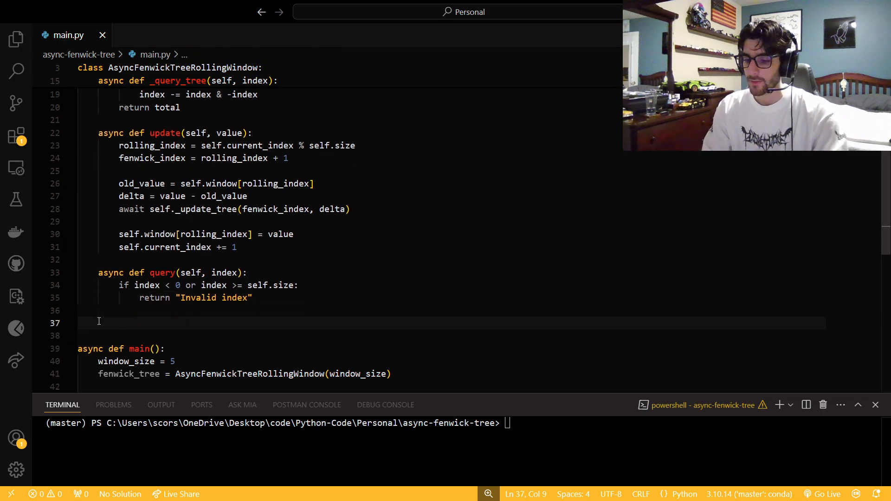
Return self.tree[index] for valid indexes
text(s)
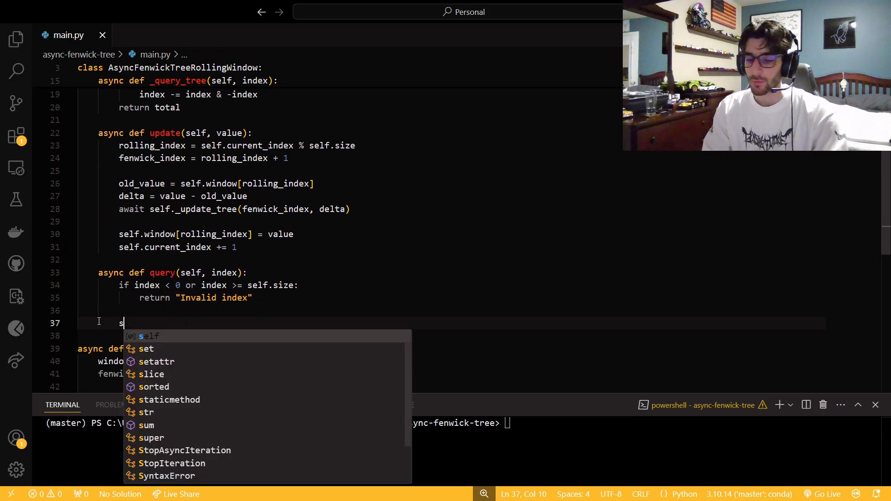
text(eturn)
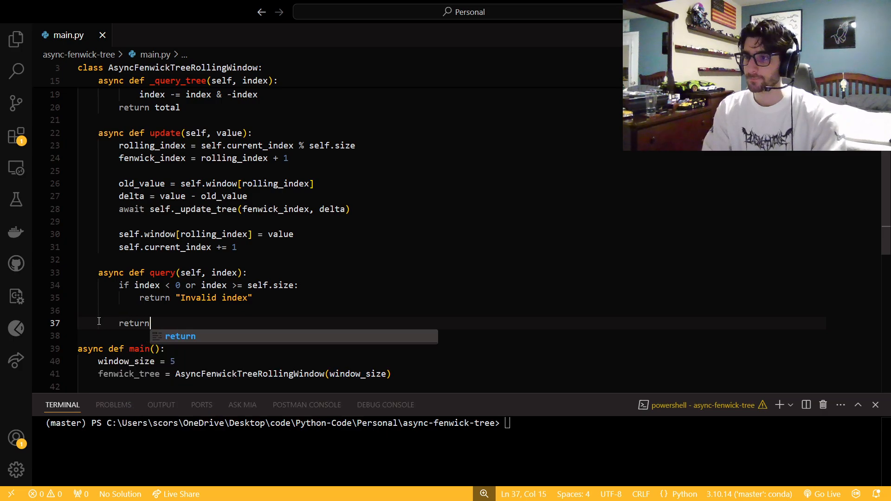
text(self.tree)
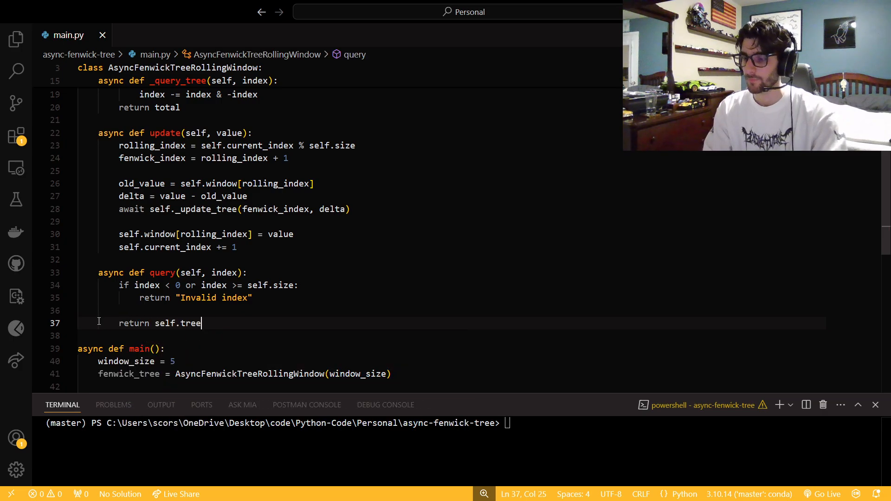
text([index])
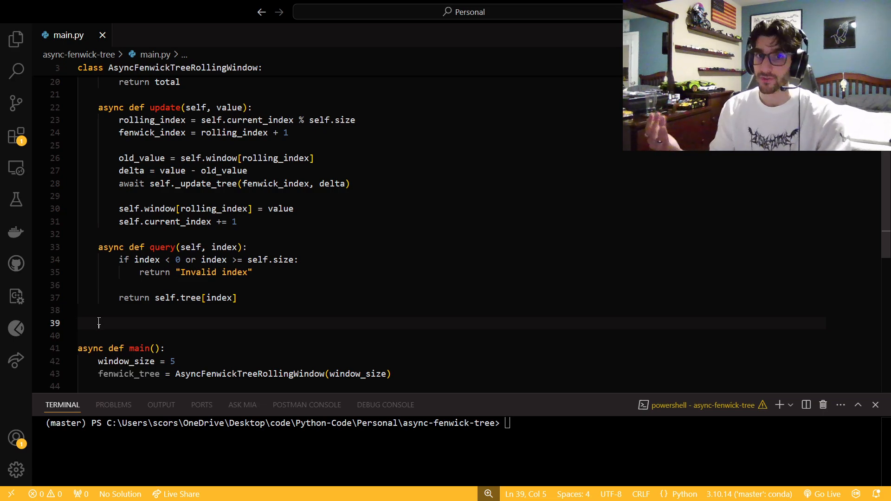
Define the async sum(self, index=None) signature
text(async def)
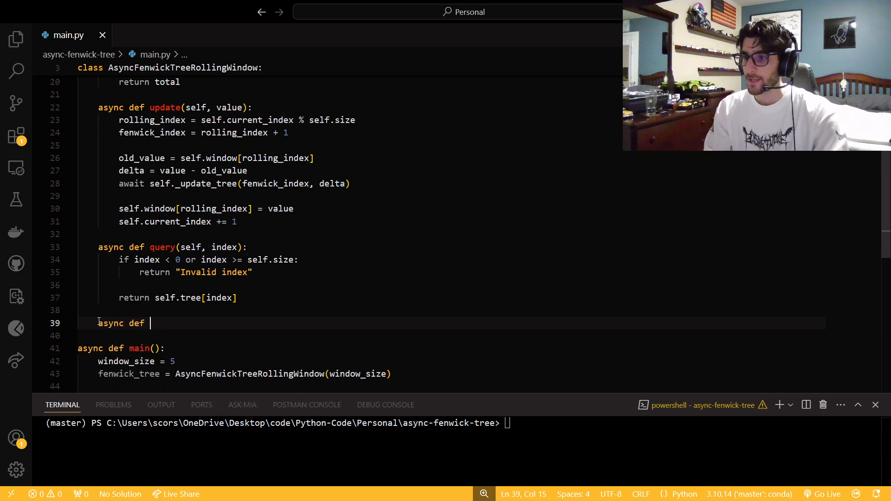
text(sum(s)
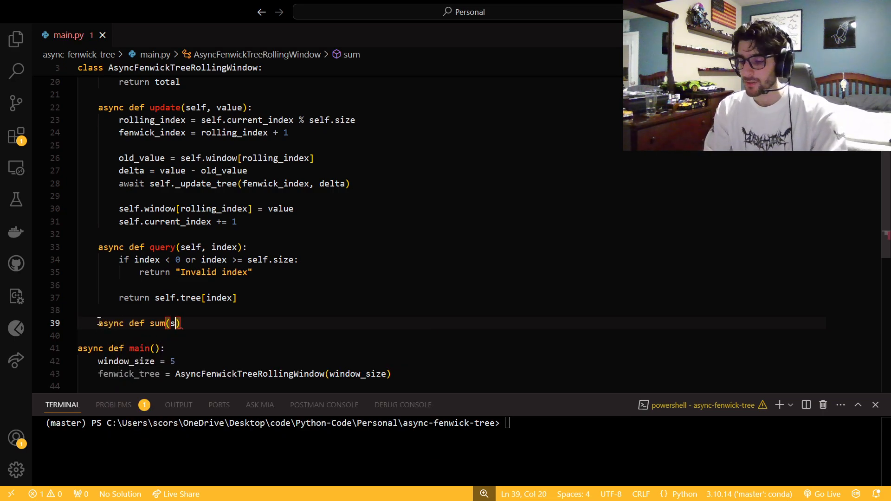
text(elf,)
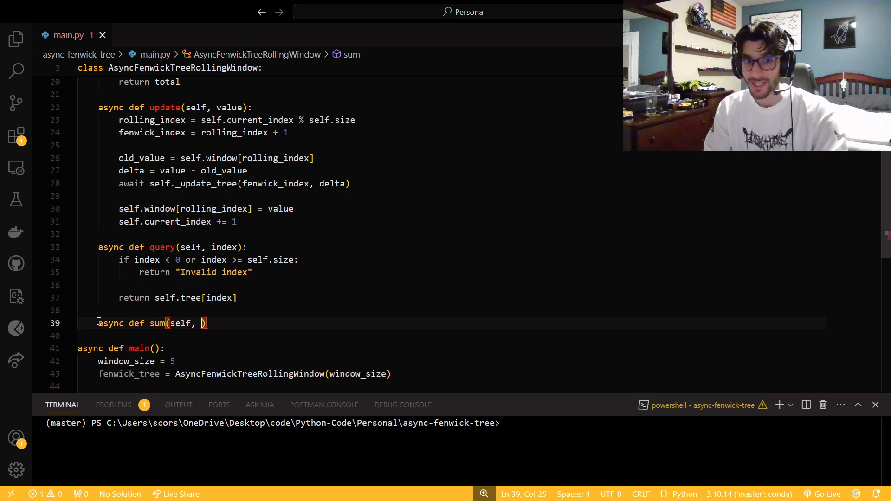
text(index=)
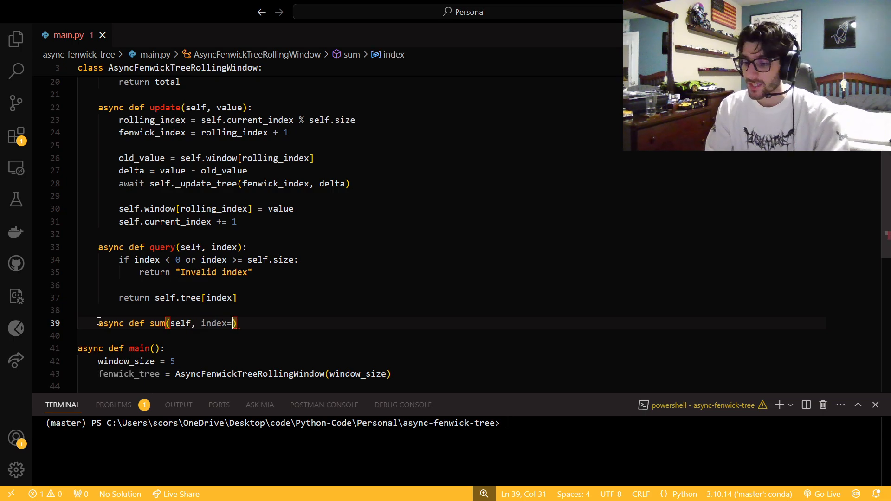
text(None)
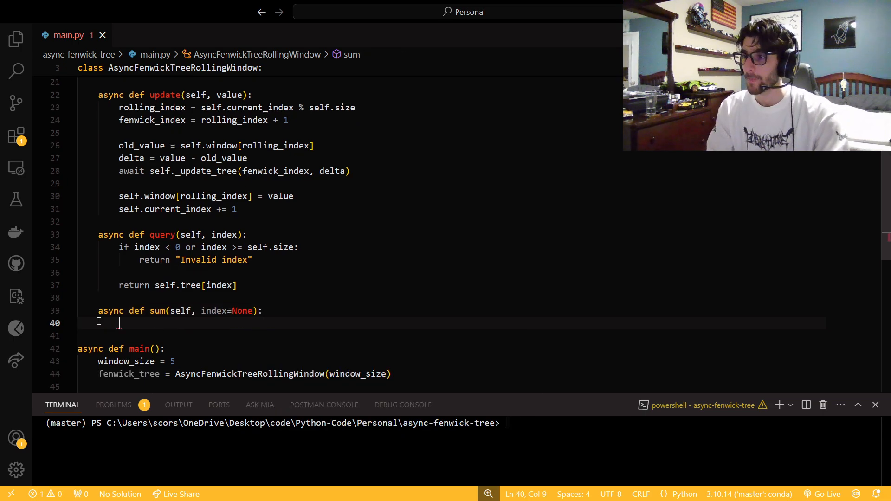
Return await self._query_tree(self.size) when index is None, else _query_tree(index)
text(if)
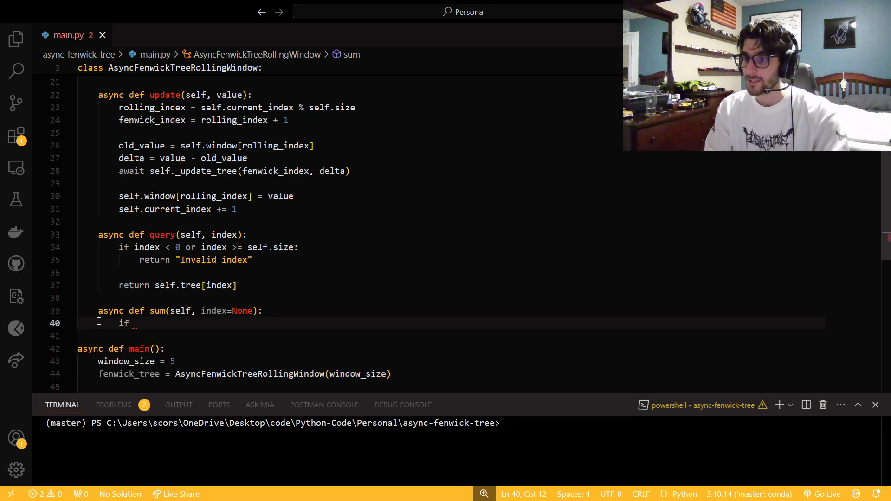
text(index ==)
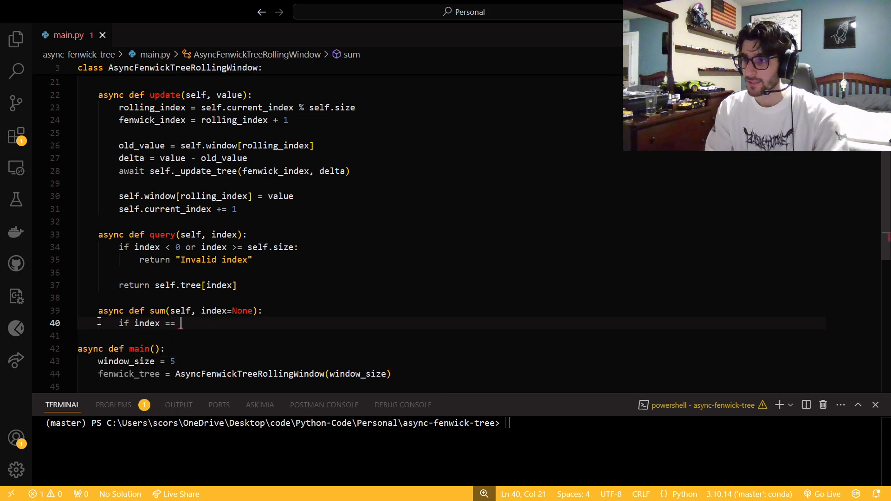
text(None:)
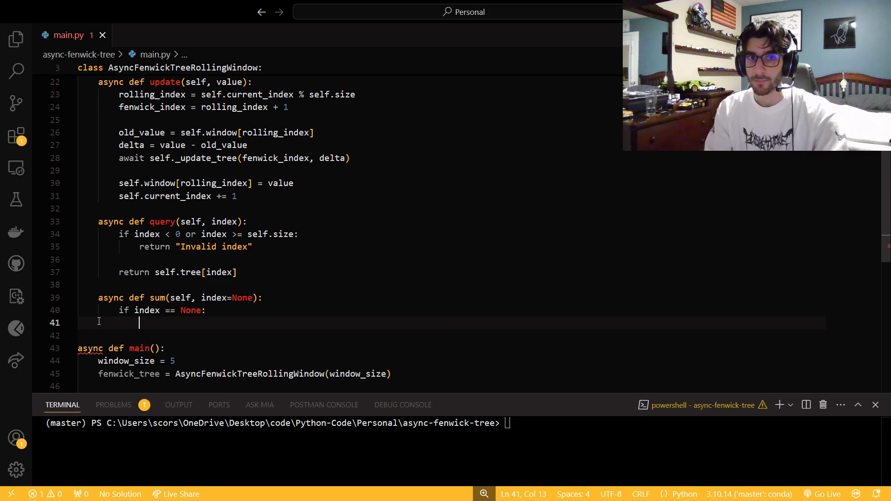
text(return await self.i)
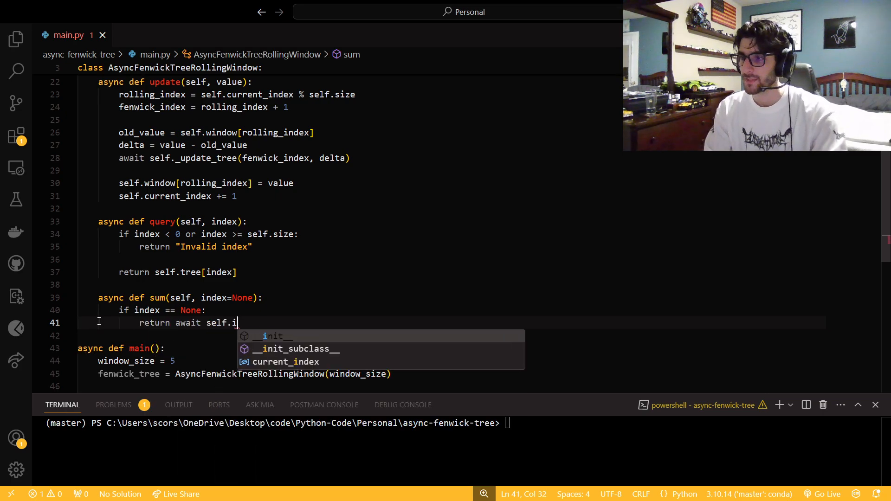
text(_query_tree)
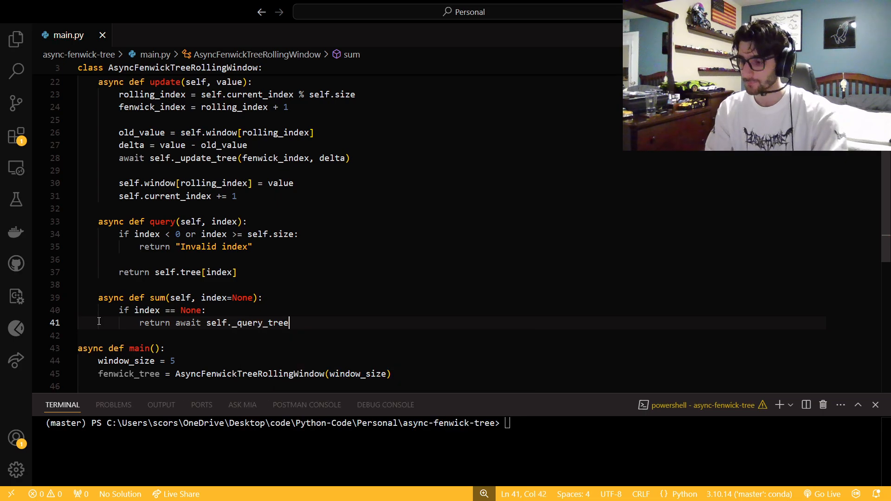
text(()
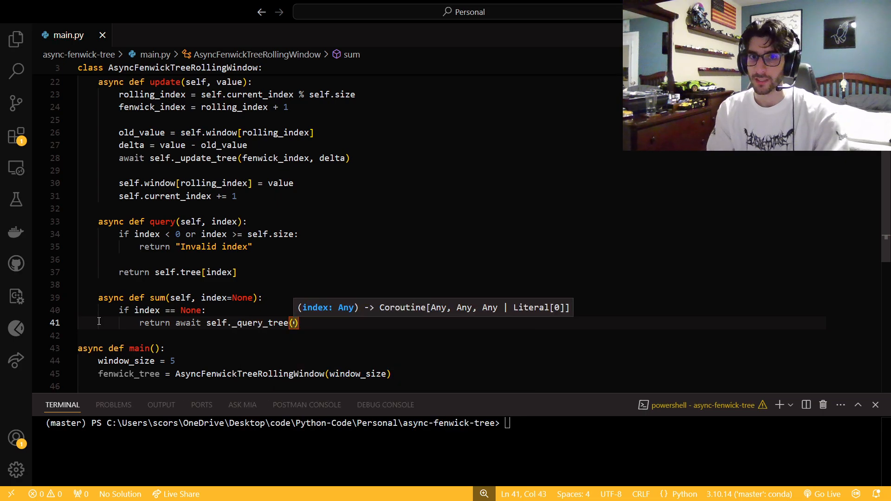
text(self.size)
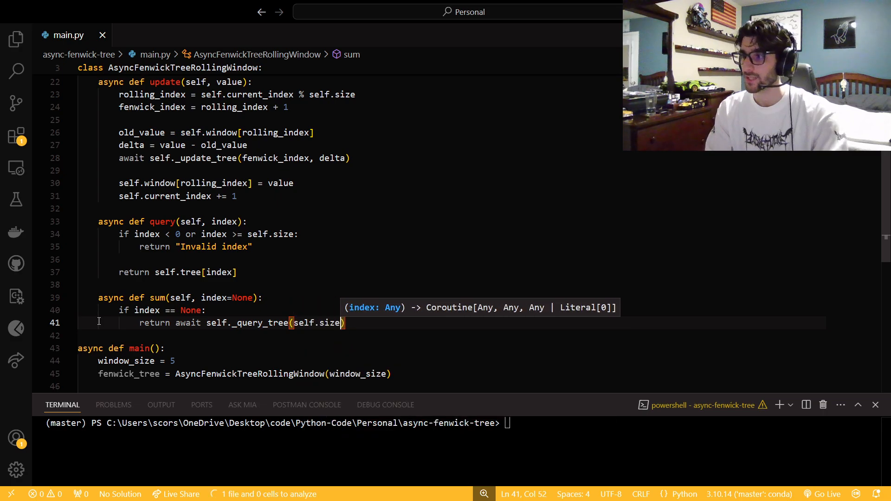
text(else:)
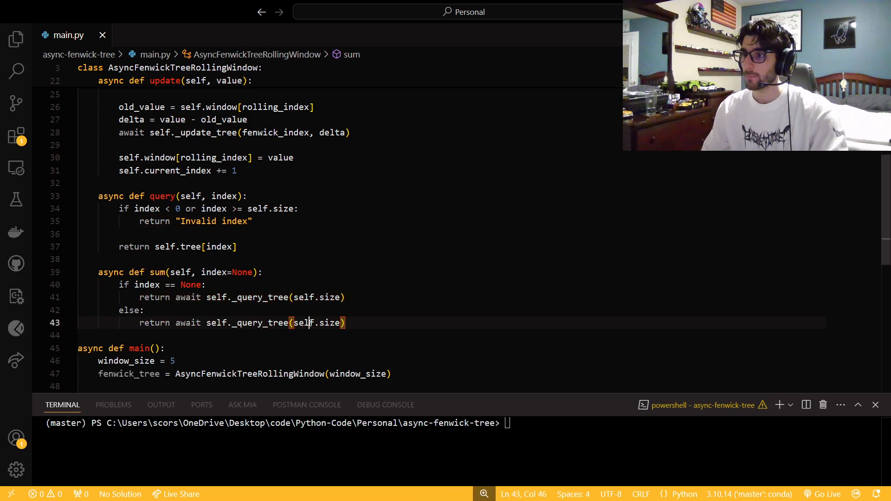
text(index)
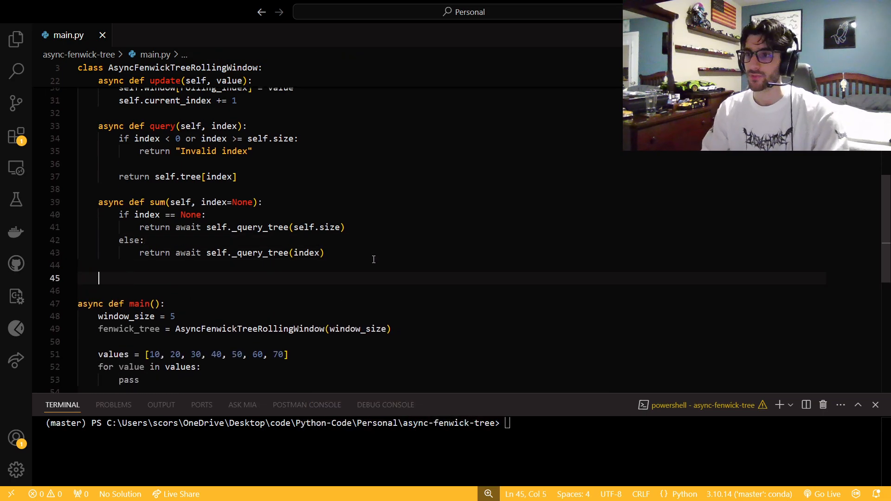
Add def to_strin(self) returning f"Window: {self.window}"
text(def)
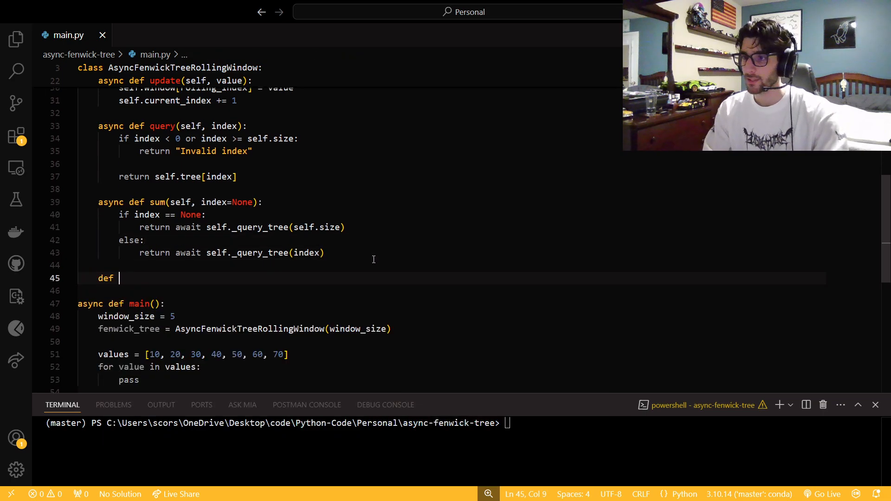
text(to_strin(sel;f)
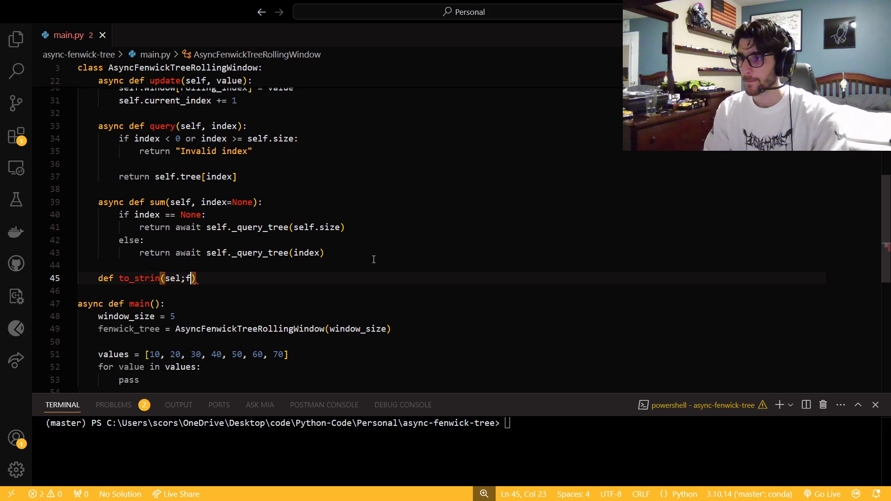
text(re)
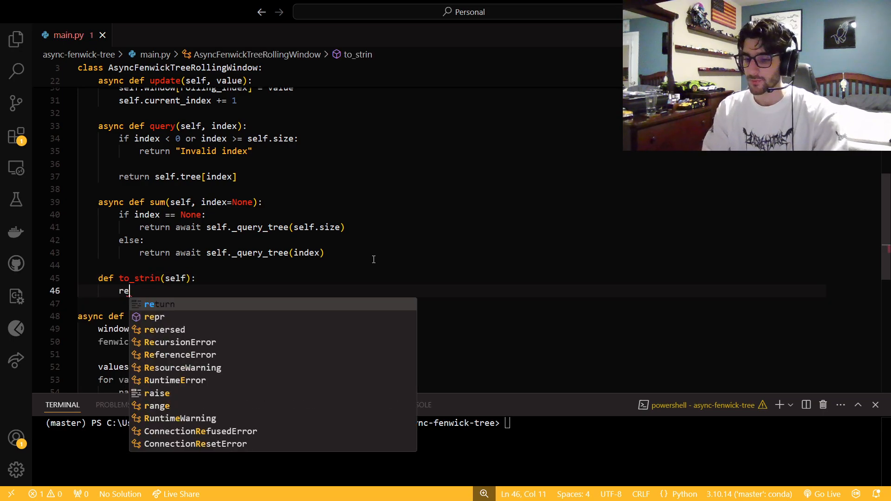
text(turn f)
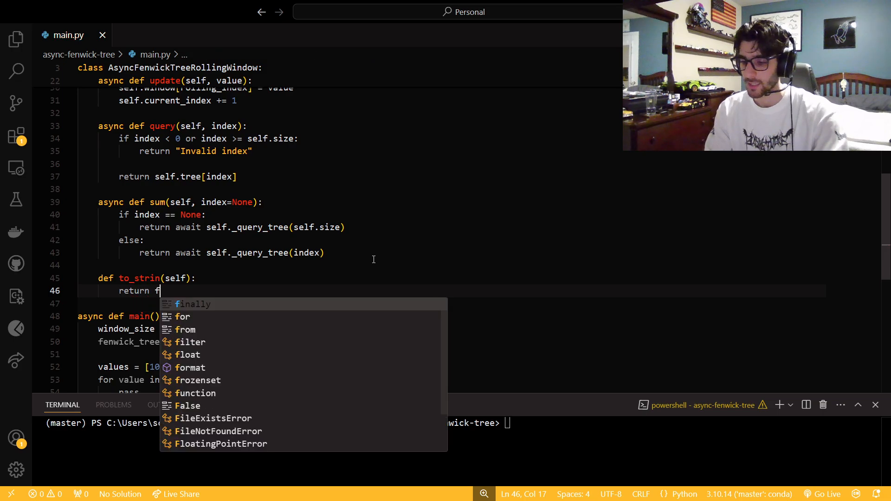
text("Windoe)
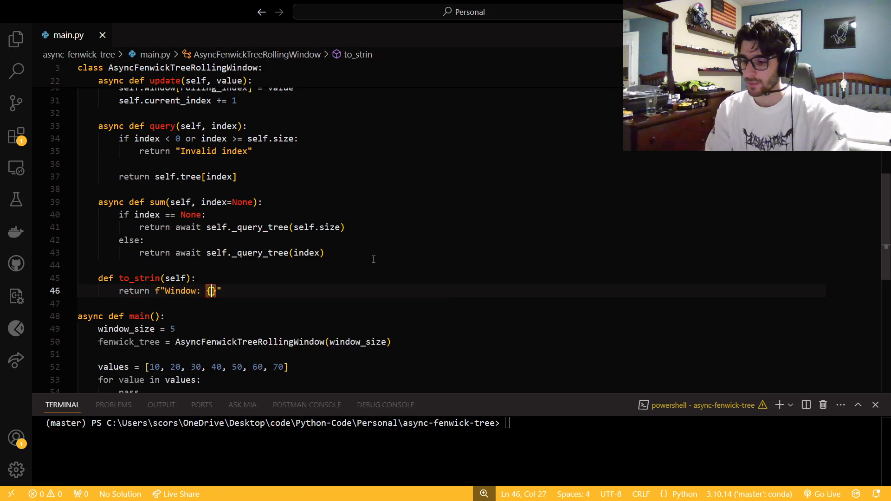
text(self.window)
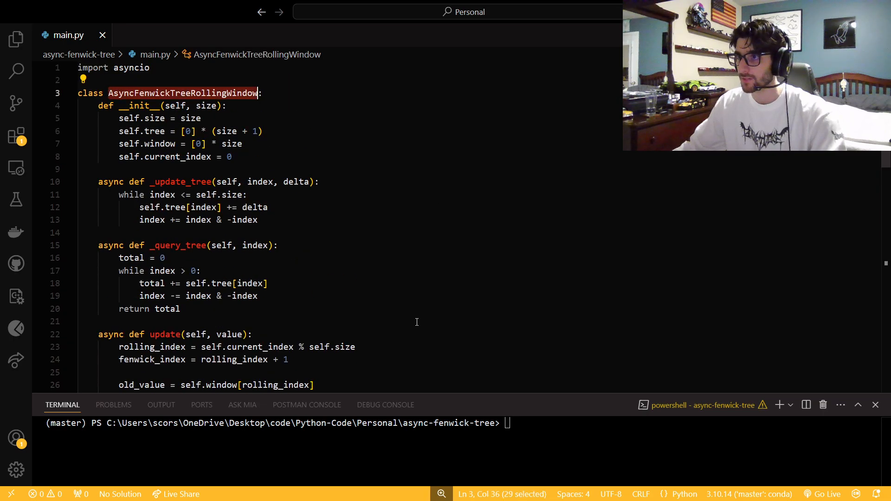
scroll(down, 3)
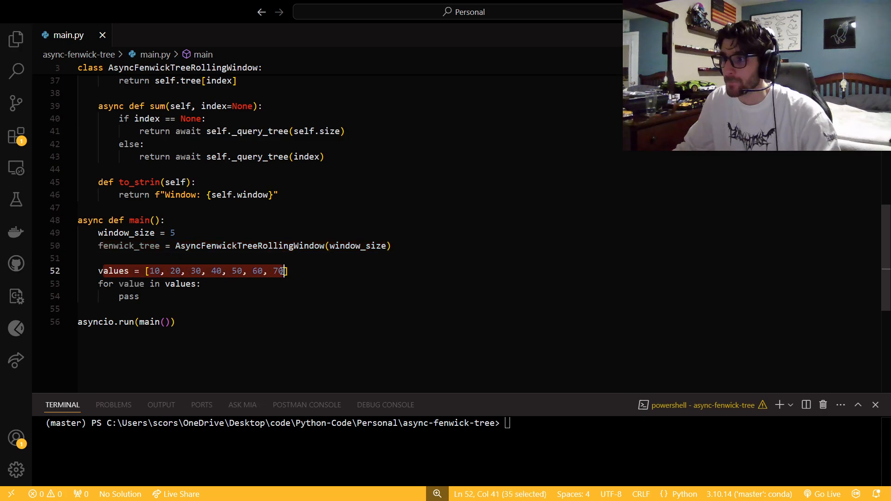
double_click(129, 296)
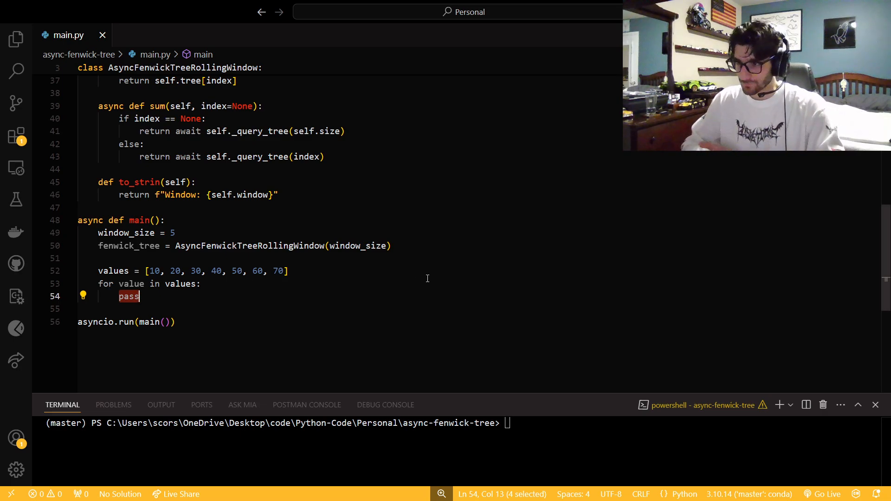
Replace pass with await fenwick_tree.update(value) inside the loop
text(await)
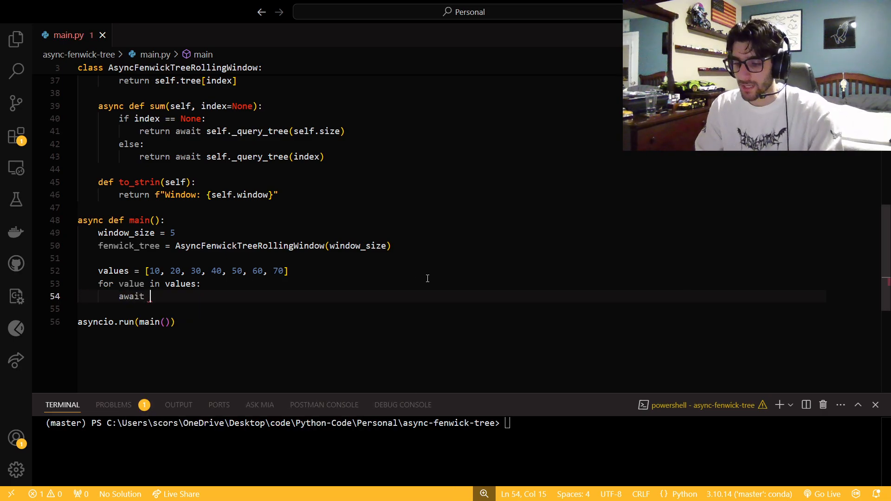
text(fenwick_tree.a)
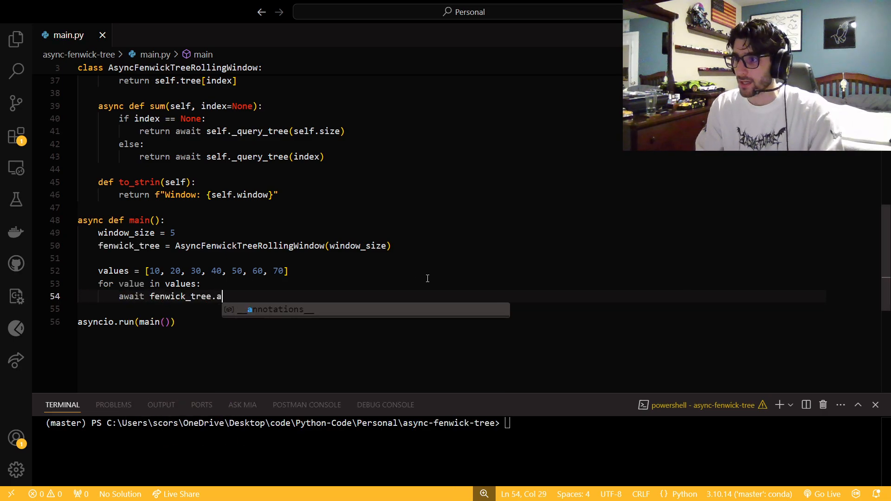
text(update()
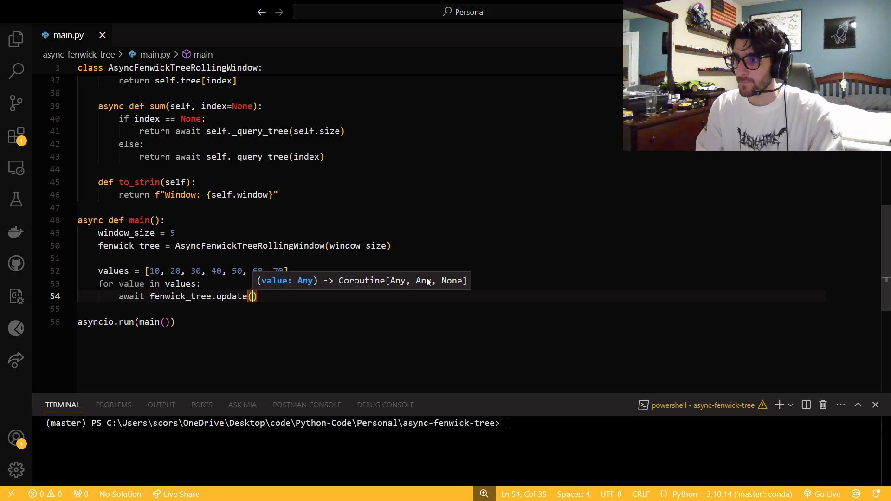
text(value)
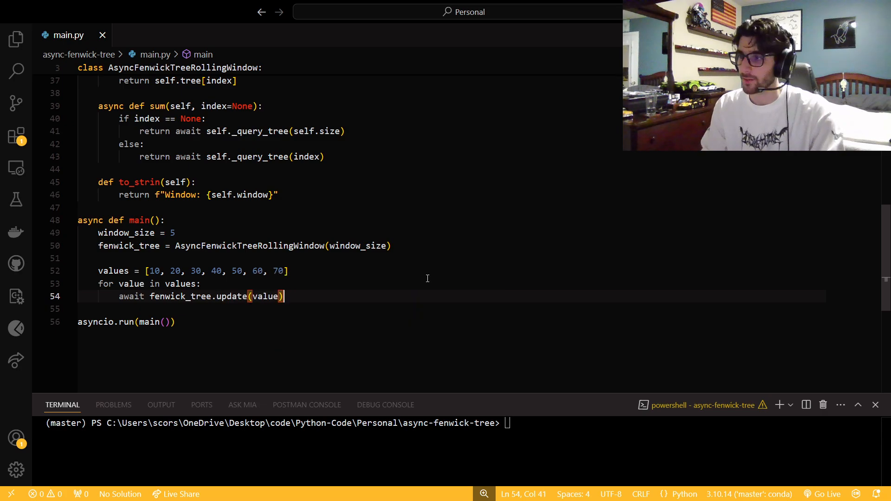
Print the added value, awaited window sum and to_string() text, renaming to_strin to to_string
text(print(")
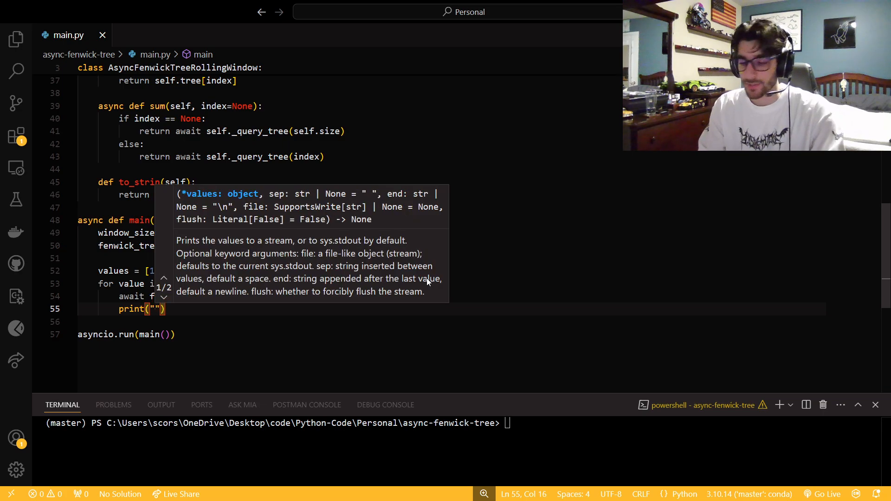
text(f"A)
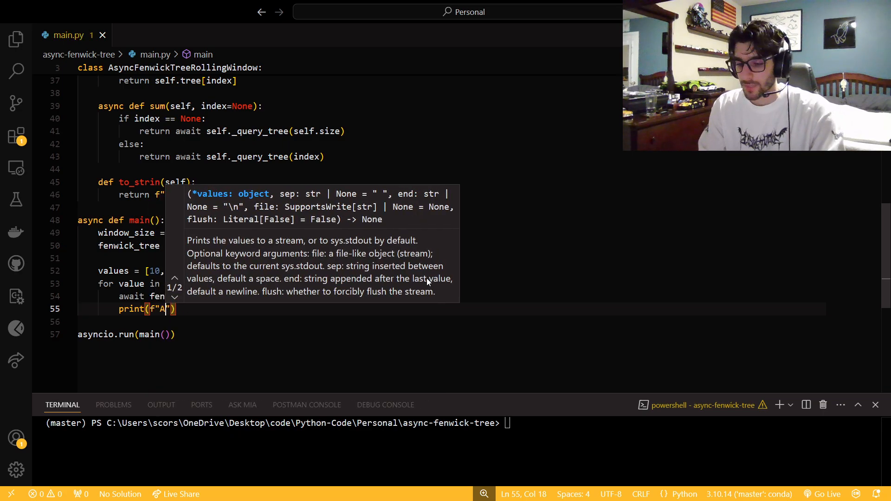
text(dded {value}, current window)
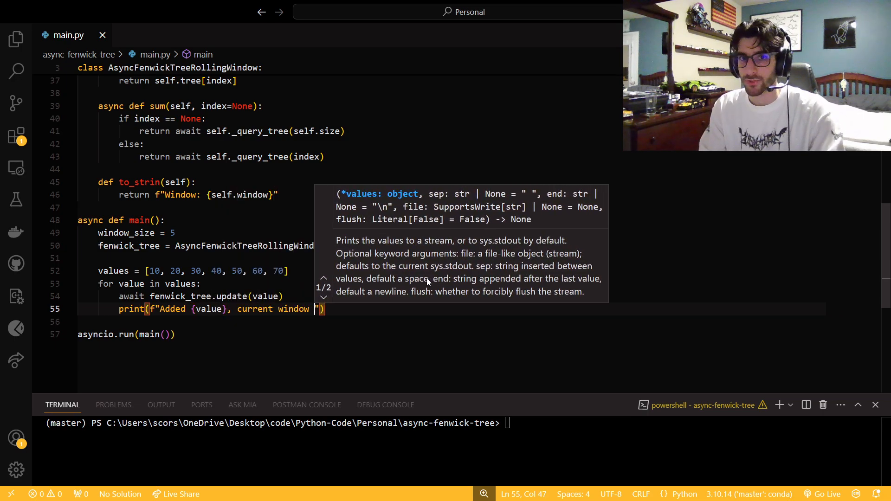
text(Sum:)
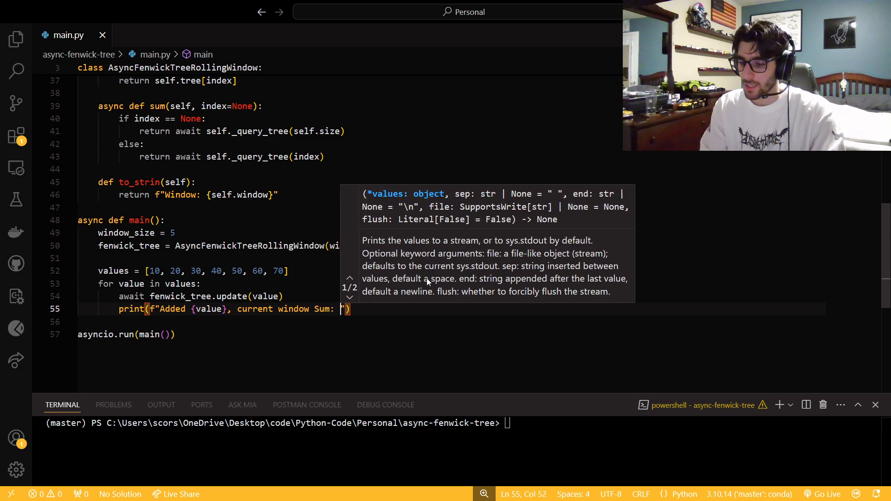
text({await})
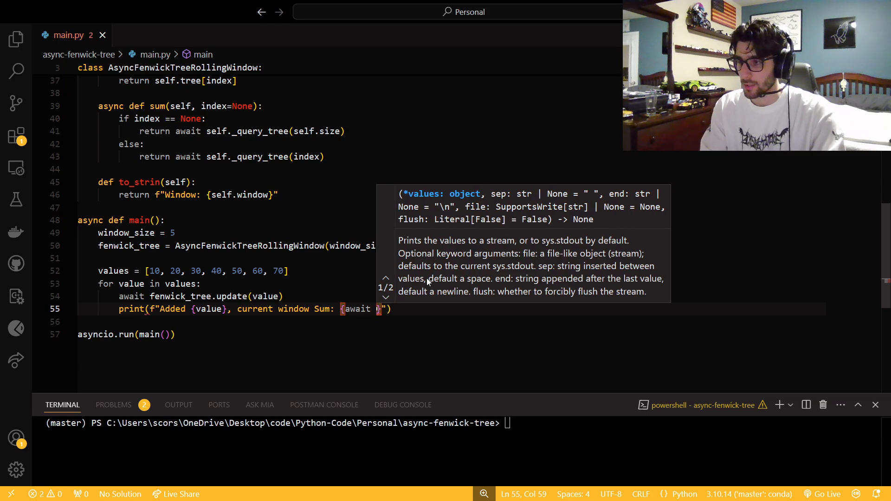
text(fenwick_tree.sum()
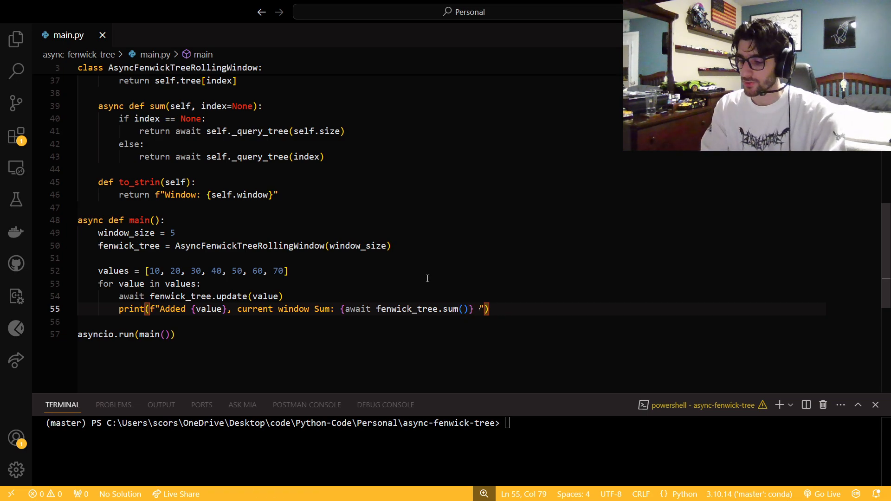
text(,)
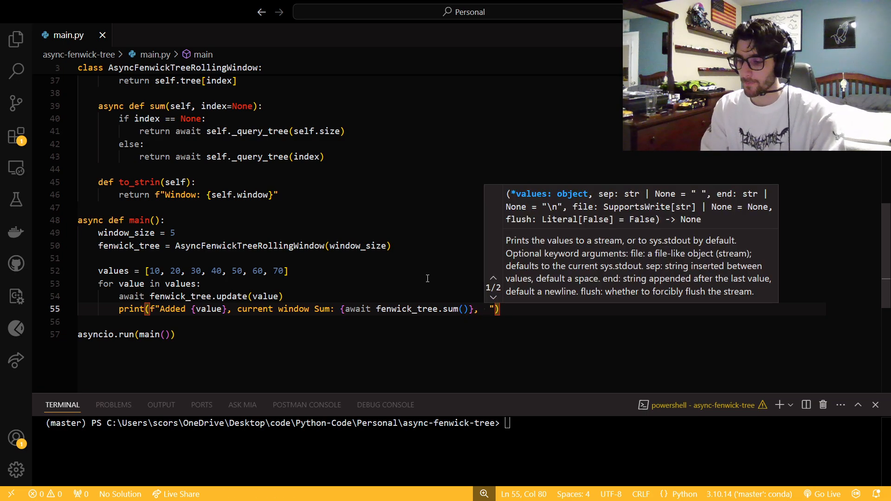
text({)
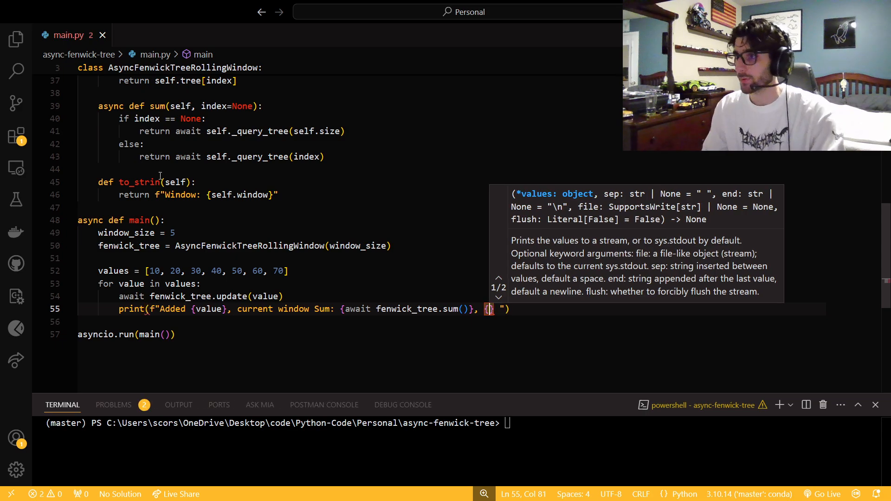
double_click(356, 308)
text(fenwick_tree.to()
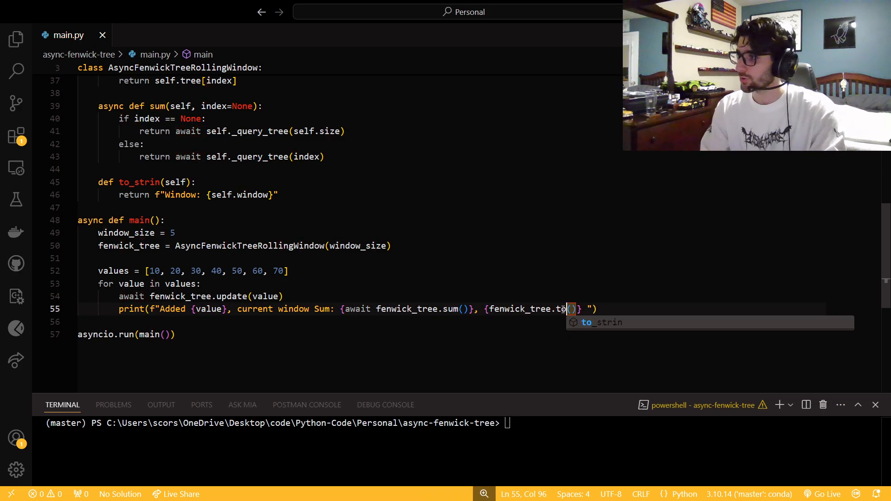
key(Tab)
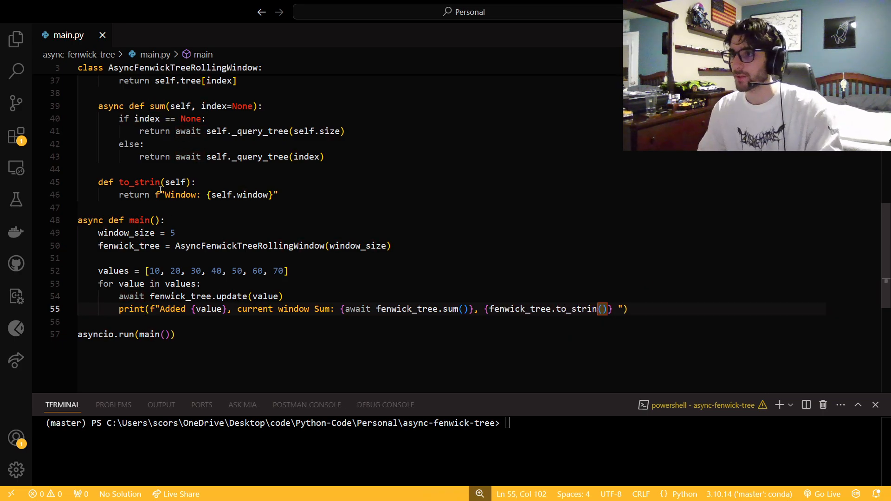
text(g)
click(149, 182)
text(g)
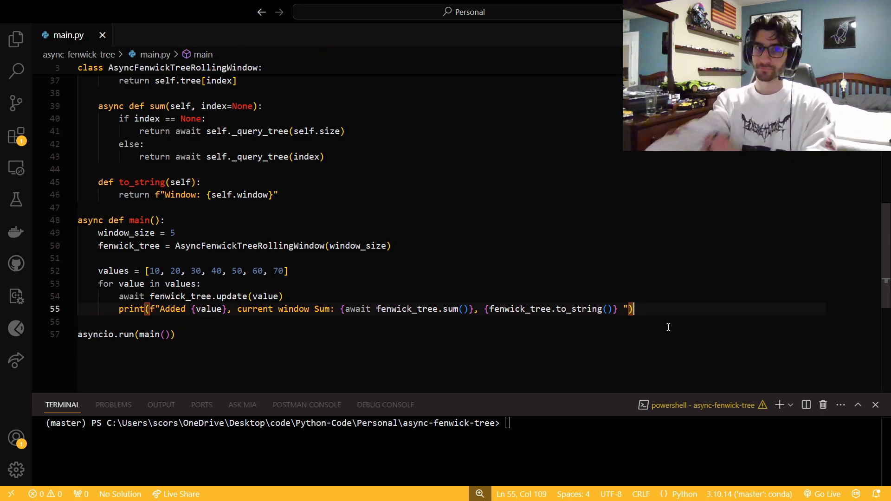
key(enter)
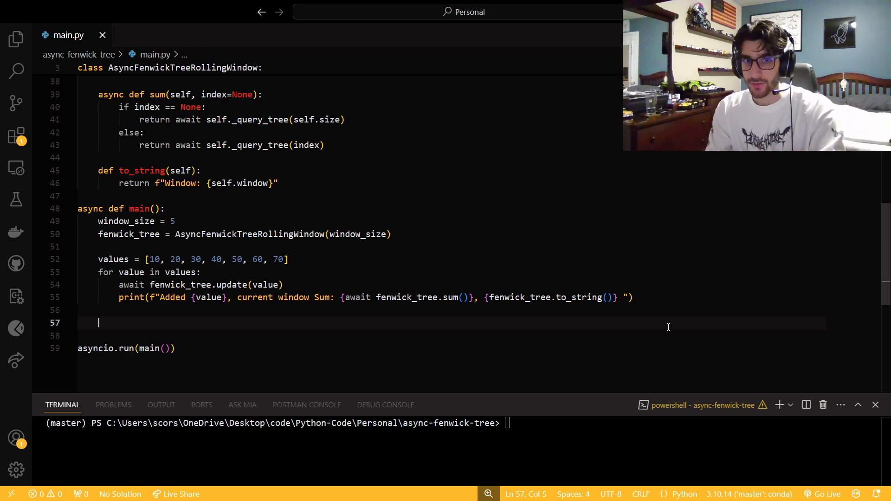
Add print(f"Query index 3: {await fenwick_tree.query(3)}") below the loop
text(print()
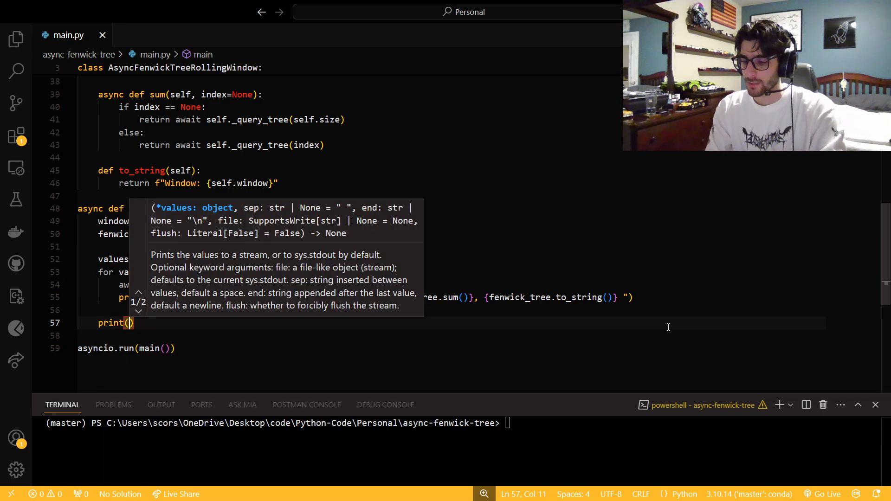
text(f"Query)
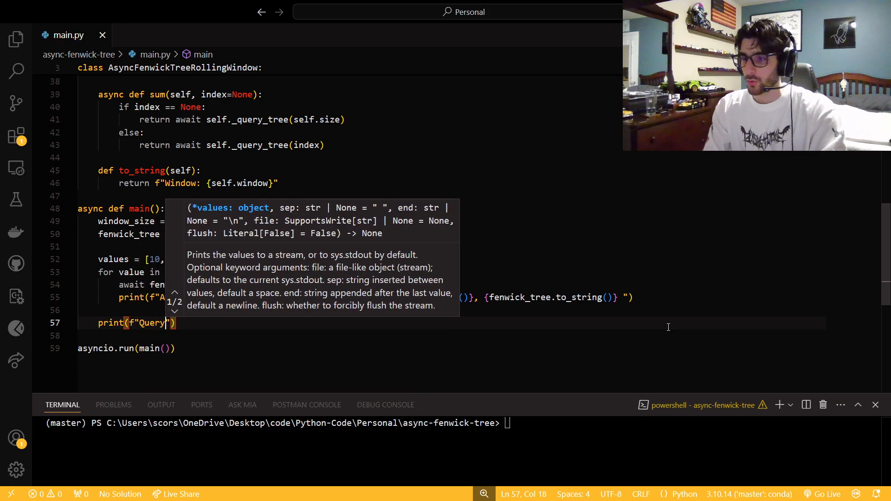
text(index 3: {)
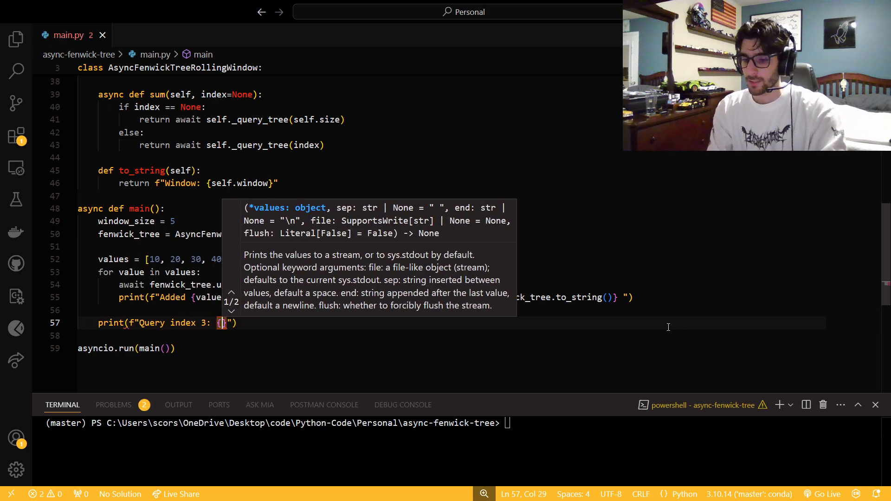
text(await)
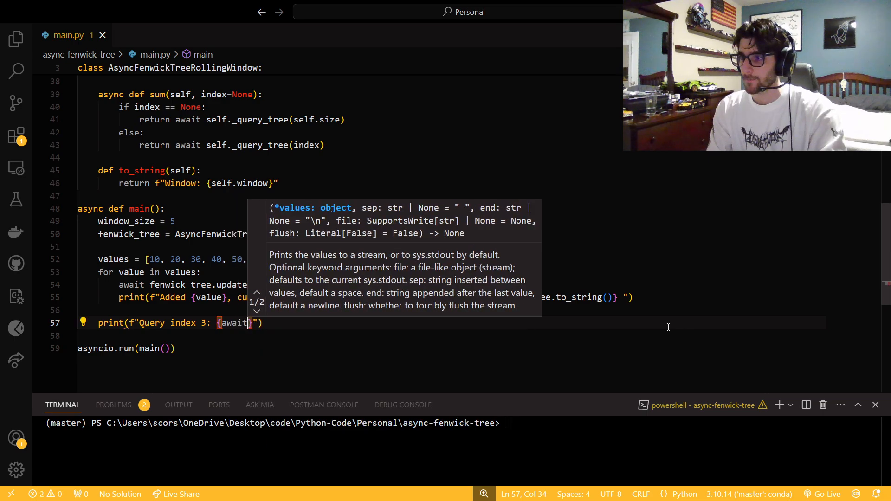
text(fenwick_tree.query)
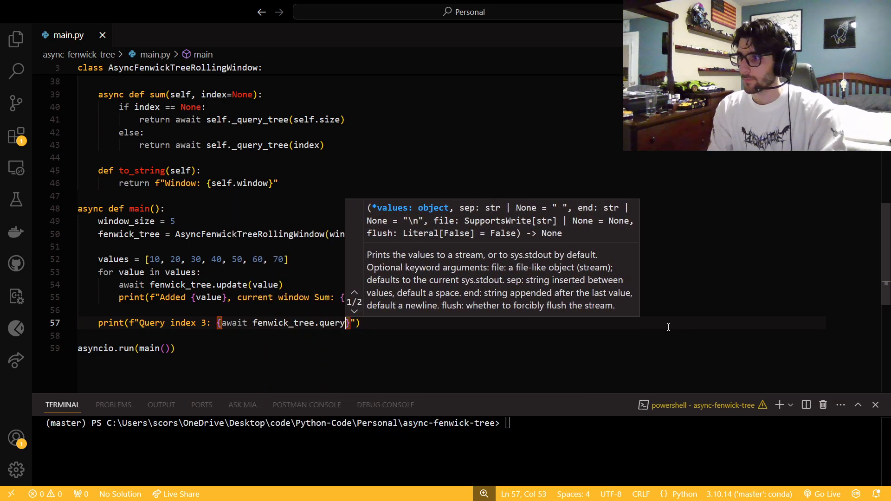
text(()
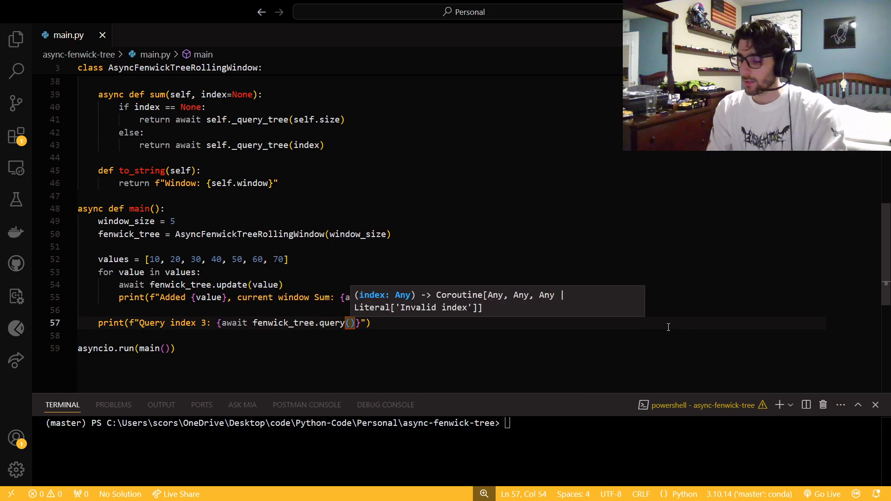
text(3)
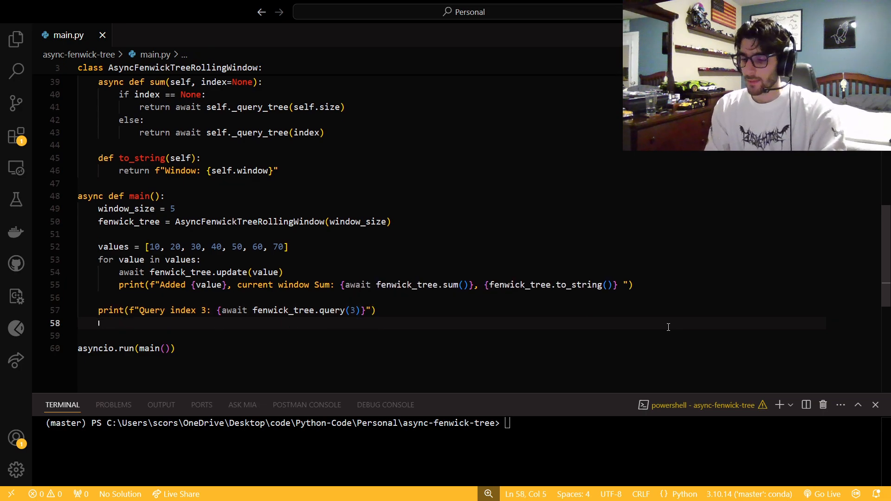
Add print(f"Sum to index 2: {await fenwick_tree.sum(2)}")
text(print)
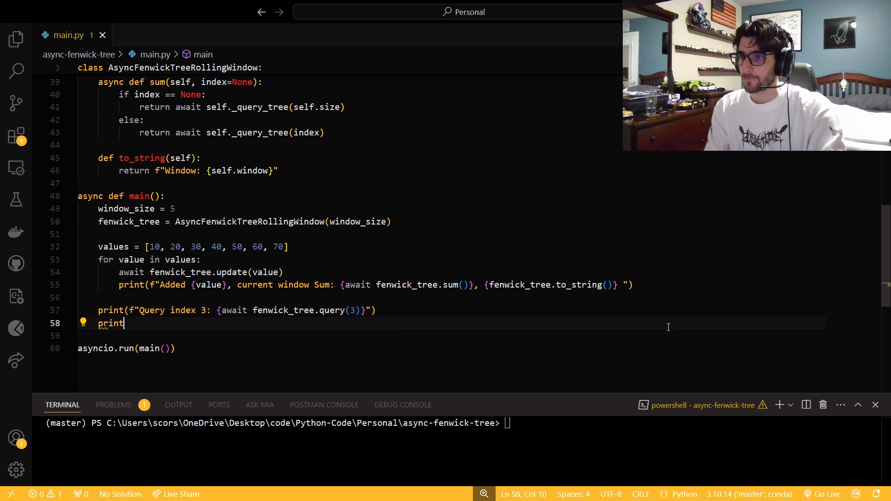
text(()
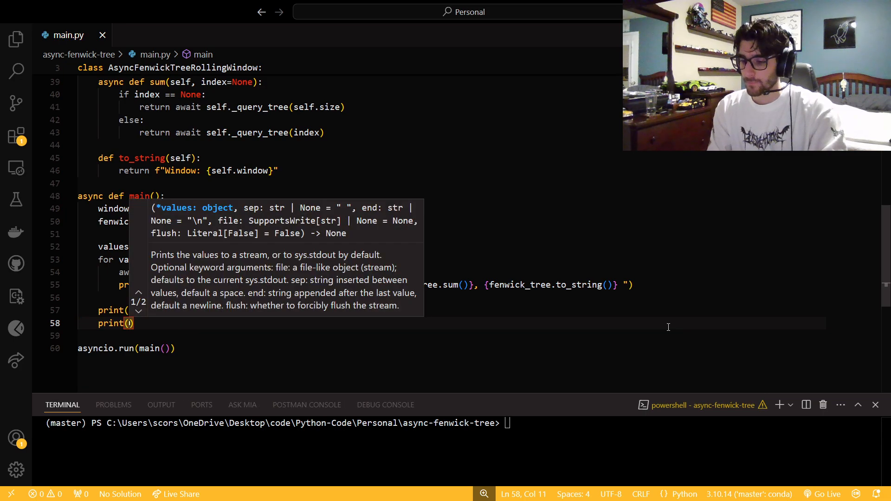
text(f"")
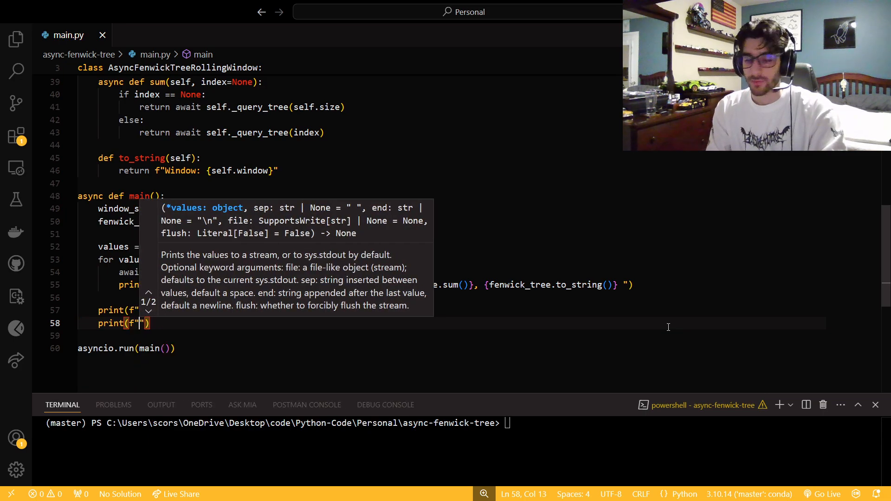
text(Sum to index 2: {aq)
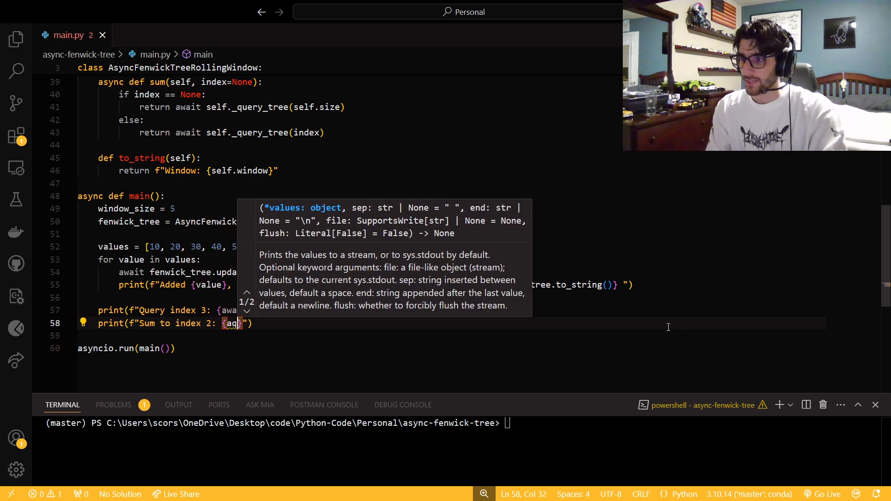
text(await)
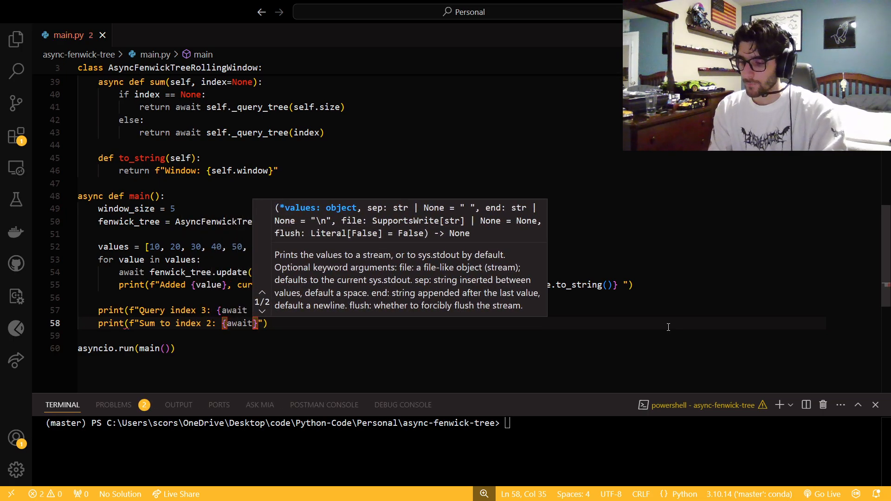
text(fenwick_tree)
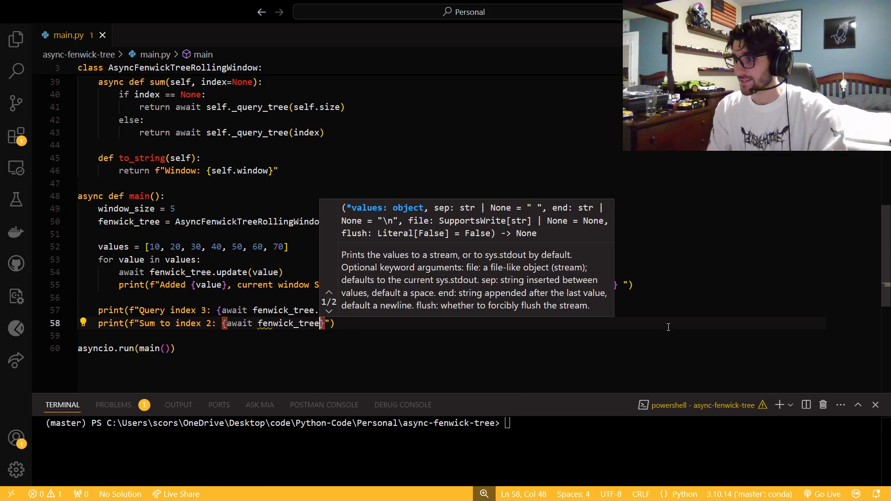
text(.sum()
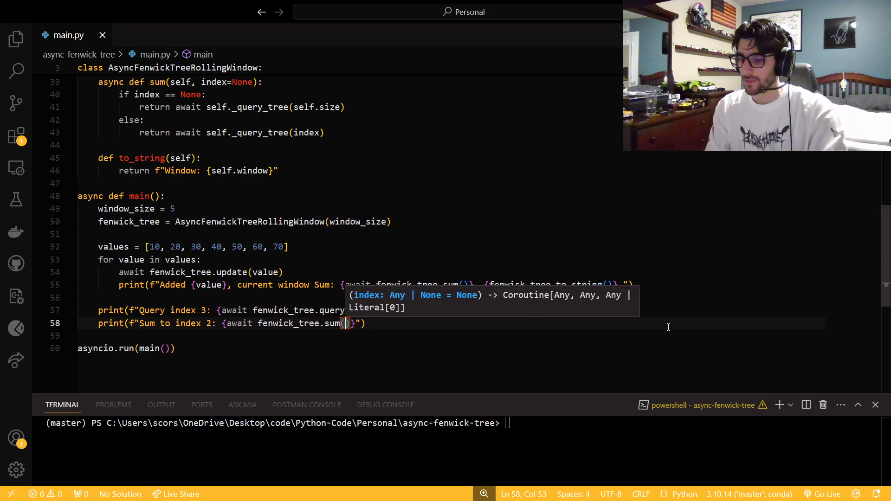
text(2)
click(278, 423)
text(python .\main.py)
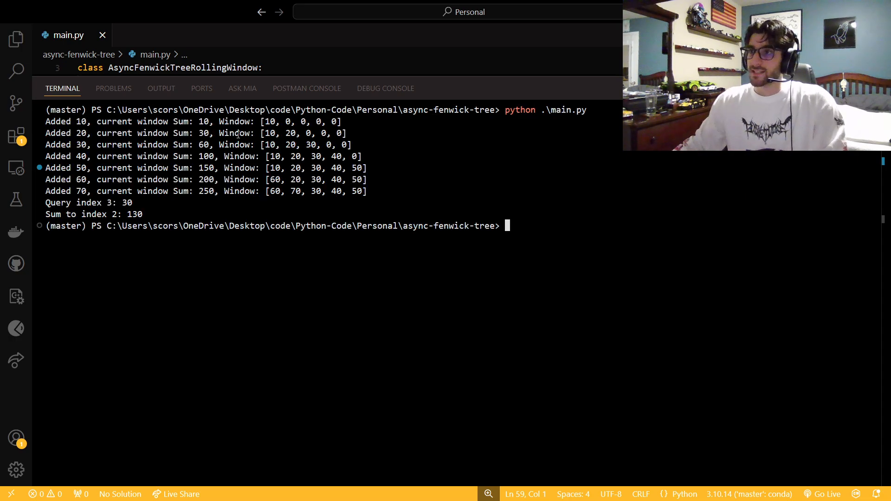
Maximize the terminal to read the window sums, Query index 3: 30 and Sum to index 2: 130
double_click(301, 121)
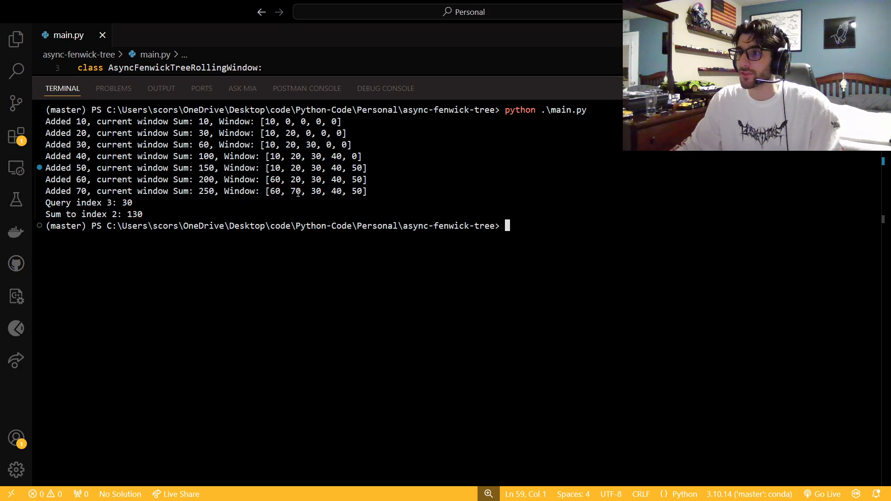
mouse_move(566, 231)
text(ma = ')
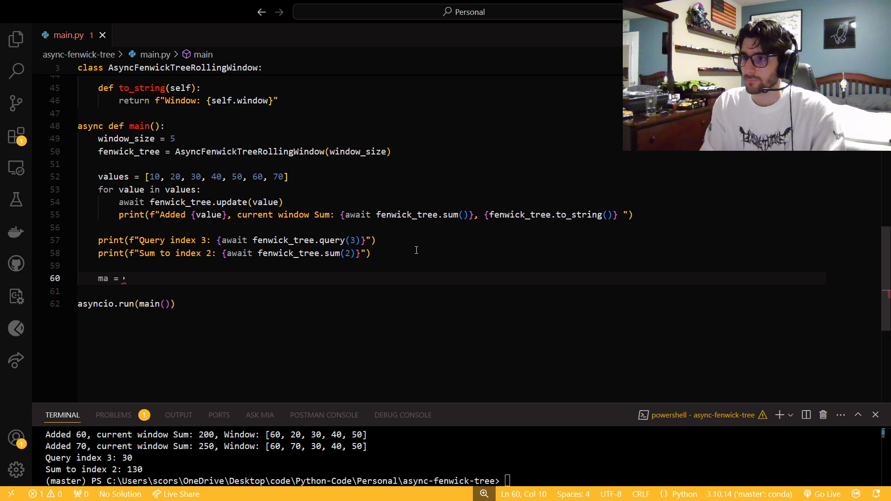
Set ma = fenwick_tree.sum() / fenwick_tree.size and print it as f"MA: {ma}"
text(fenwick_tree.sum)
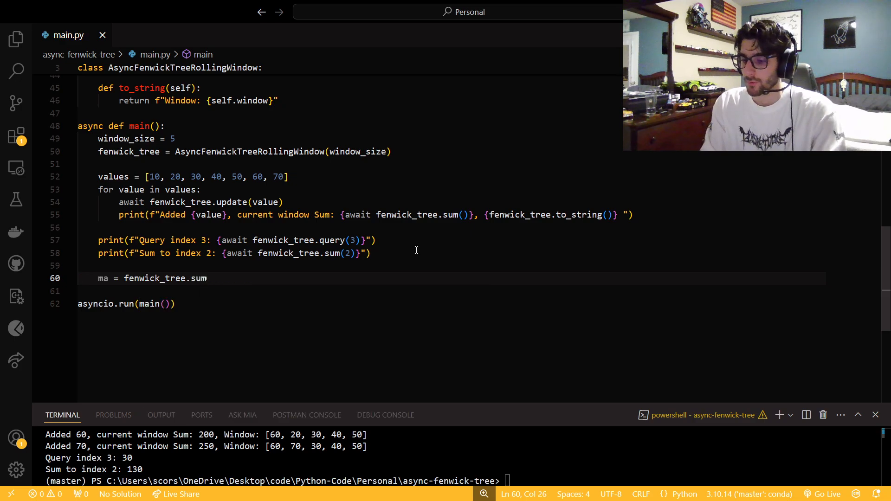
text(() /)
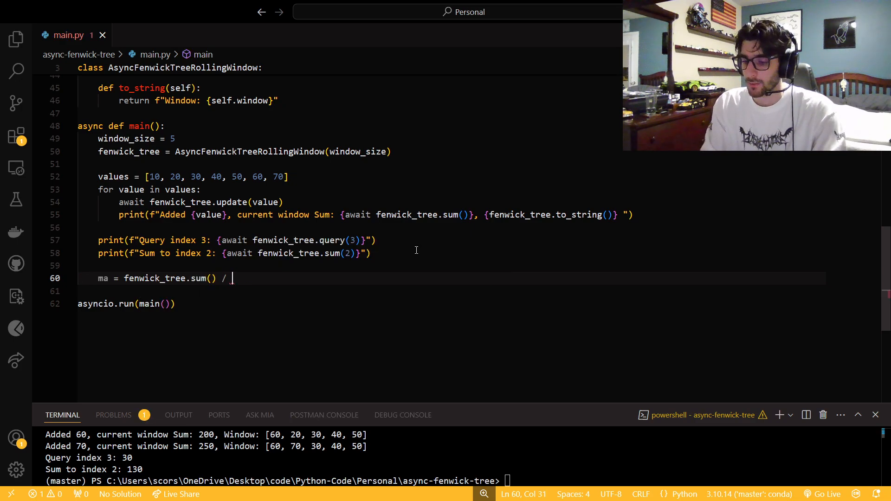
text(fenwick_tree.)
click(448, 291)
text(print(f")
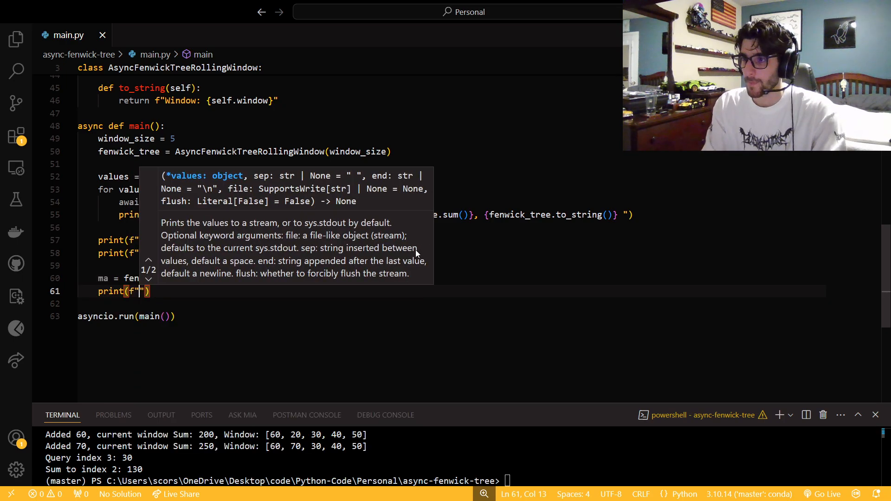
text(MA:)
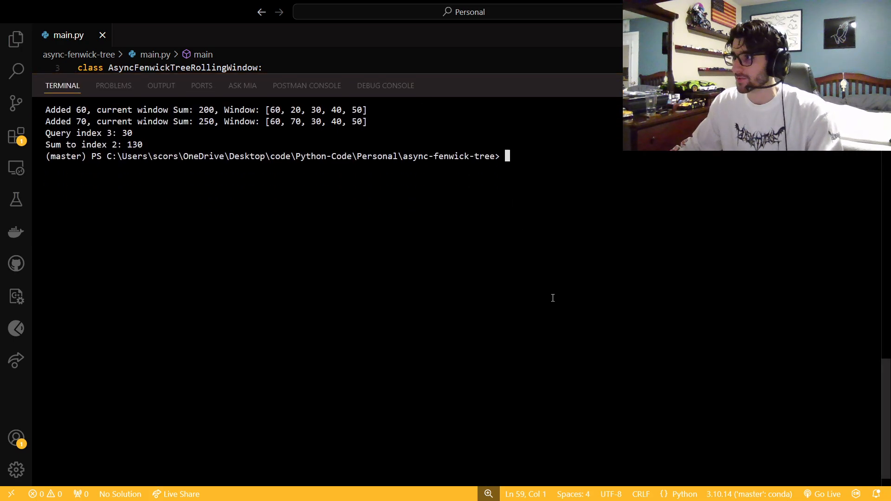
Rerun python .\main.py in the terminal to get MA: 50.0
text(python .\main.py)
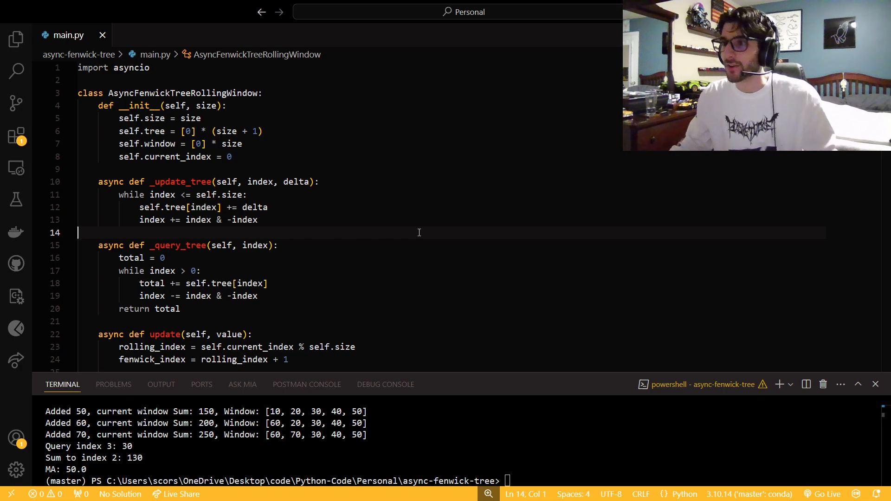
scroll(down, 3)
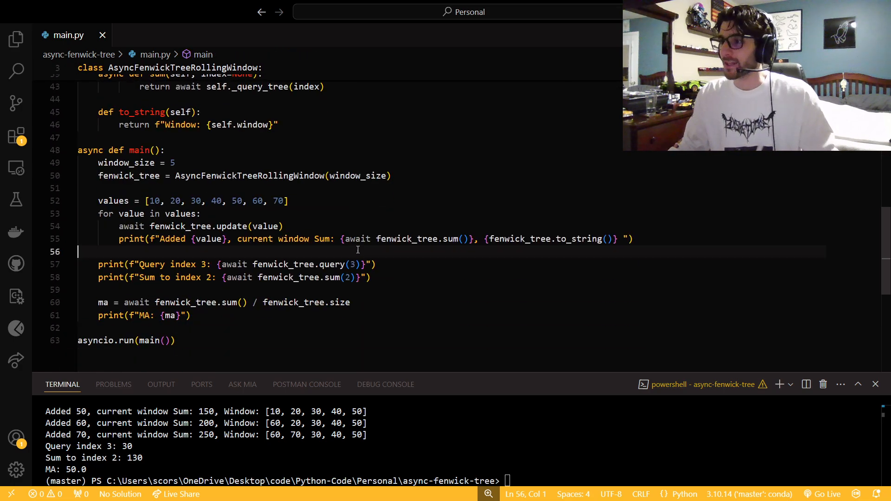
mouse_move(404, 239)
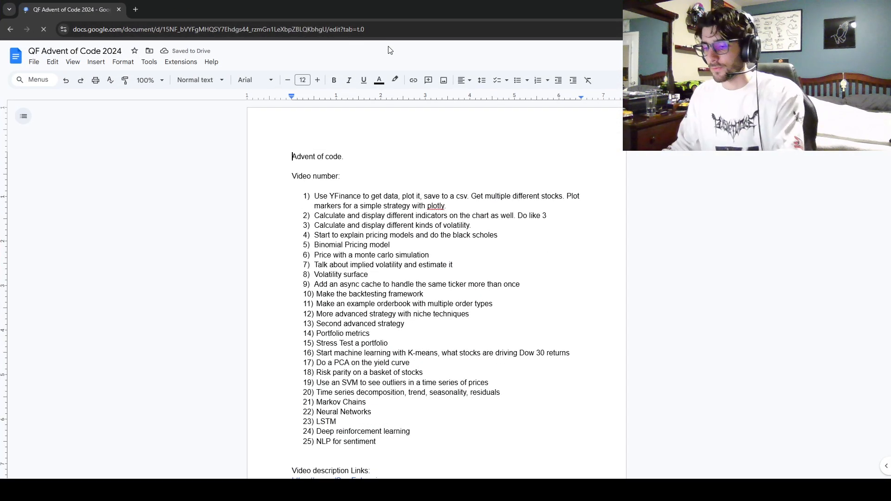
Go full screen and highlight the orderbook, K-means and deep reinforcement learning topics
key(F11)
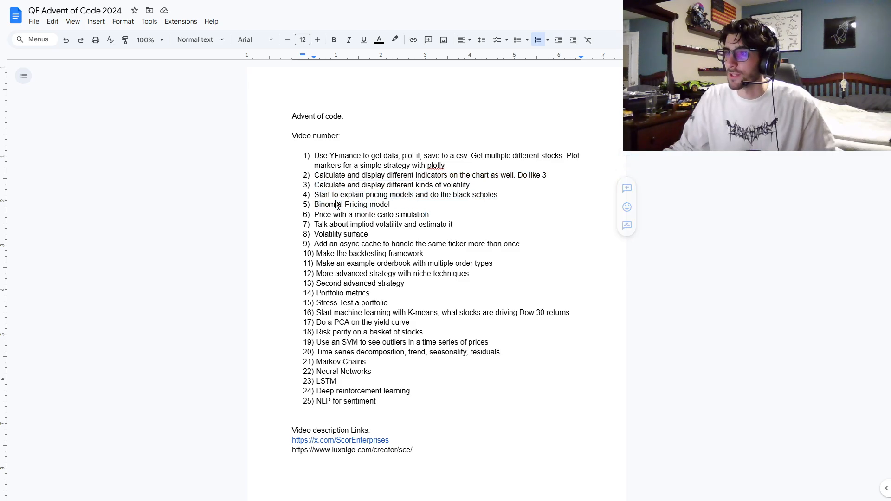
drag(316, 224, 446, 224)
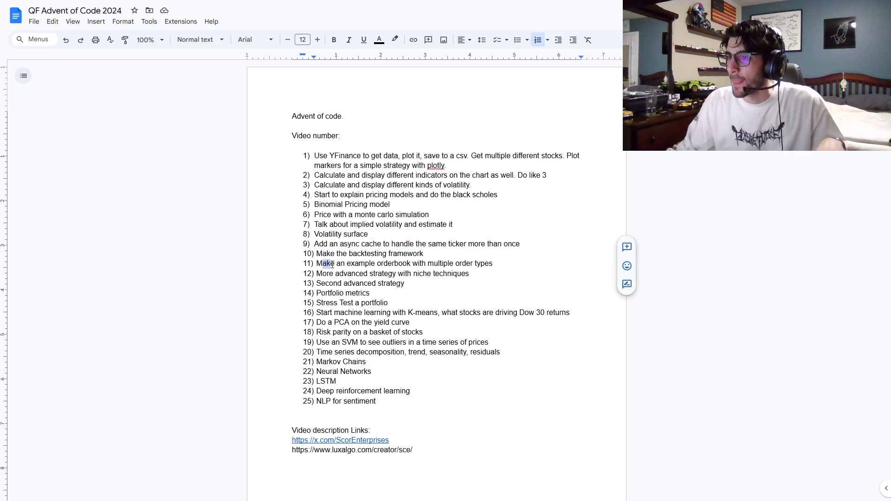
drag(320, 263, 492, 263)
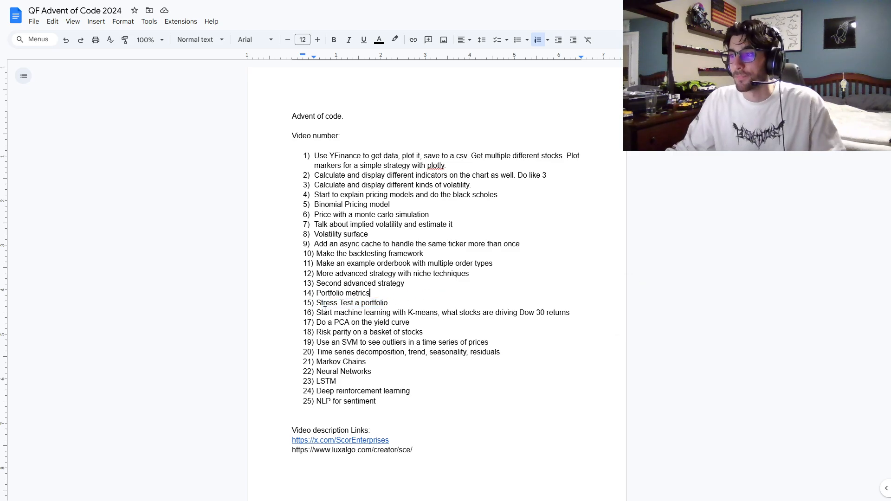
drag(318, 312, 531, 312)
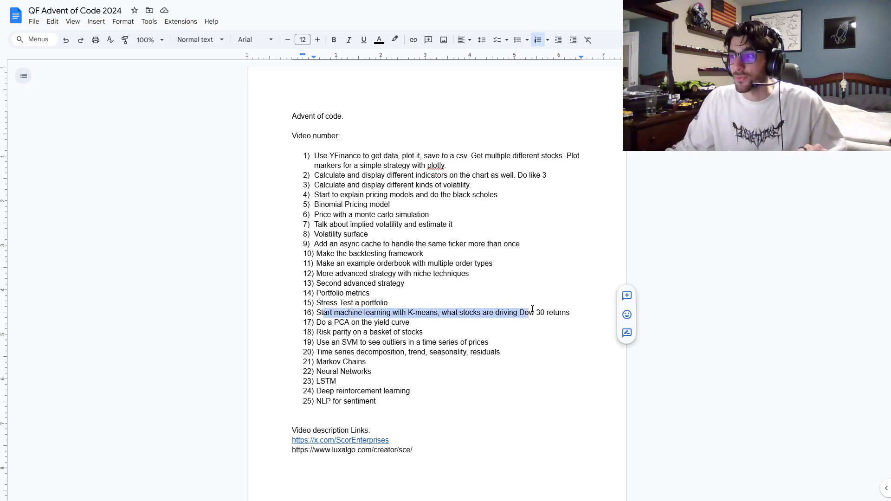
click(388, 302)
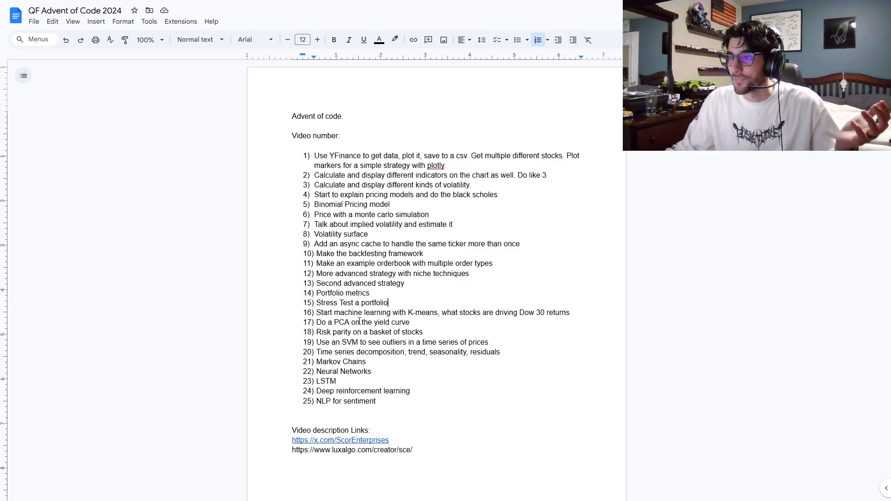
drag(318, 322, 409, 322)
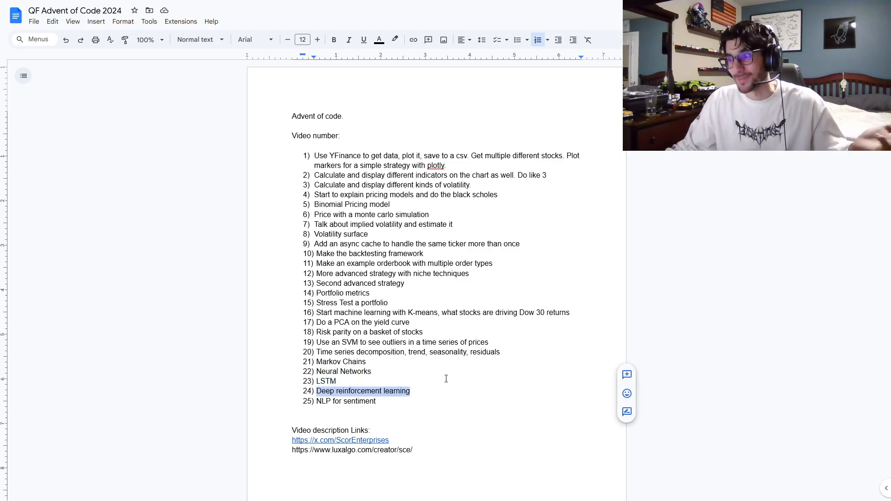
click(293, 421)
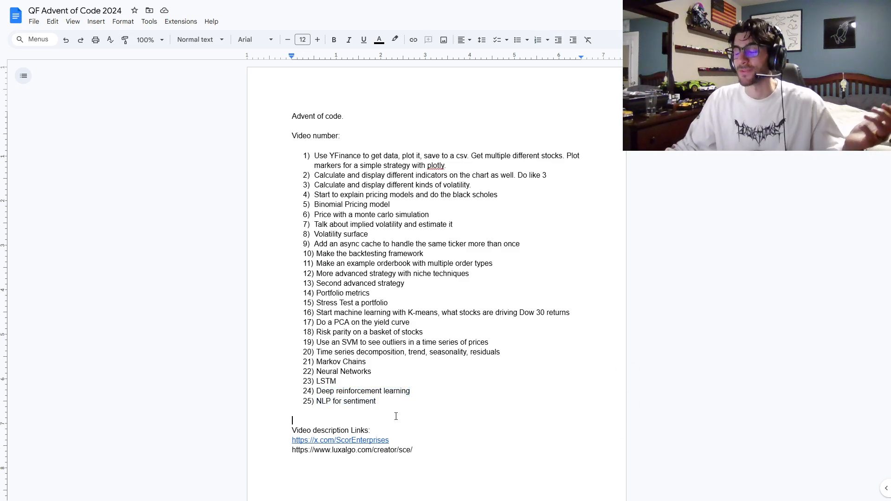